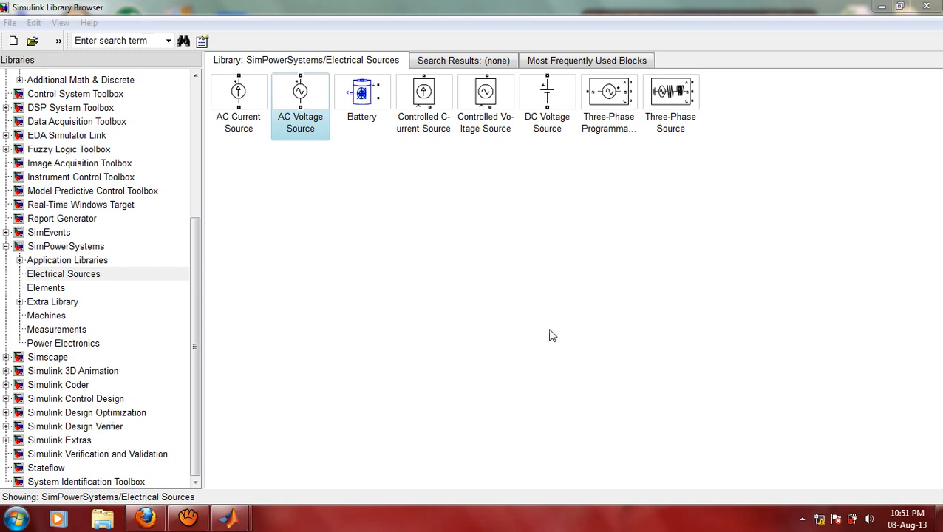
pyautogui.moveTo(516, 305)
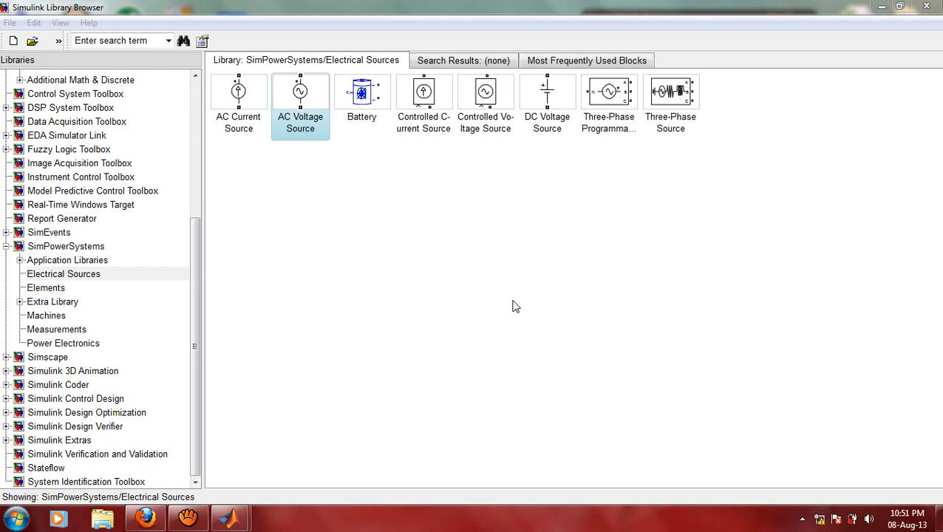
pyautogui.moveTo(515, 300)
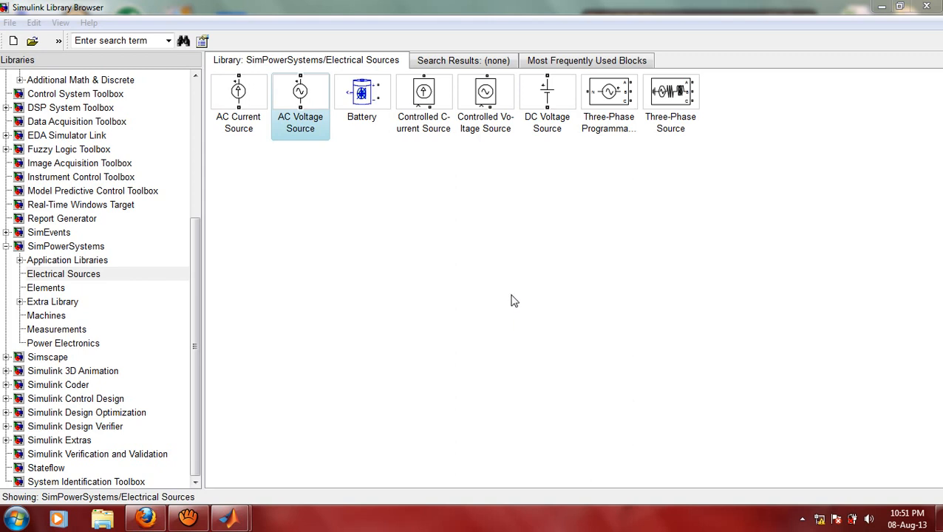
pyautogui.moveTo(522, 305)
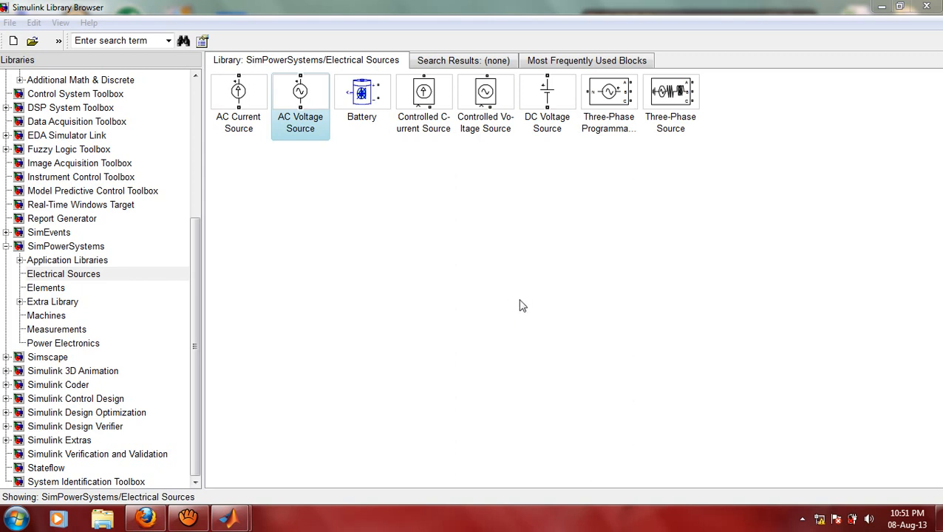
pyautogui.moveTo(385, 244)
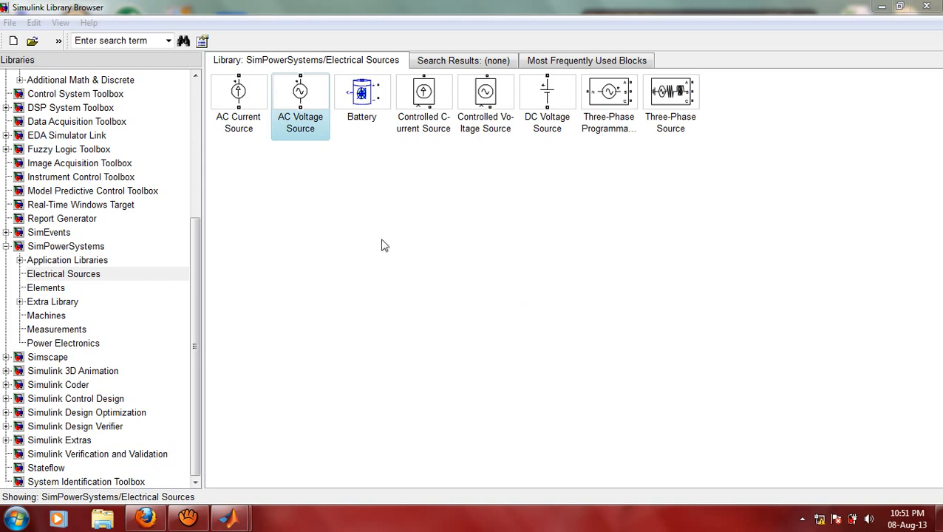
pyautogui.moveTo(205, 6)
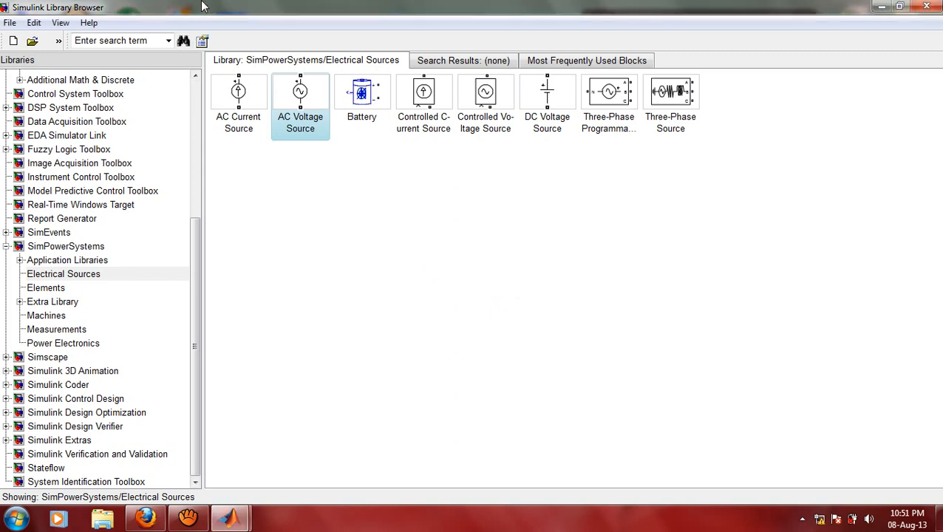
pyautogui.moveTo(94, 137)
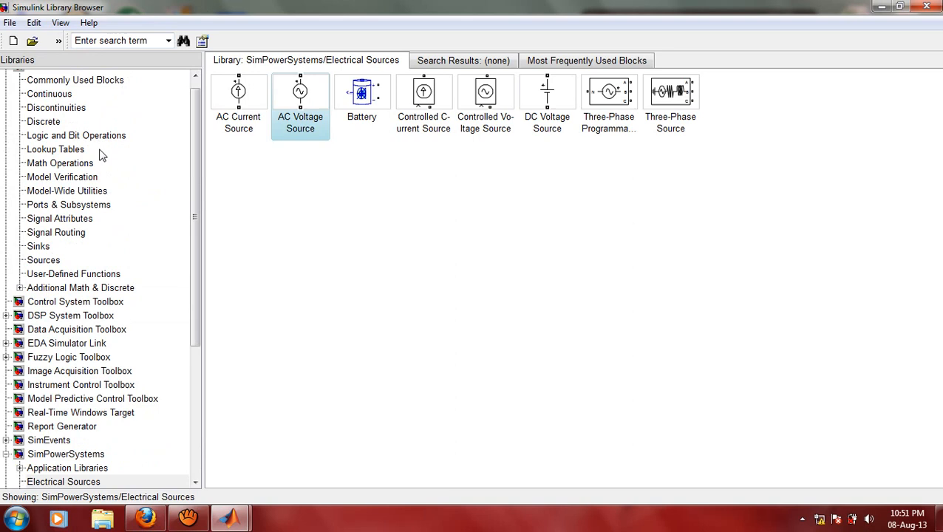
# Step: Open SimPowerSystems > Elements and compare the Linear and Multi-Winding Transformer blocks
pyautogui.scroll(-3)
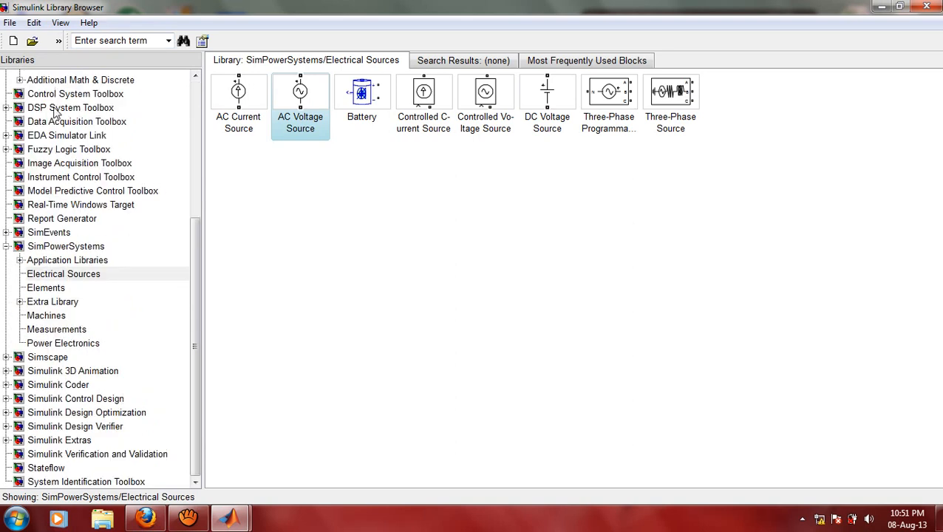
pyautogui.moveTo(83, 251)
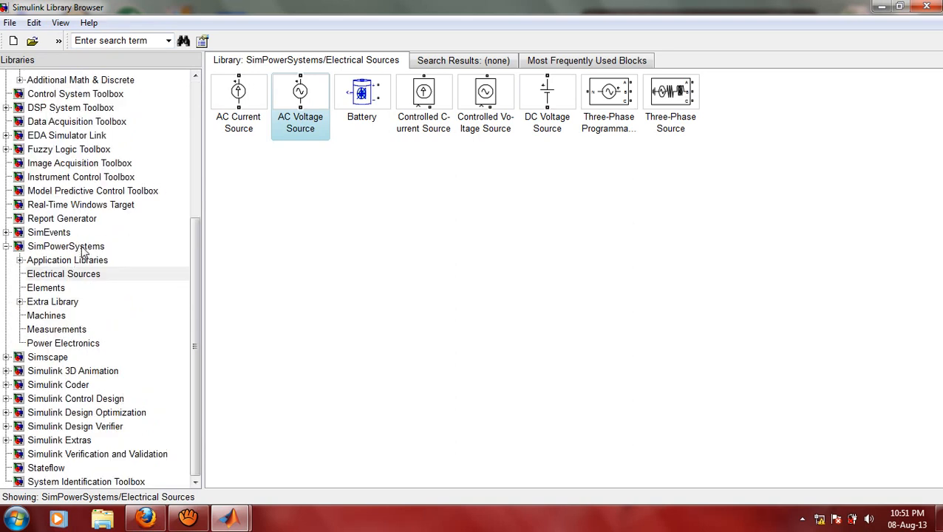
pyautogui.click(66, 246)
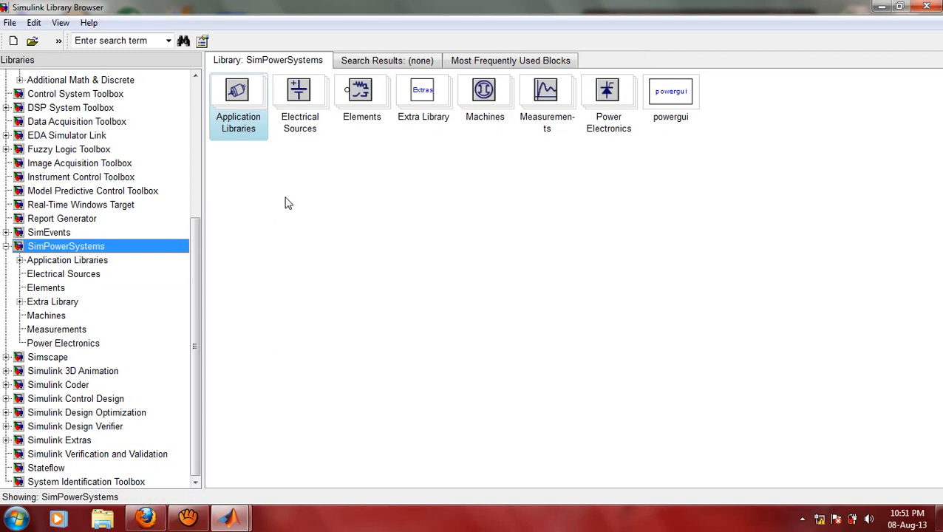
pyautogui.moveTo(368, 102)
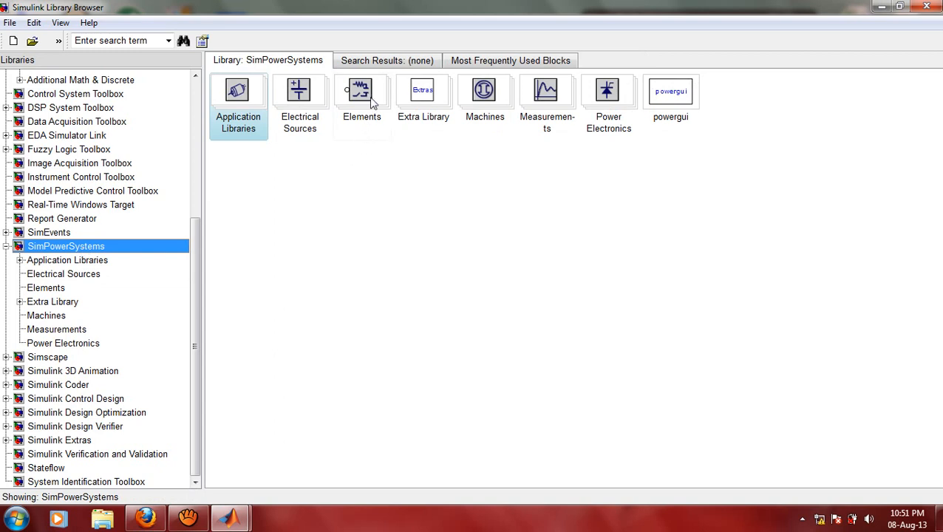
pyautogui.click(46, 288)
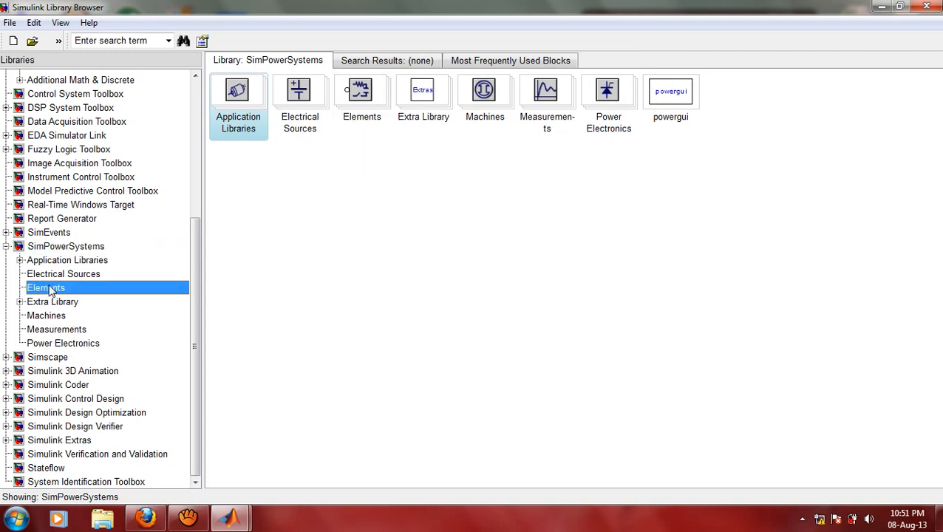
pyautogui.click(46, 288)
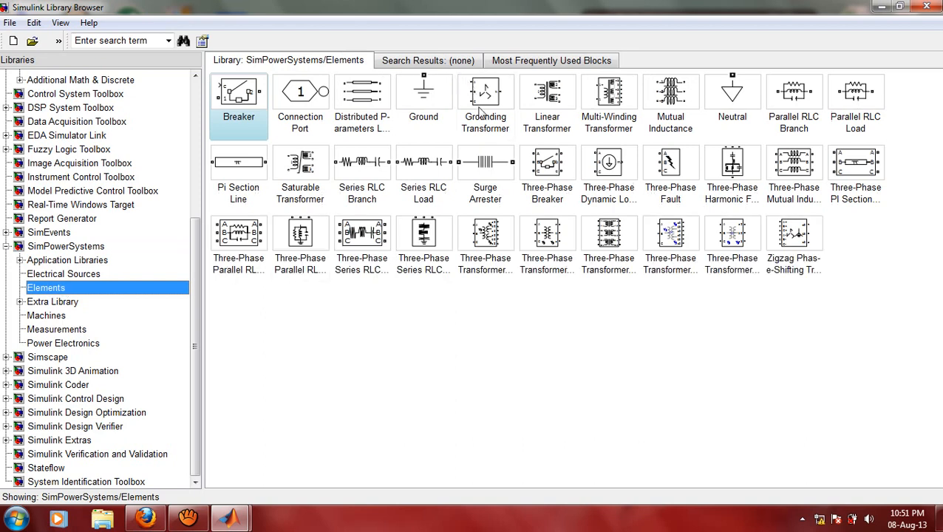
pyautogui.click(547, 100)
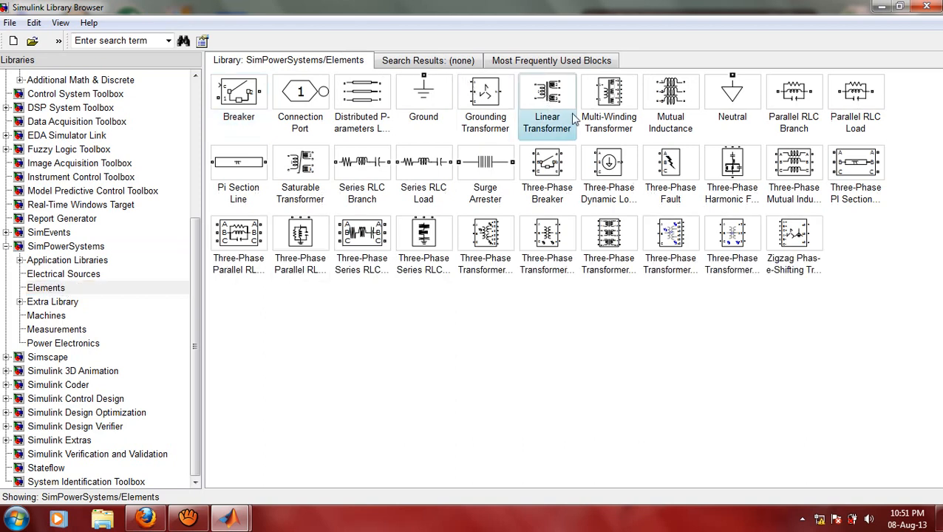
pyautogui.click(608, 96)
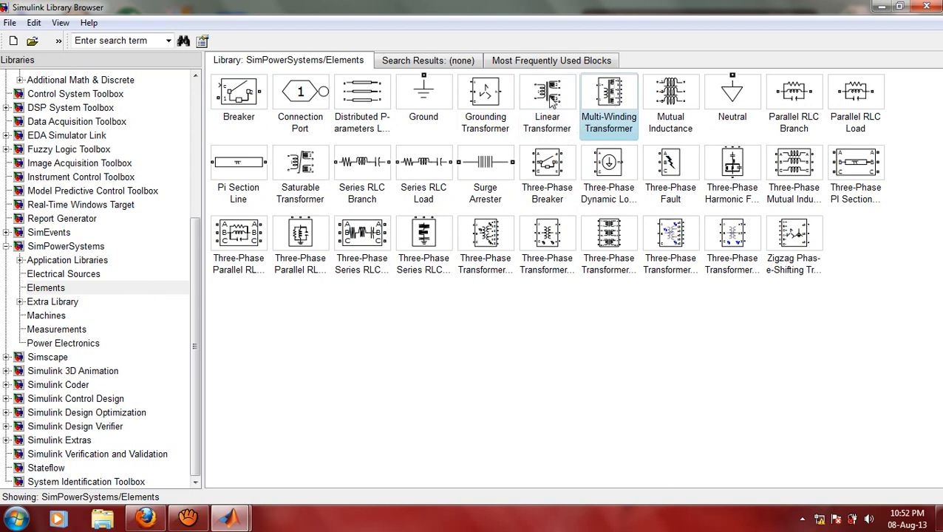
pyautogui.click(547, 96)
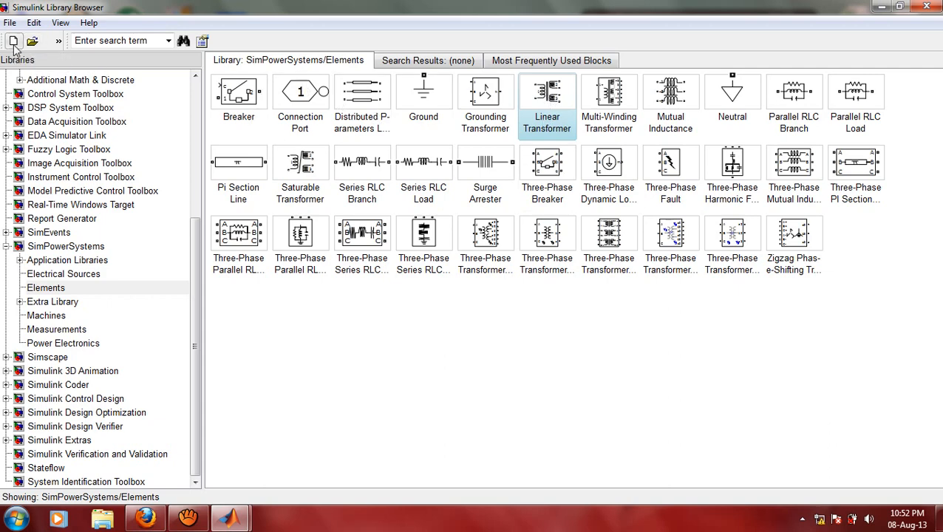
# Step: Create a blank model and save it as Linear_xmer in Desktop > Basic Simulations
pyautogui.click(15, 40)
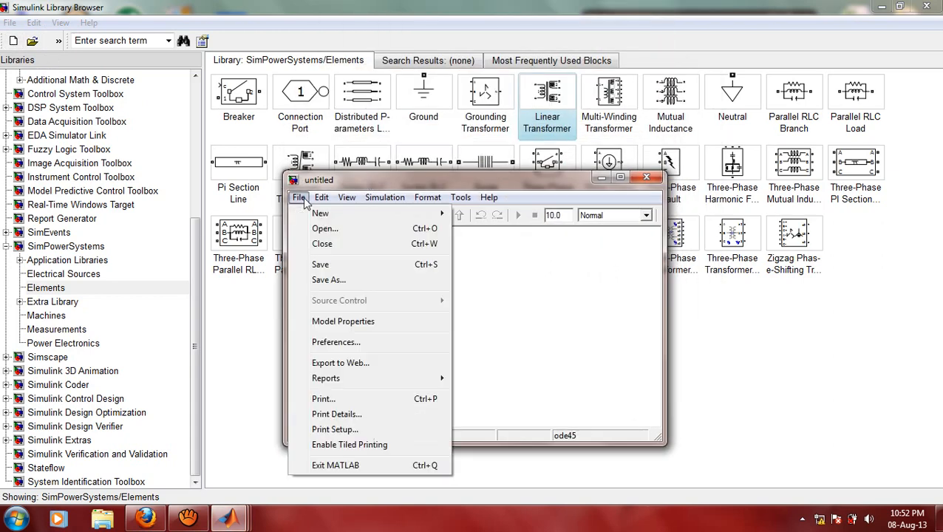
pyautogui.click(328, 279)
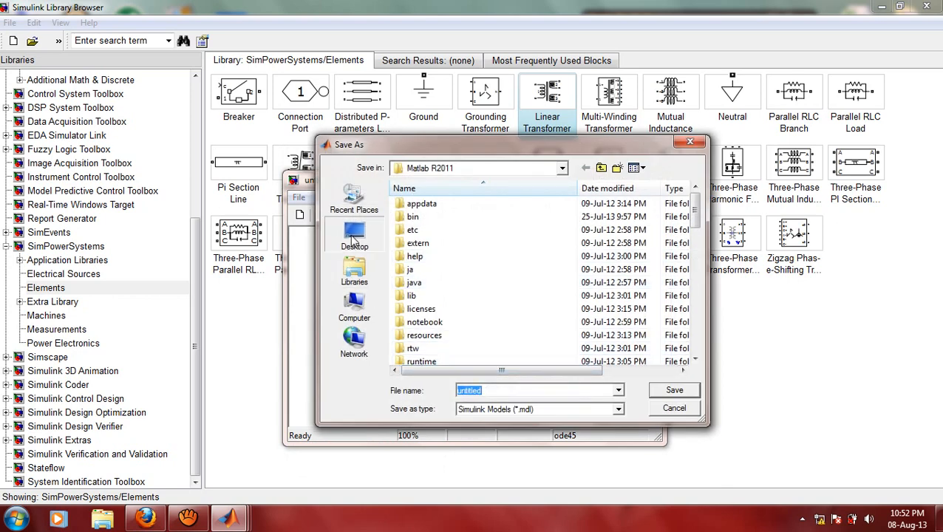
pyautogui.click(353, 236)
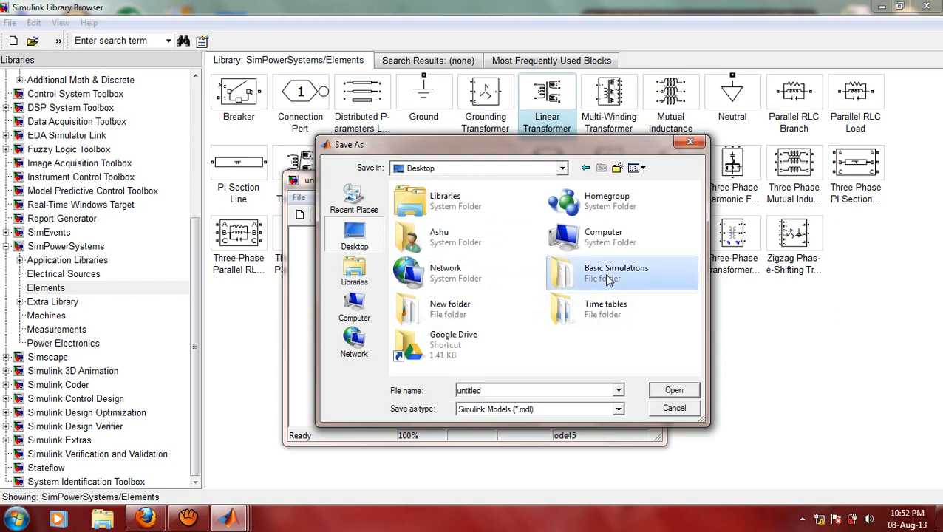
pyautogui.doubleClick(615, 273)
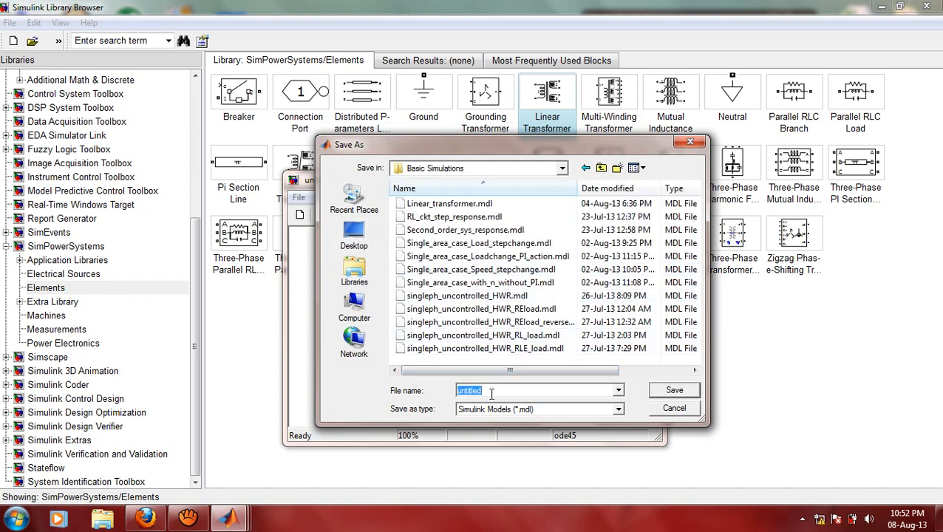
pyautogui.write('L')
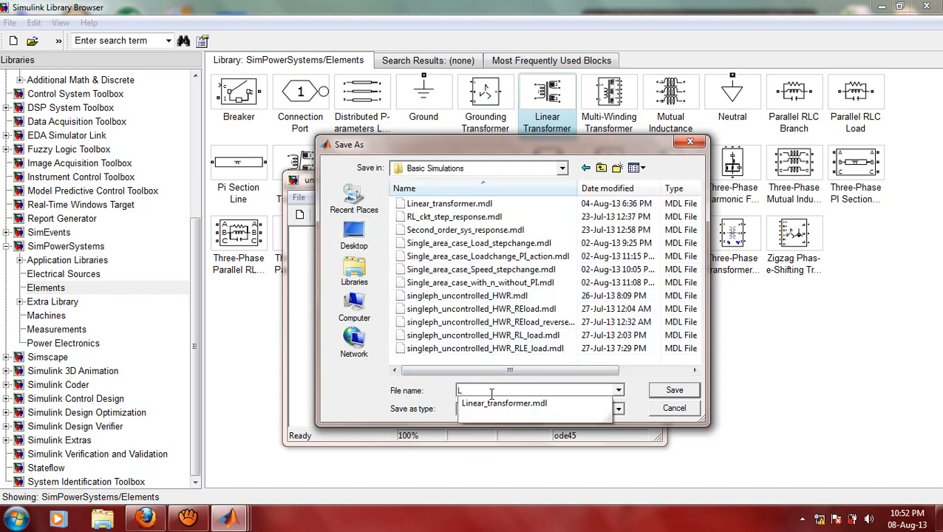
pyautogui.write('inea')
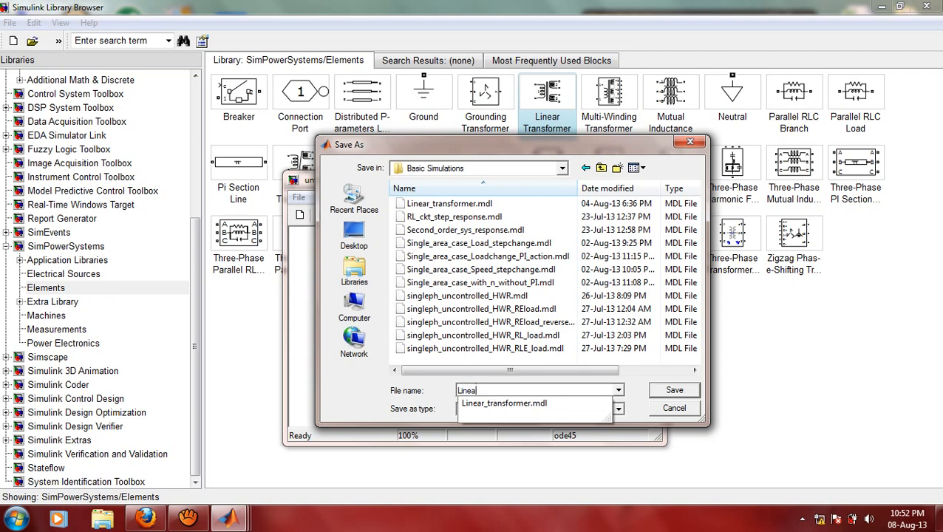
pyautogui.write('r_xm')
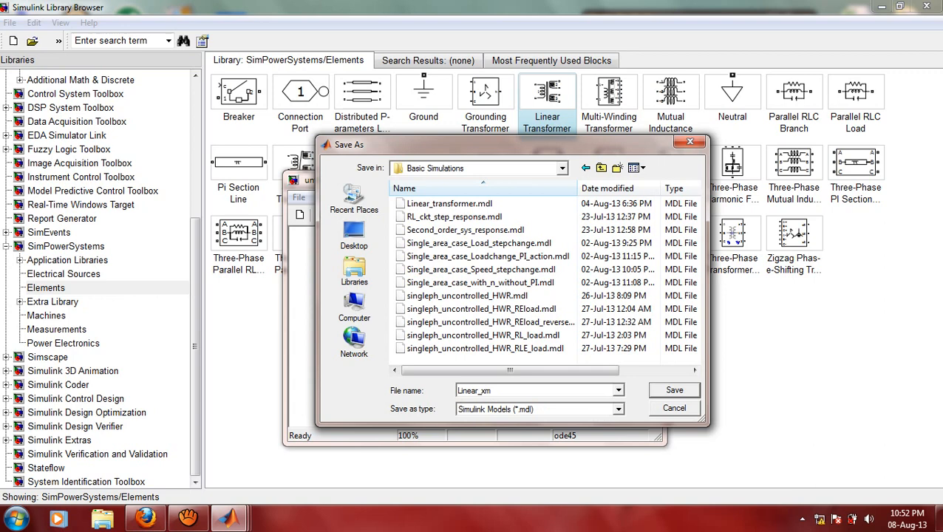
pyautogui.write('er')
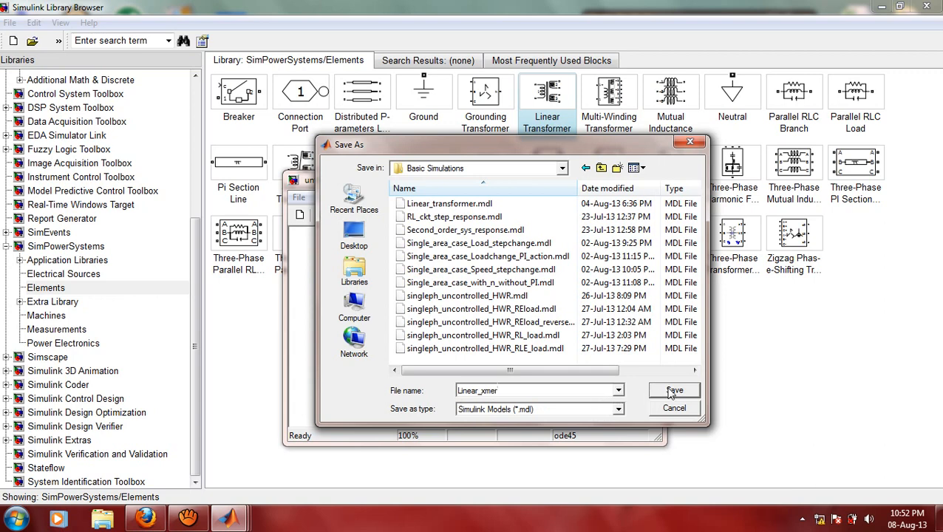
pyautogui.click(674, 390)
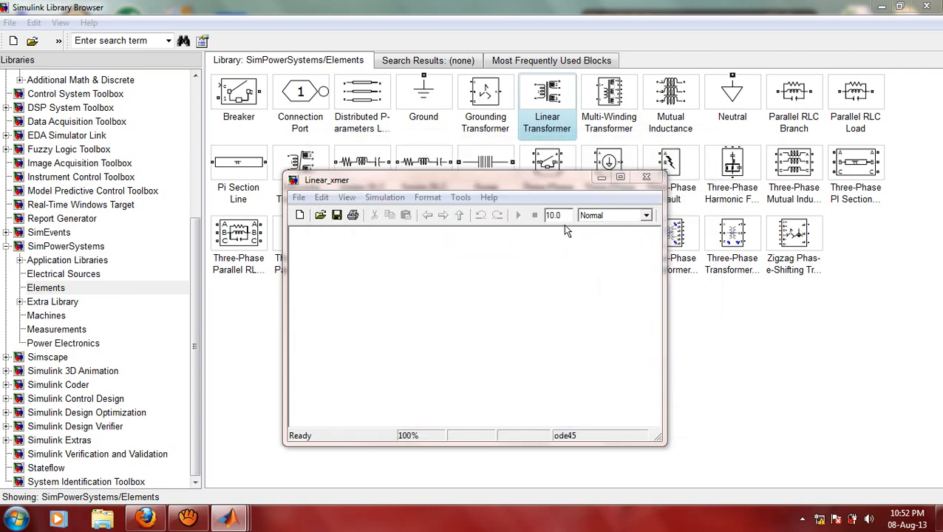
pyautogui.moveTo(536, 161)
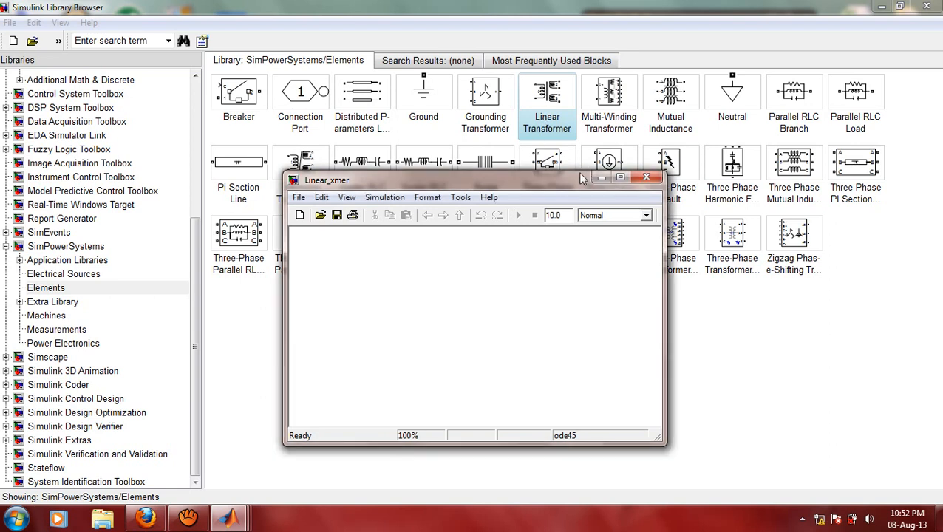
# Step: Add the Linear Transformer block to the Linear_xmer model
pyautogui.click(645, 178)
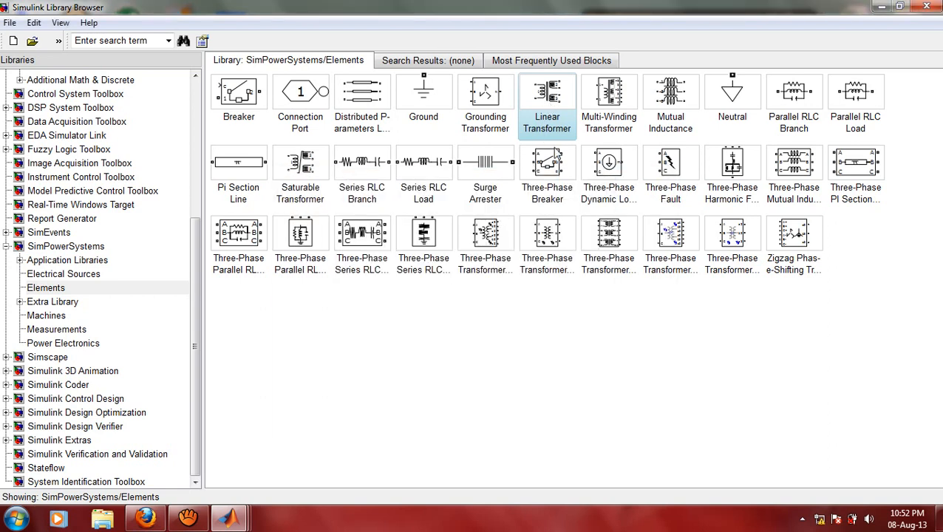
pyautogui.rightClick(546, 92)
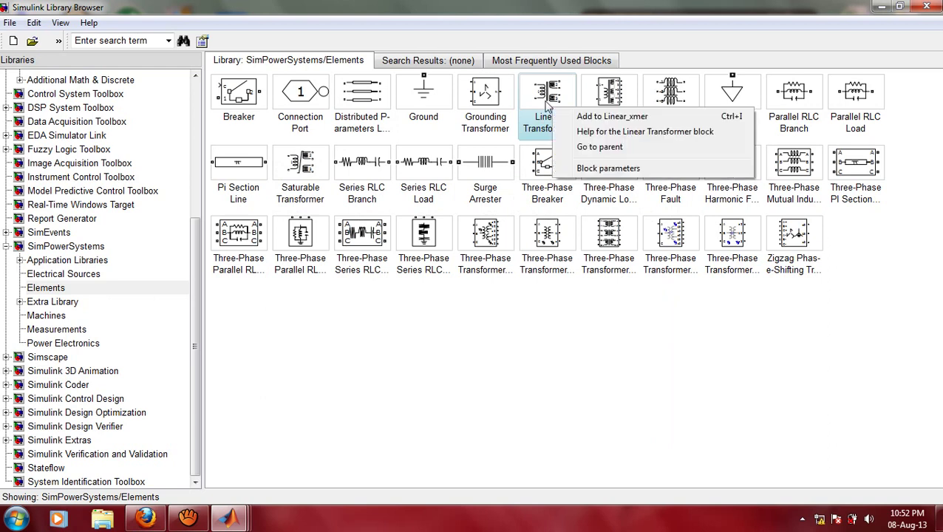
pyautogui.moveTo(611, 116)
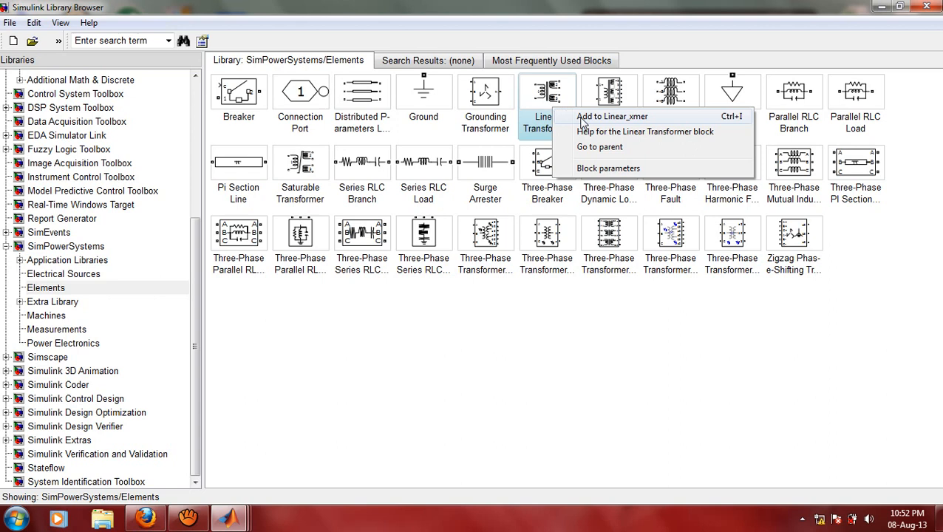
pyautogui.click(613, 116)
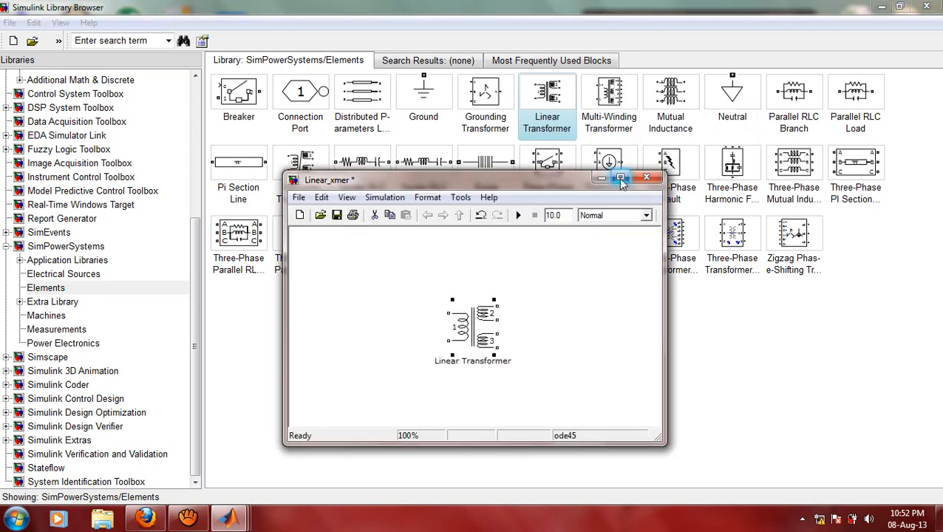
# Step: Zoom the diagram in to about 156% on the transformer block
pyautogui.click(631, 177)
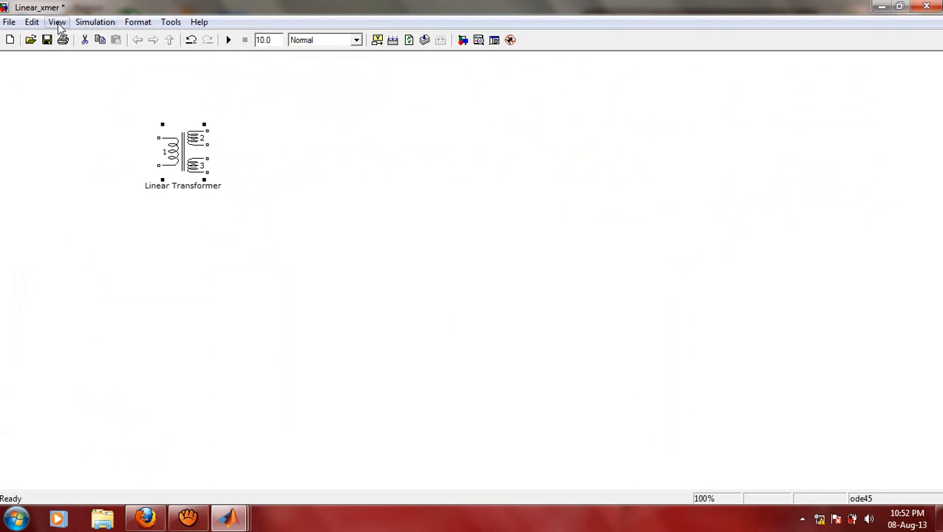
pyautogui.click(55, 21)
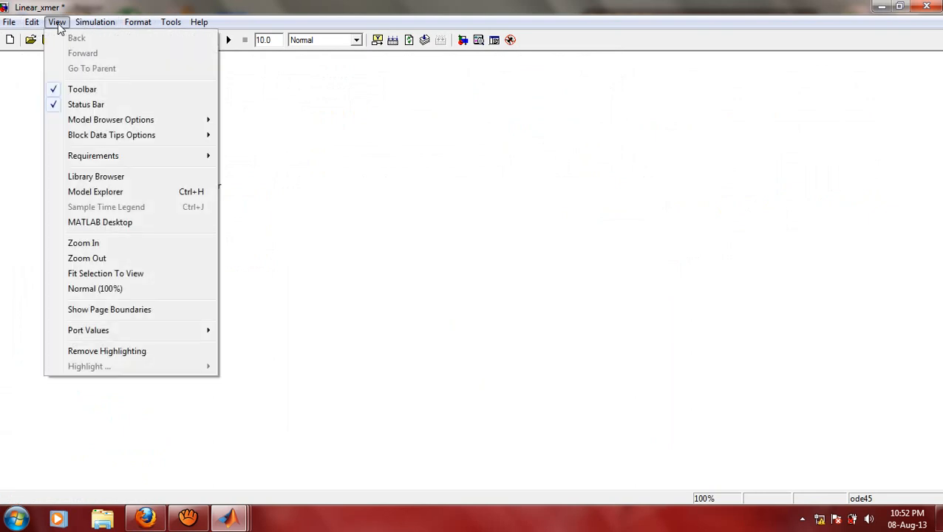
pyautogui.moveTo(92, 68)
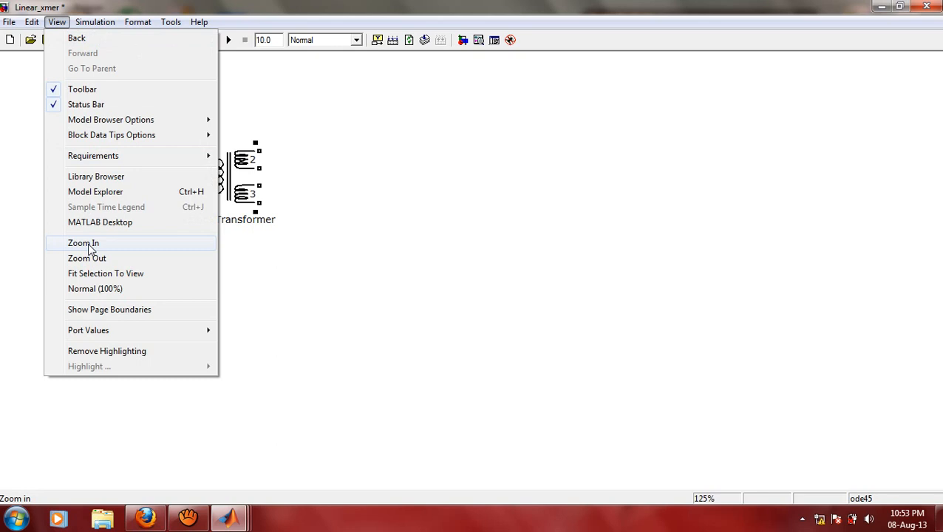
pyautogui.click(83, 242)
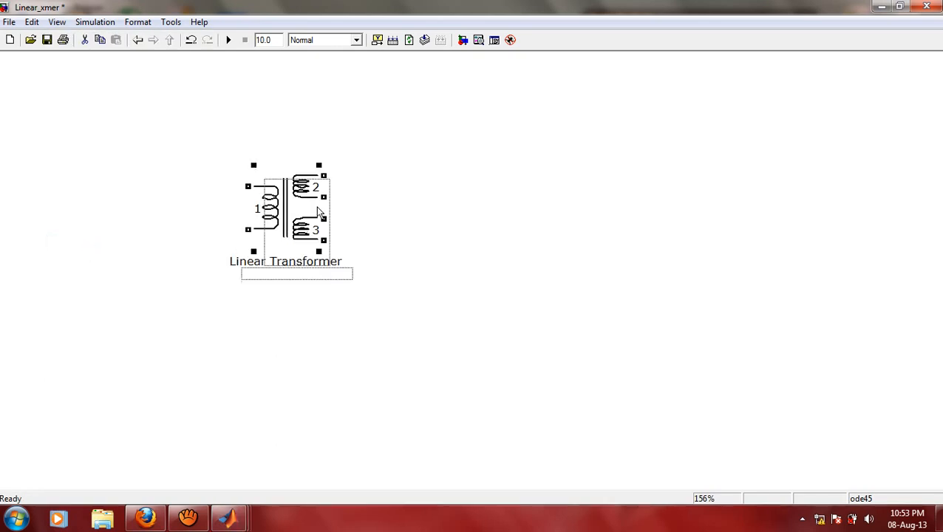
# Step: Drag the Linear Transformer block to the centre of the canvas
pyautogui.moveTo(288, 211); pyautogui.dragTo(532, 281)
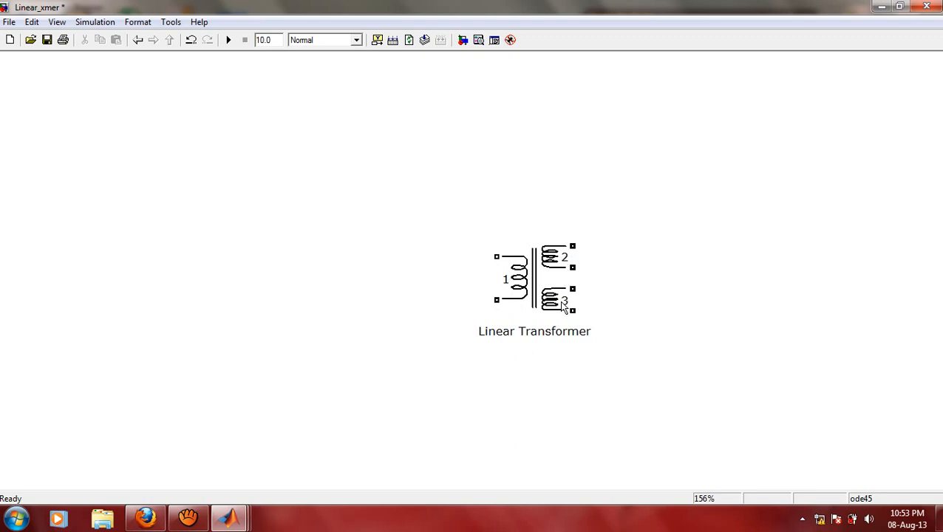
pyautogui.moveTo(509, 263)
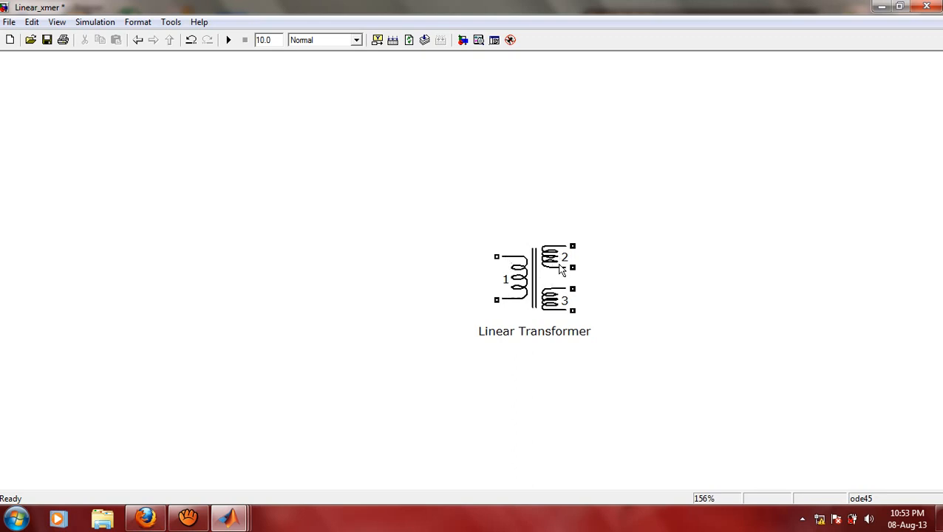
pyautogui.moveTo(573, 303)
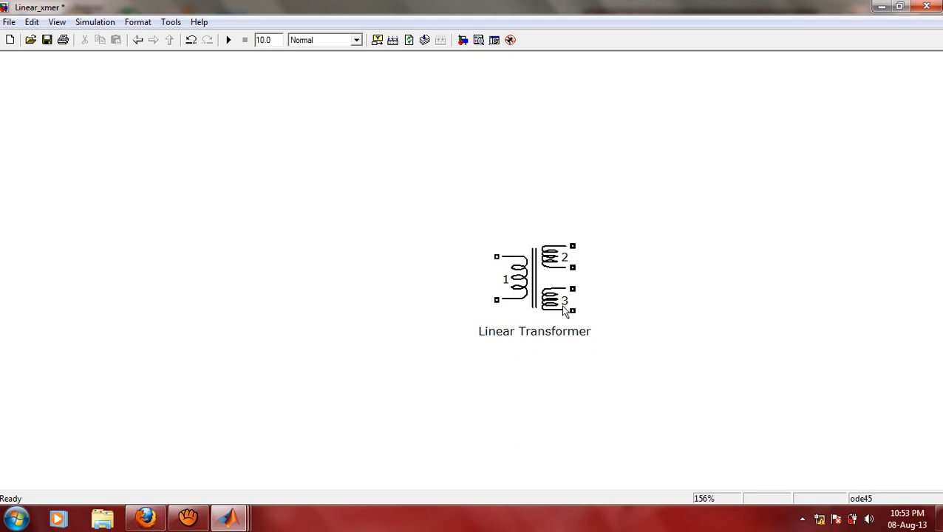
pyautogui.moveTo(553, 316)
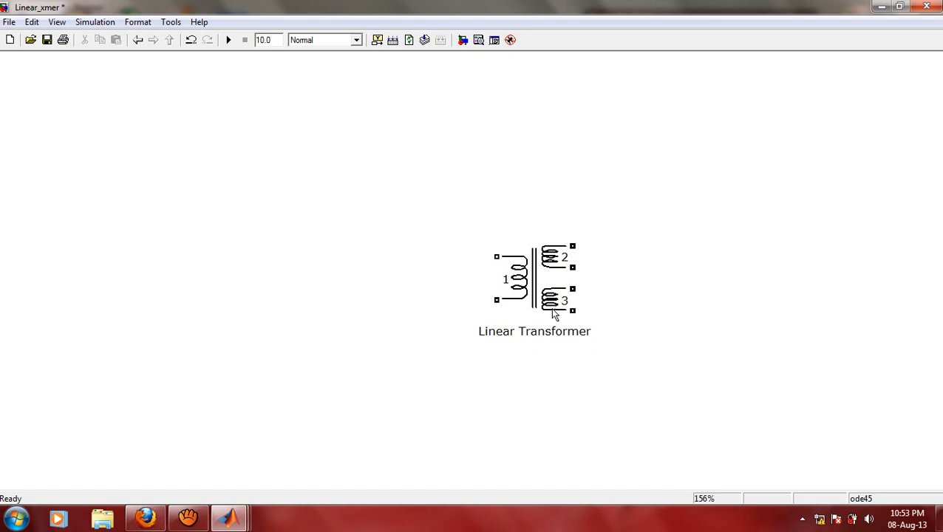
pyautogui.moveTo(554, 266)
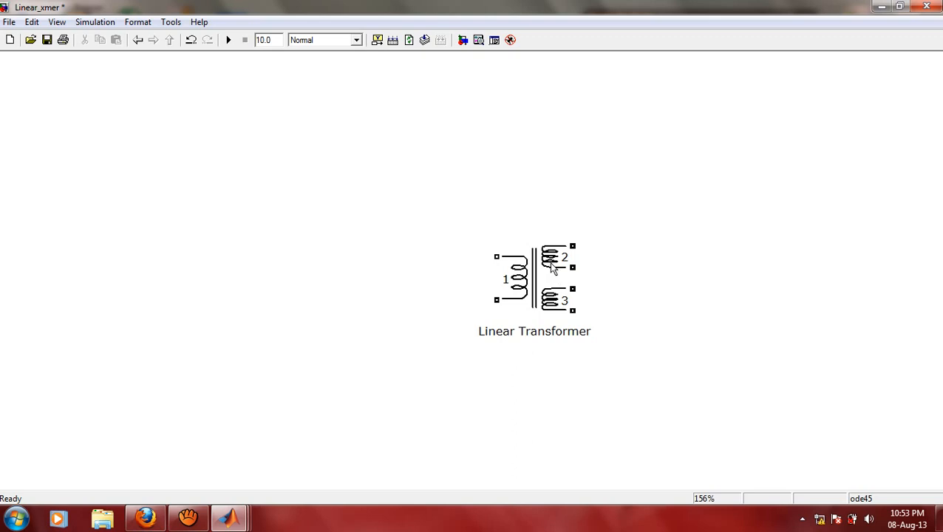
# Step: Turn off the transformer's third winding and switch its parameter units to SI
pyautogui.doubleClick(549, 268)
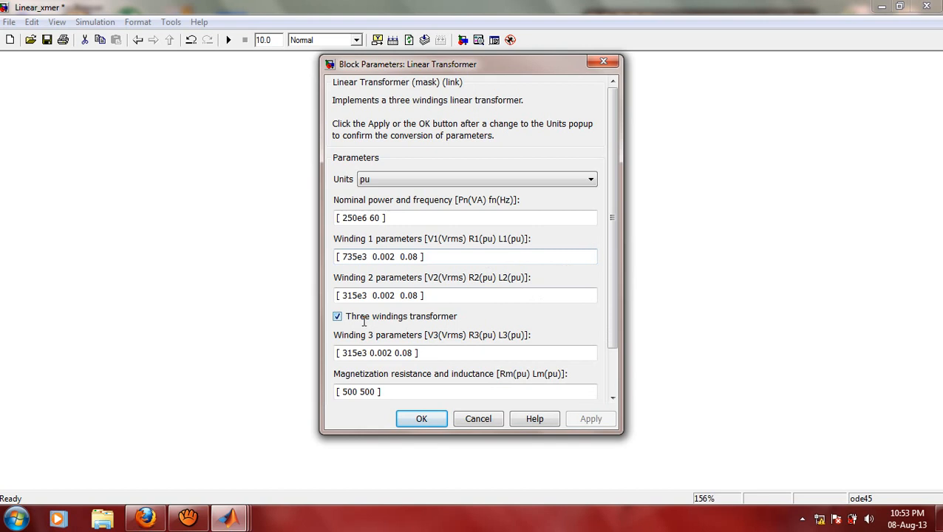
pyautogui.moveTo(425, 326)
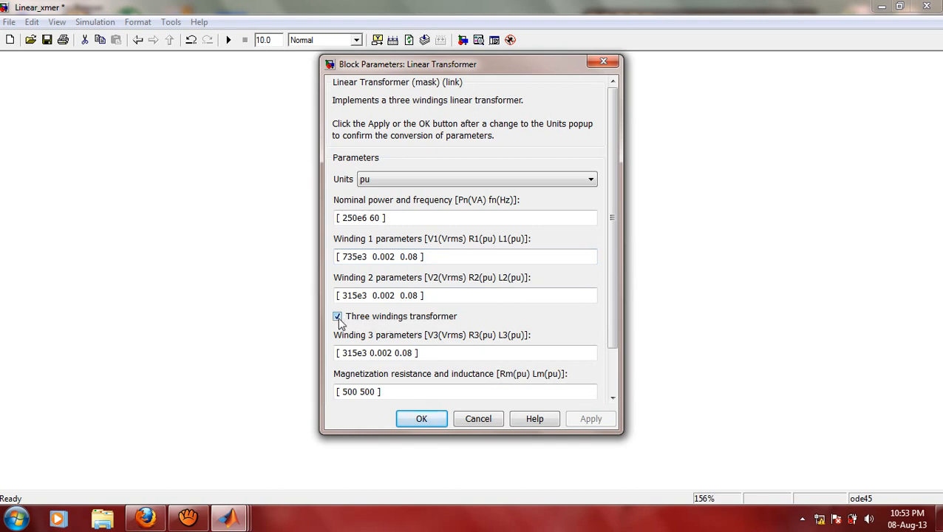
pyautogui.click(337, 316)
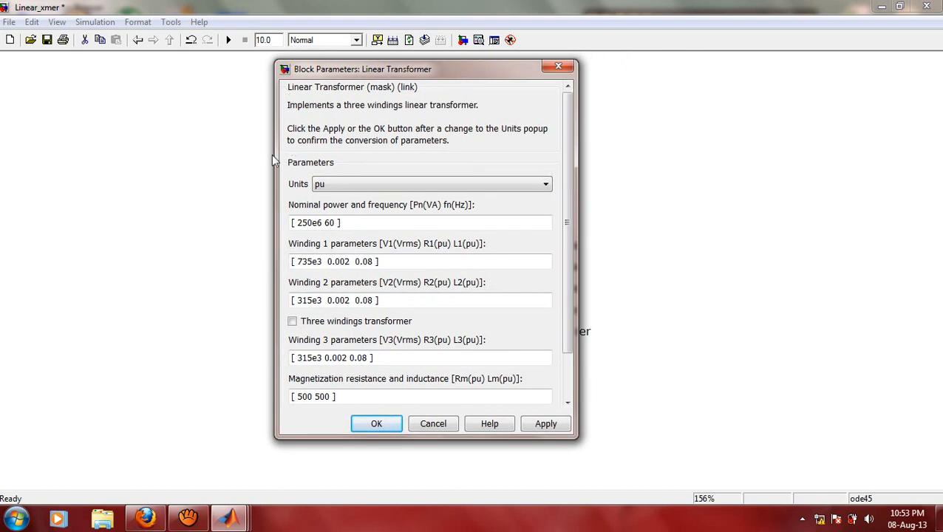
pyautogui.moveTo(299, 174)
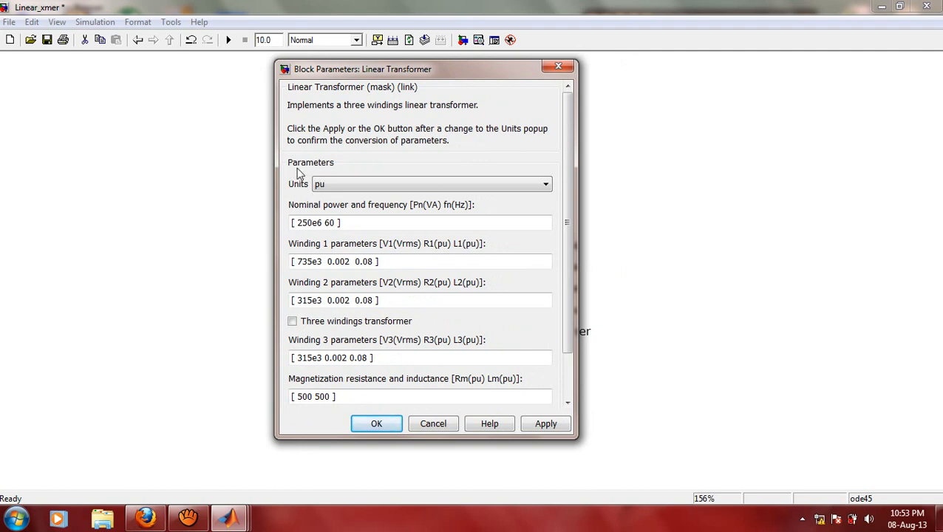
pyautogui.moveTo(323, 173)
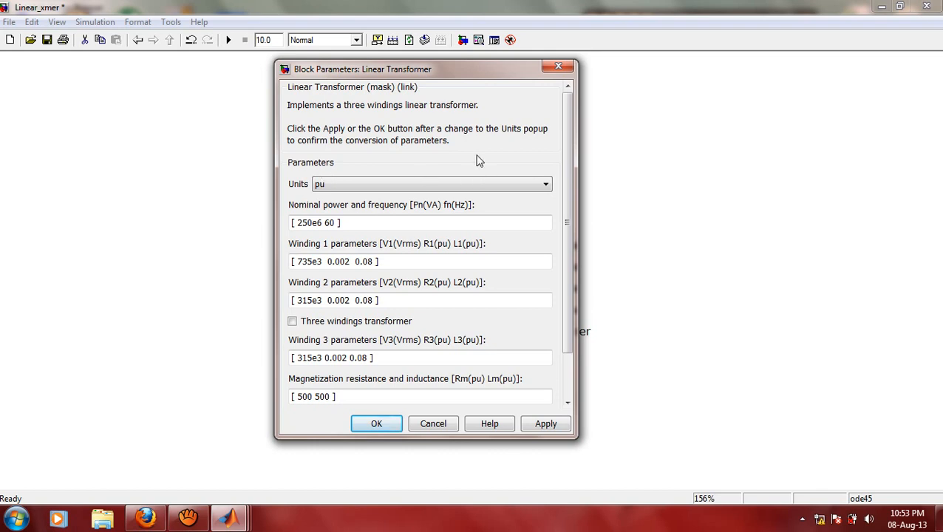
pyautogui.click(429, 184)
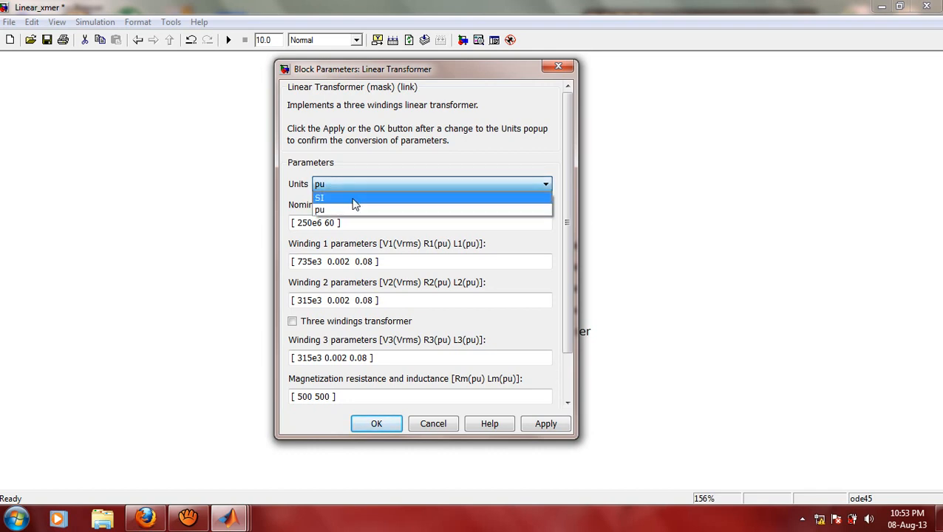
pyautogui.moveTo(359, 204)
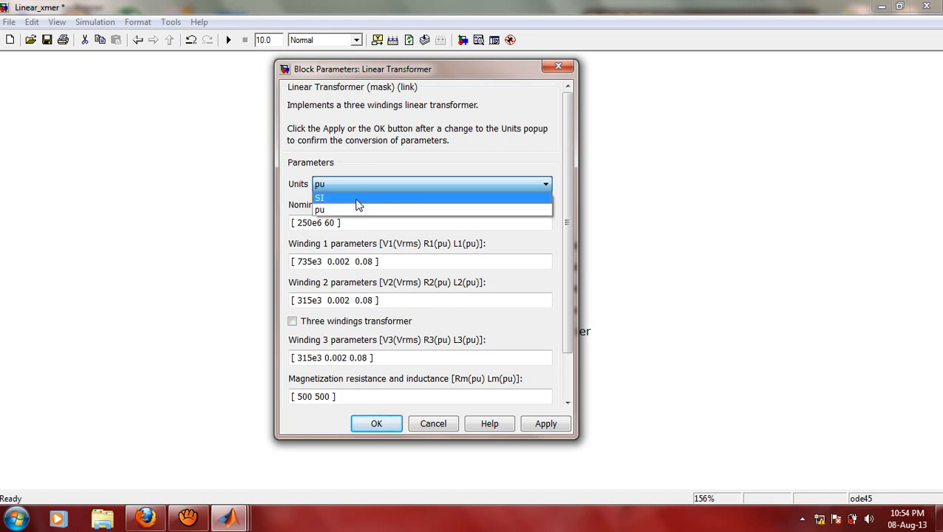
pyautogui.click(319, 196)
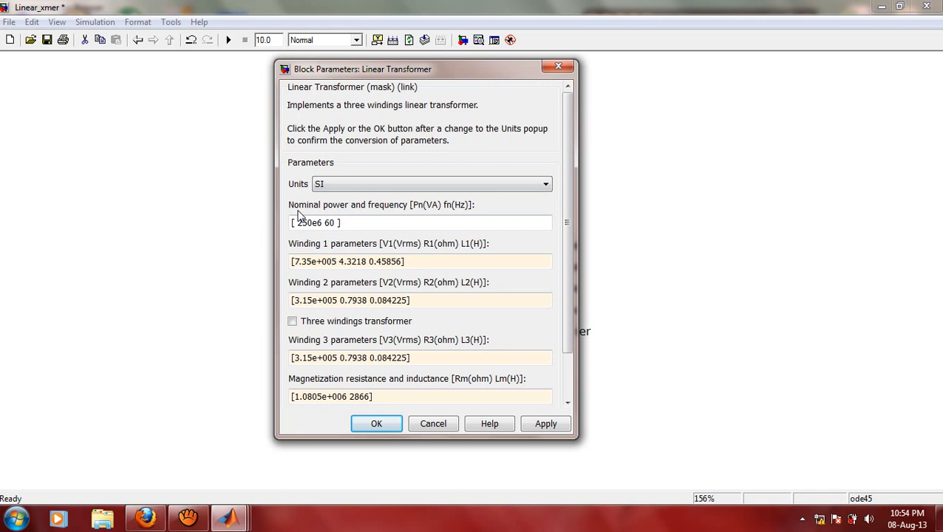
pyautogui.moveTo(416, 215)
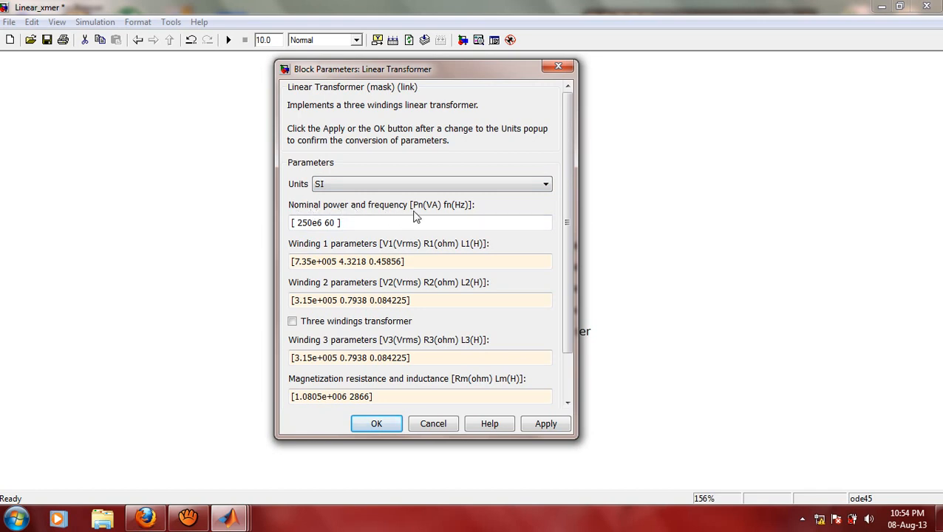
pyautogui.moveTo(432, 212)
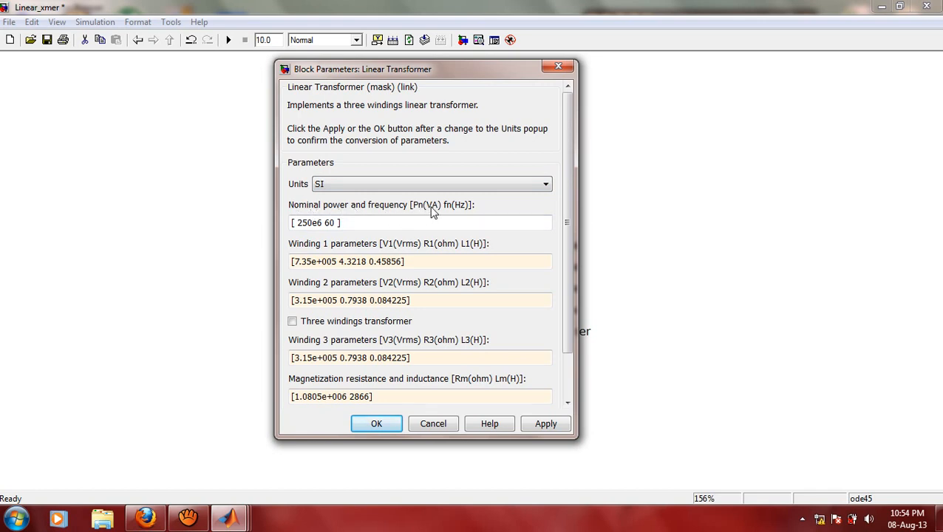
pyautogui.moveTo(440, 214)
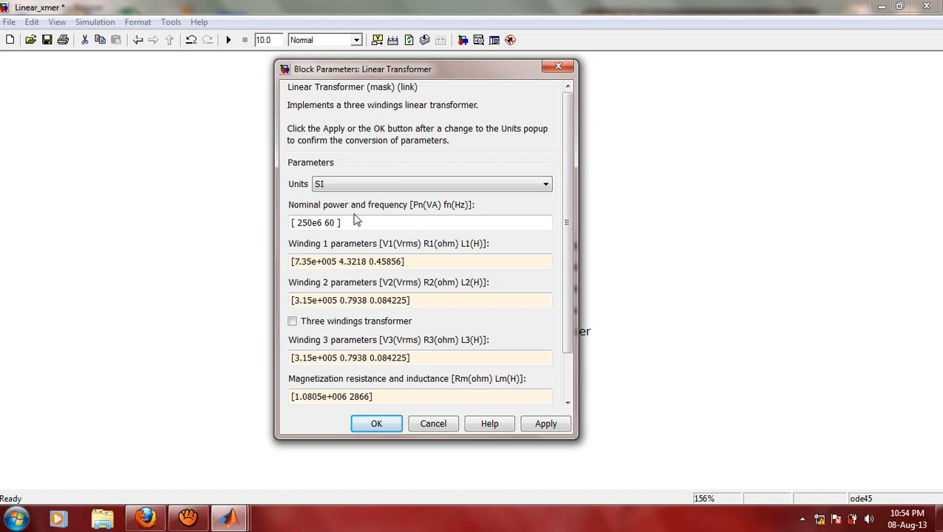
# Step: Change nominal power and frequency from 250e6 VA, 60 Hz to 1e3 VA, 50 Hz
pyautogui.click(317, 223)
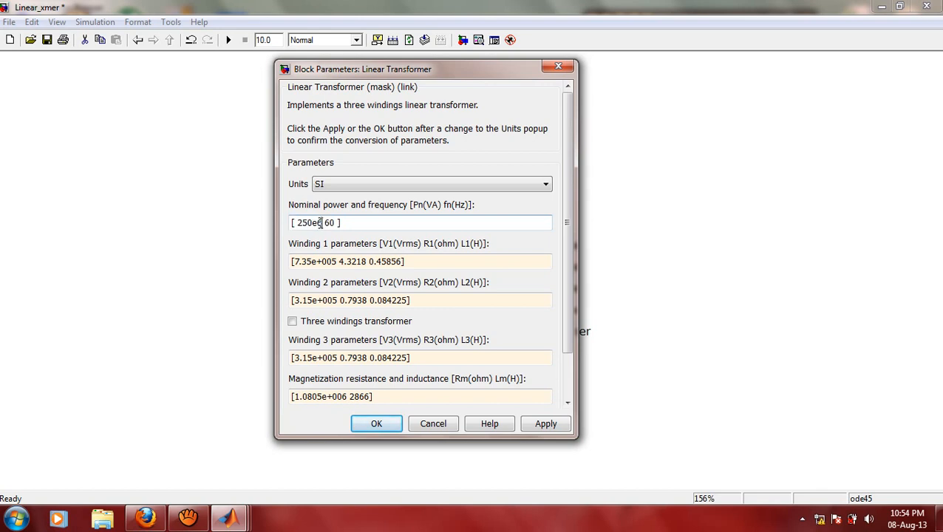
pyautogui.doubleClick(309, 223)
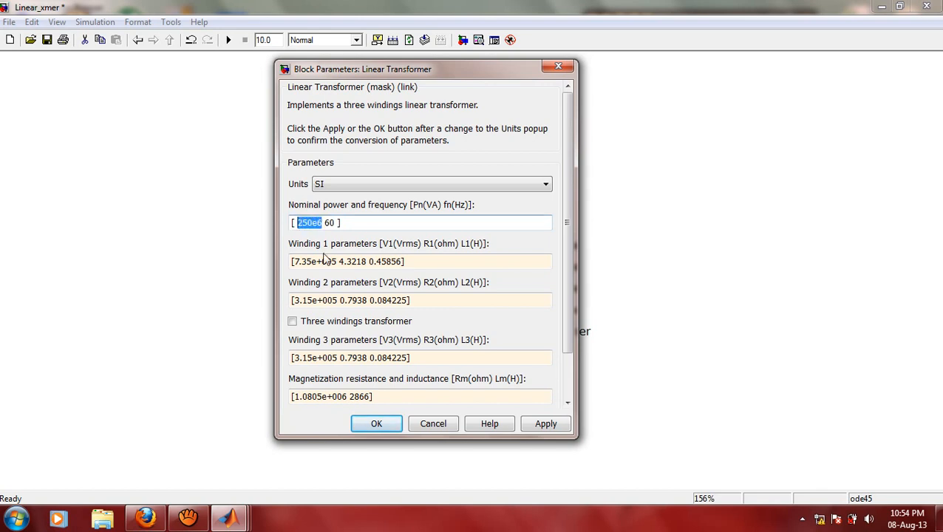
pyautogui.write('1')
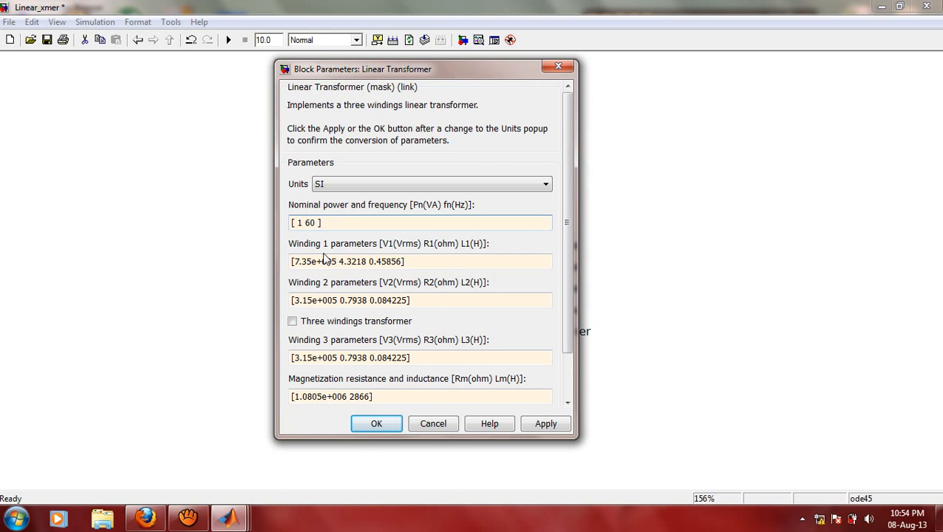
pyautogui.write('1e3')
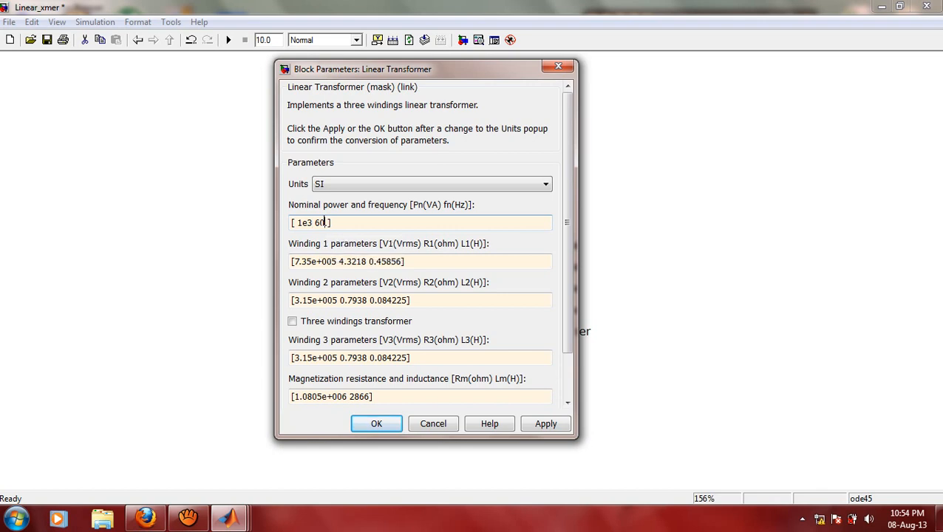
pyautogui.doubleClick(319, 222)
pyautogui.write('5')
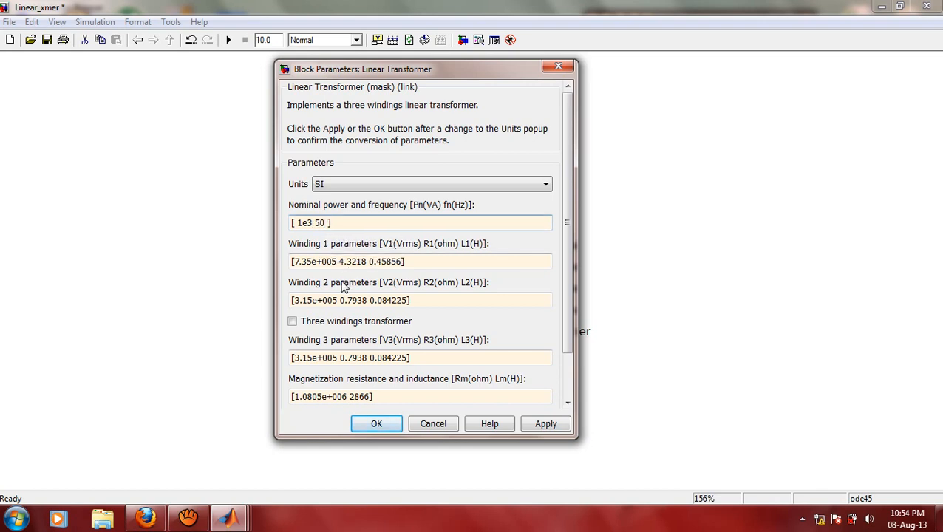
pyautogui.moveTo(325, 269)
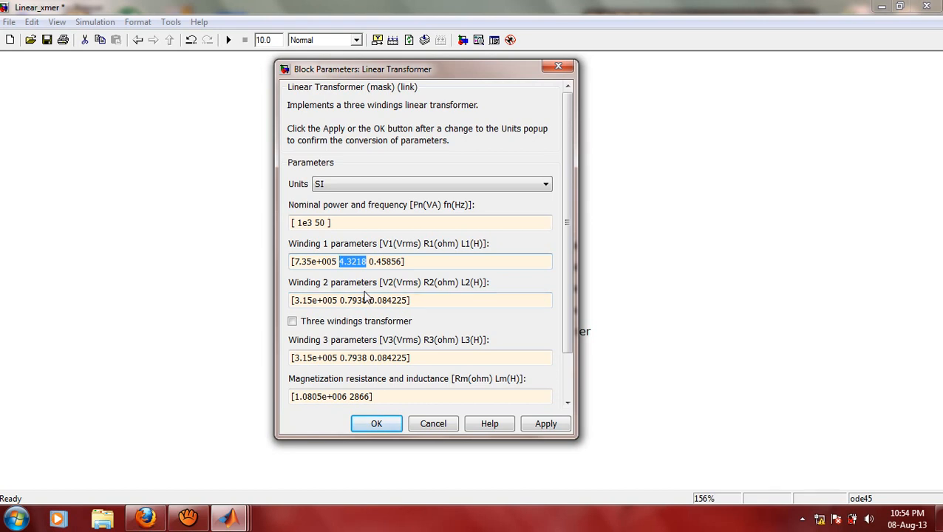
# Step: Set R and L of windings 1 and 2 to 0, keeping their voltages
pyautogui.write('0')
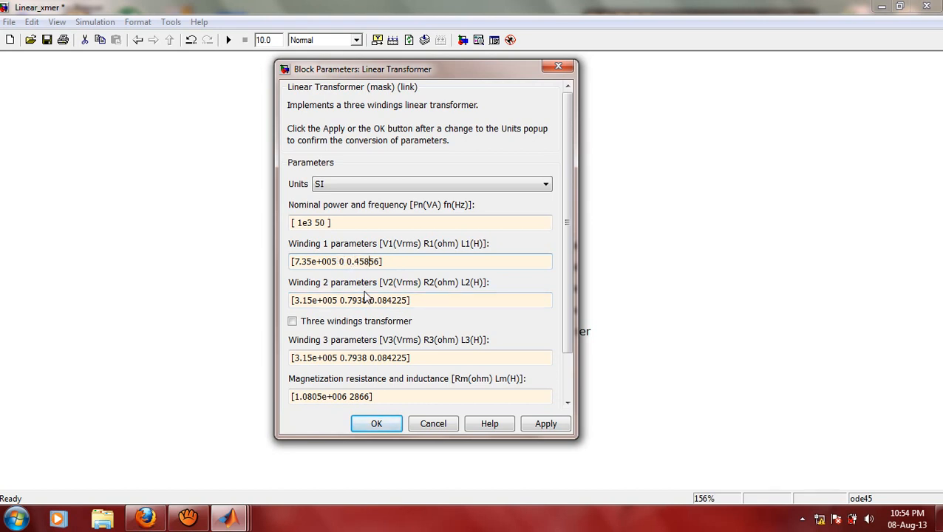
pyautogui.write('0')
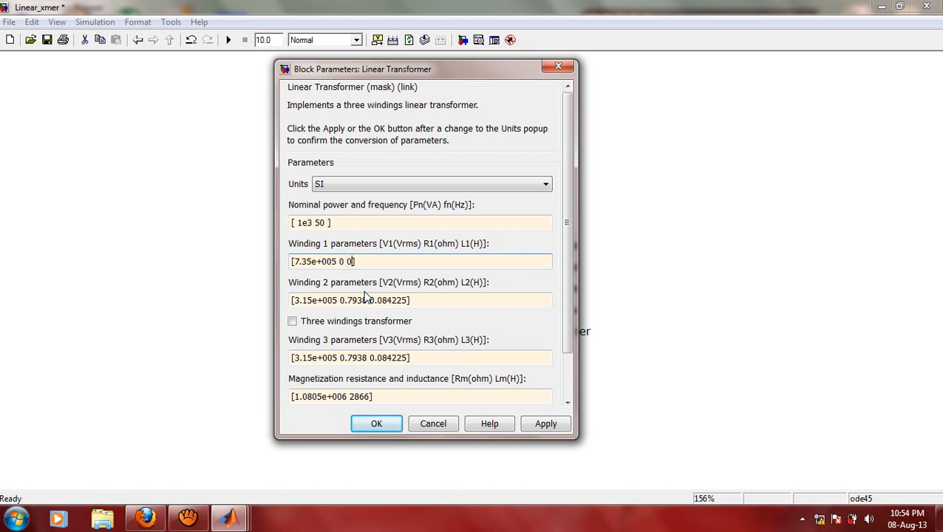
pyautogui.tripleClick(350, 300)
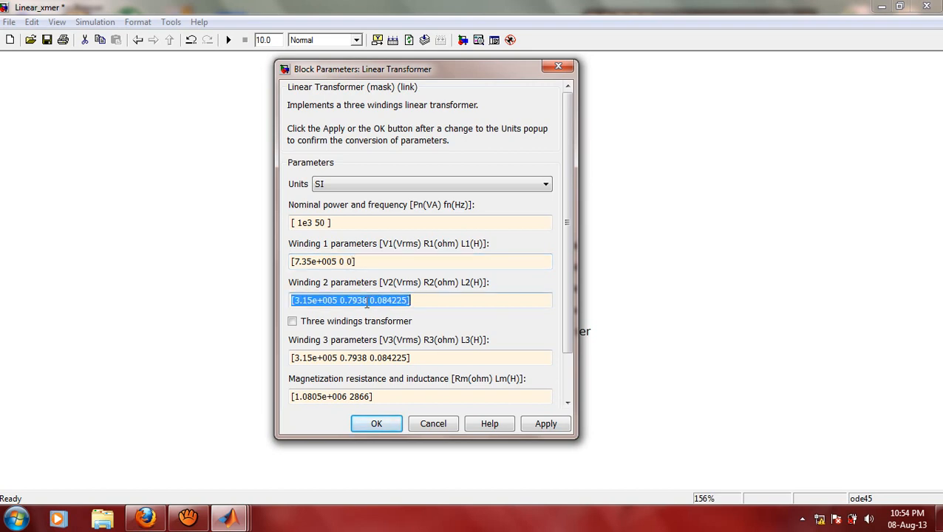
pyautogui.doubleClick(351, 300)
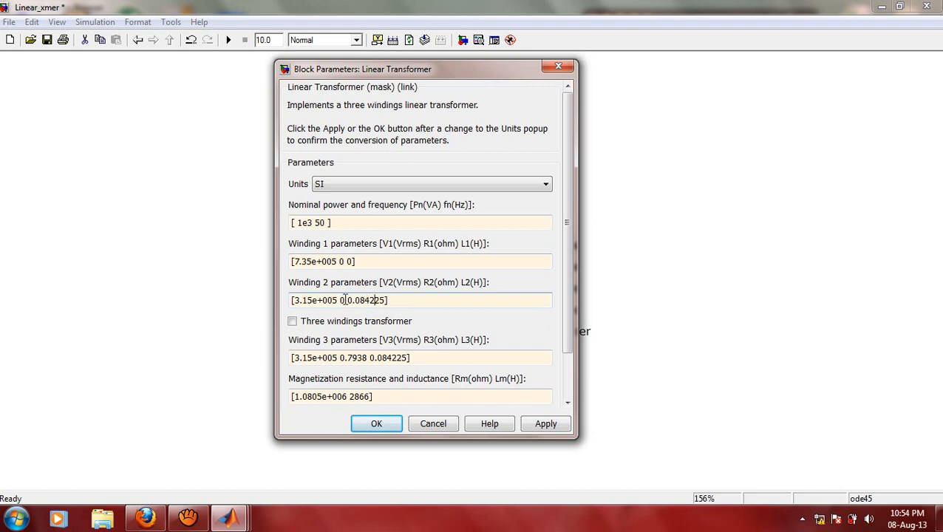
pyautogui.write('0')
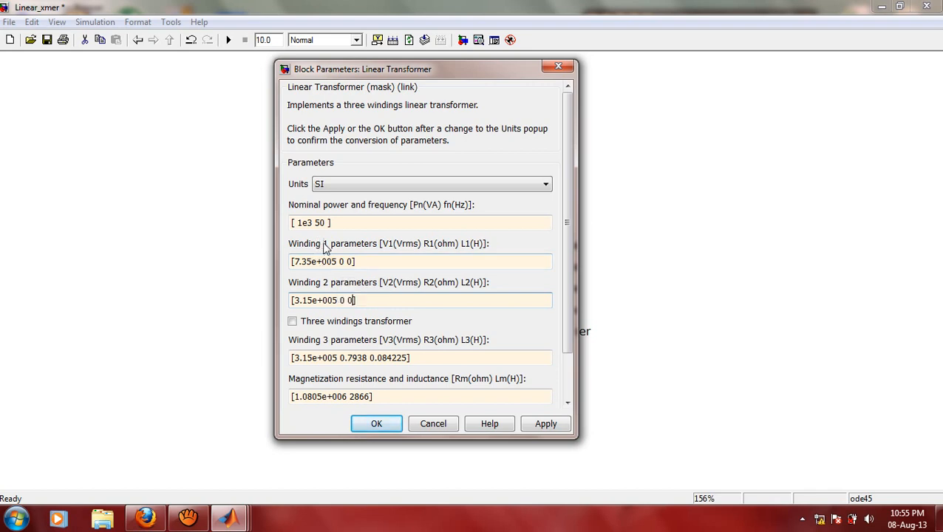
pyautogui.moveTo(387, 247)
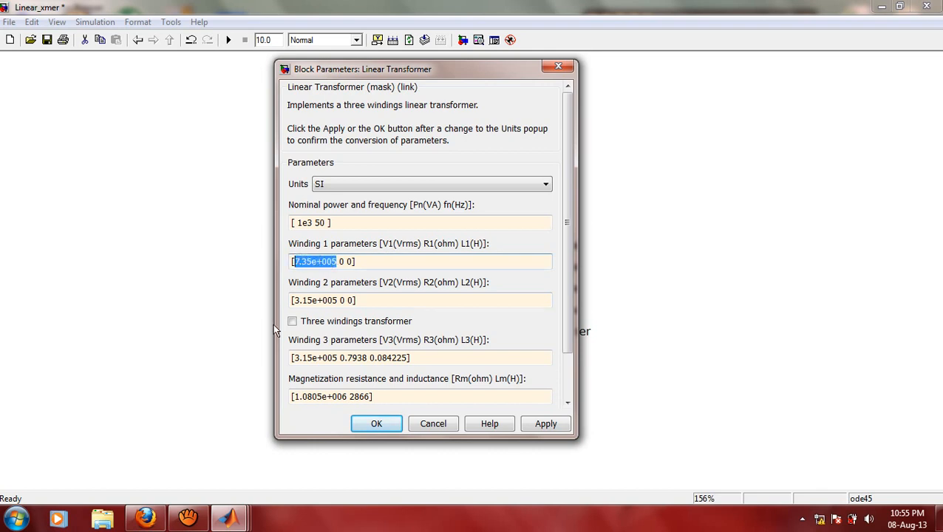
pyautogui.moveTo(324, 276)
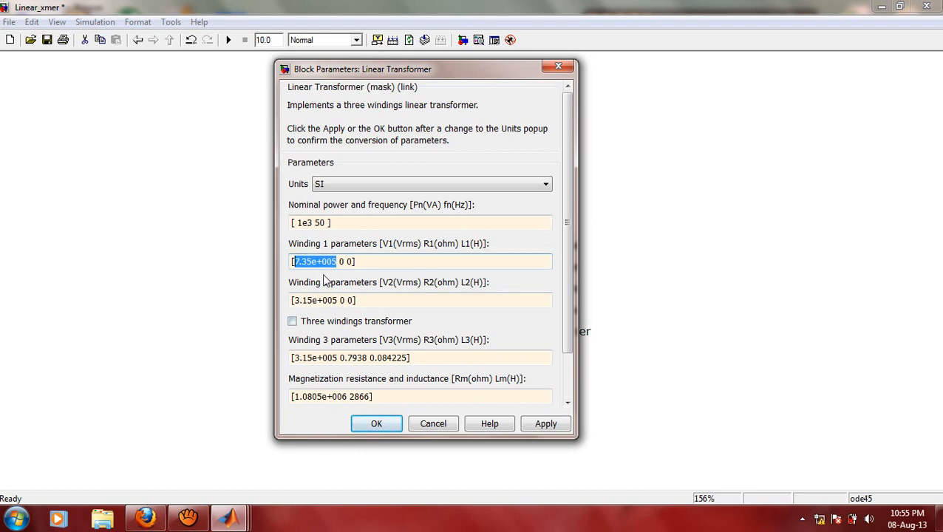
# Step: Enter 230 V for winding 1 and 115 V for winding 2
pyautogui.write('2 0 0]')
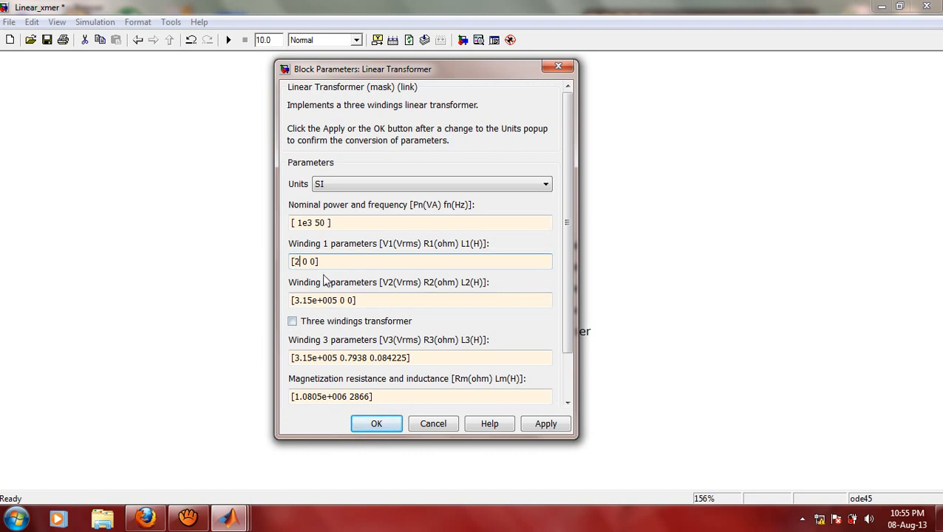
pyautogui.write('30')
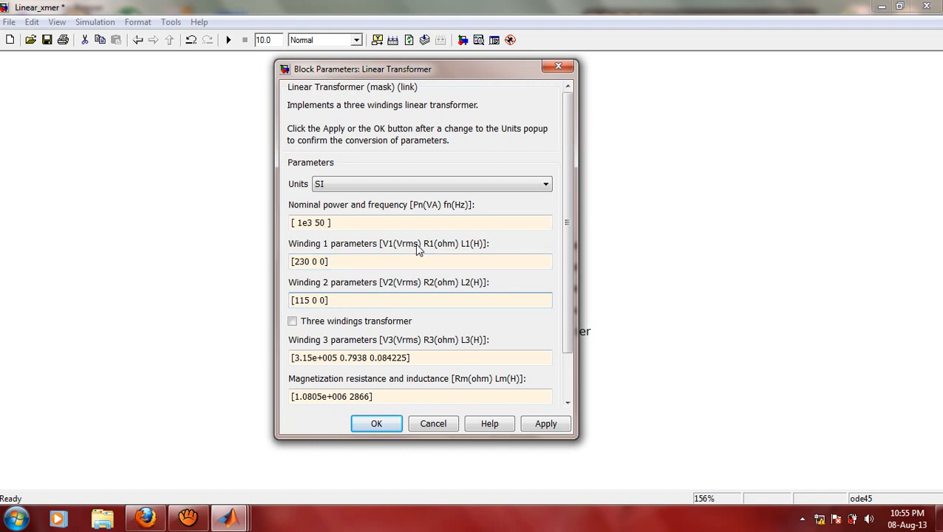
pyautogui.moveTo(397, 253)
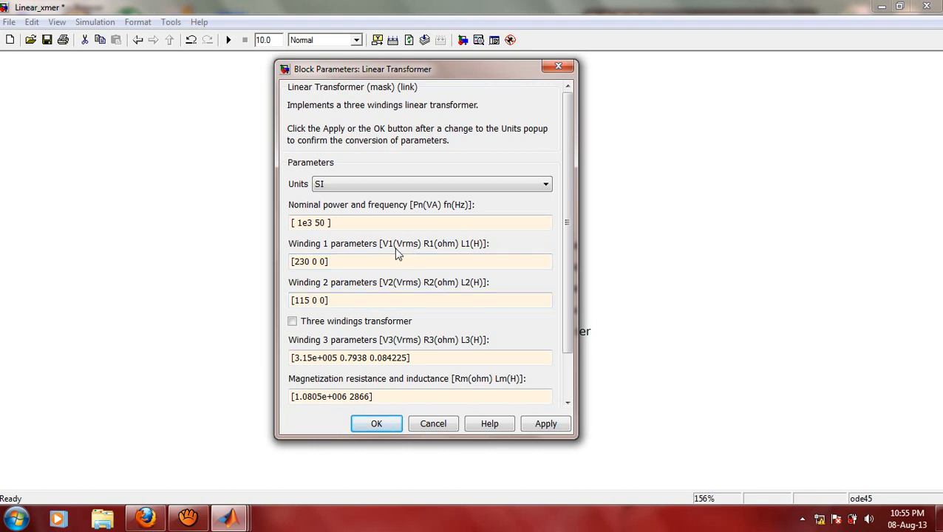
pyautogui.moveTo(419, 291)
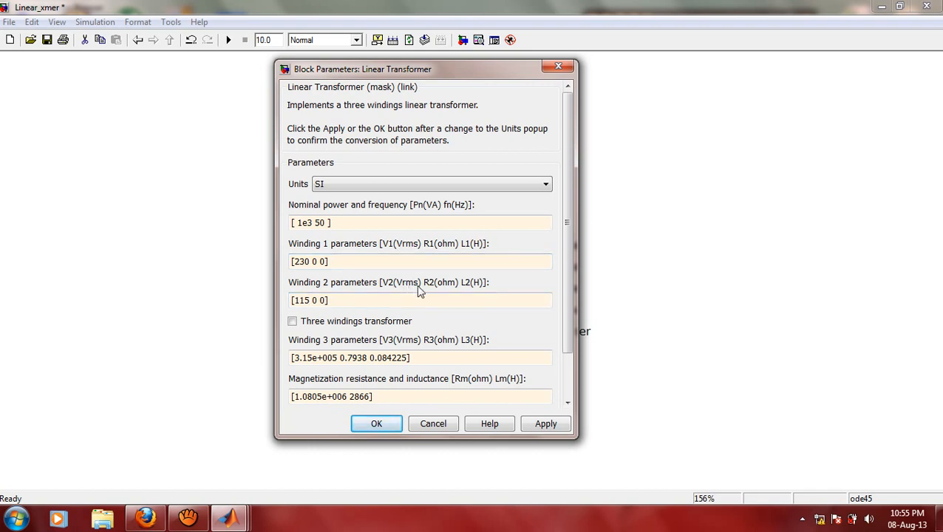
pyautogui.scroll(-3)
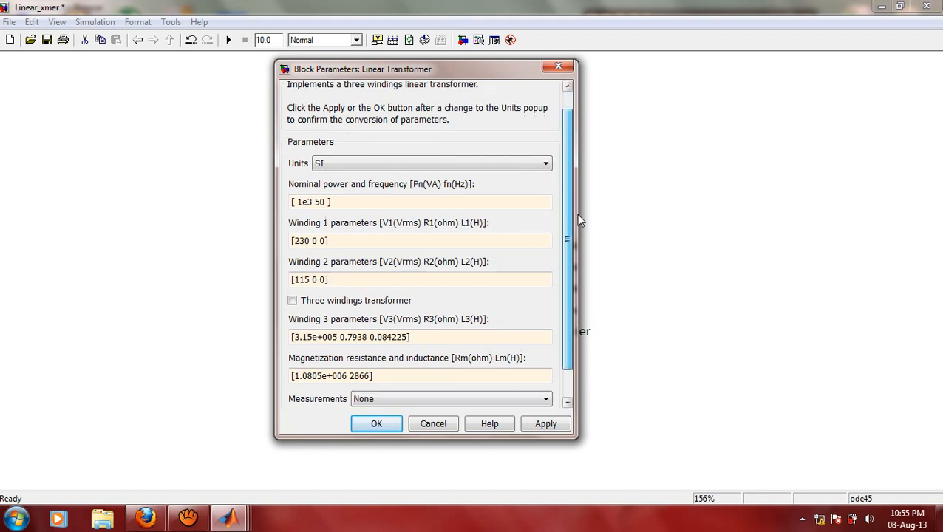
pyautogui.scroll(-3)
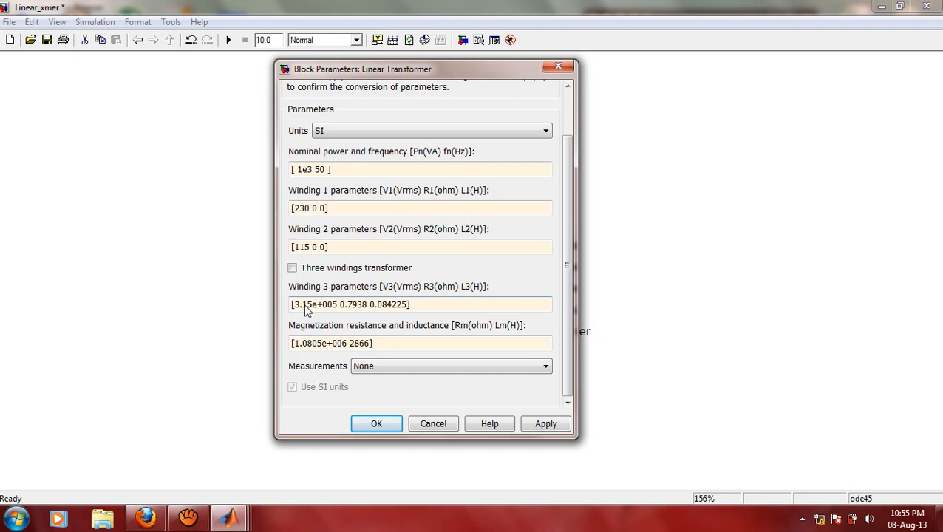
pyautogui.moveTo(306, 333)
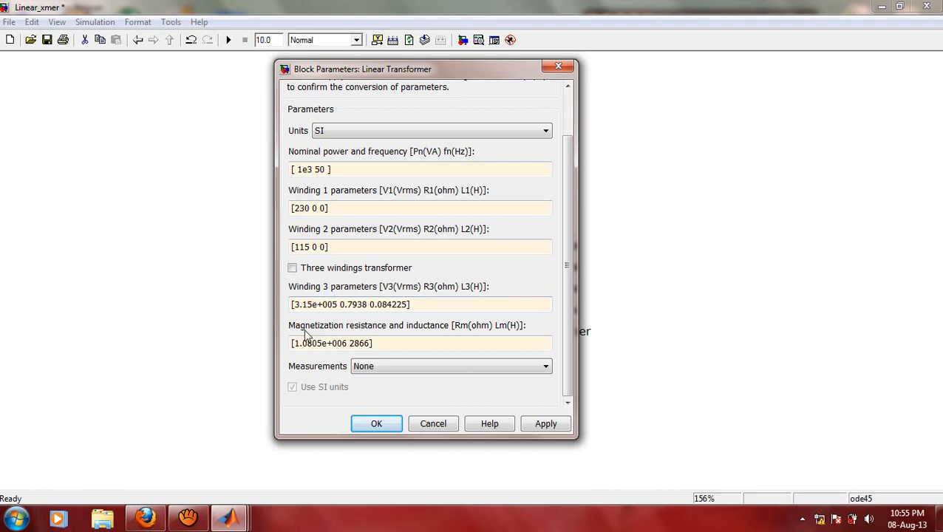
pyautogui.moveTo(327, 333)
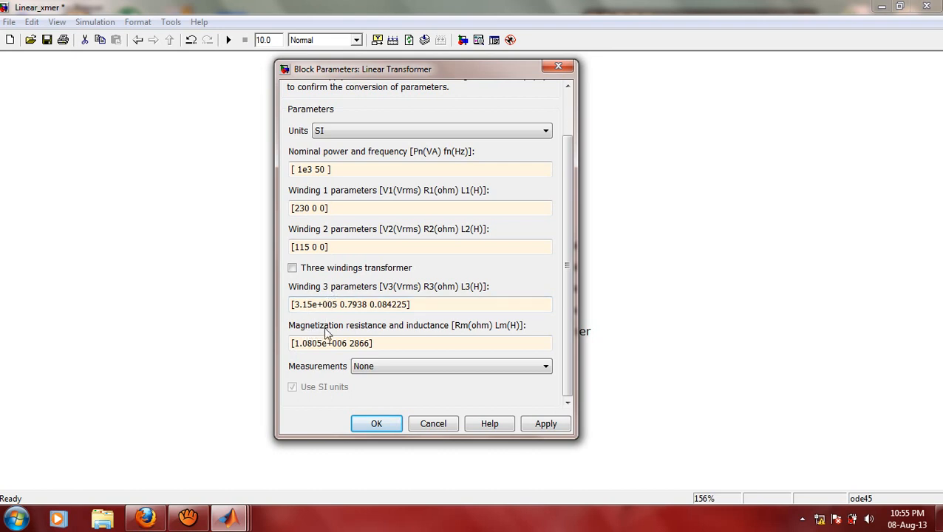
pyautogui.moveTo(420, 333)
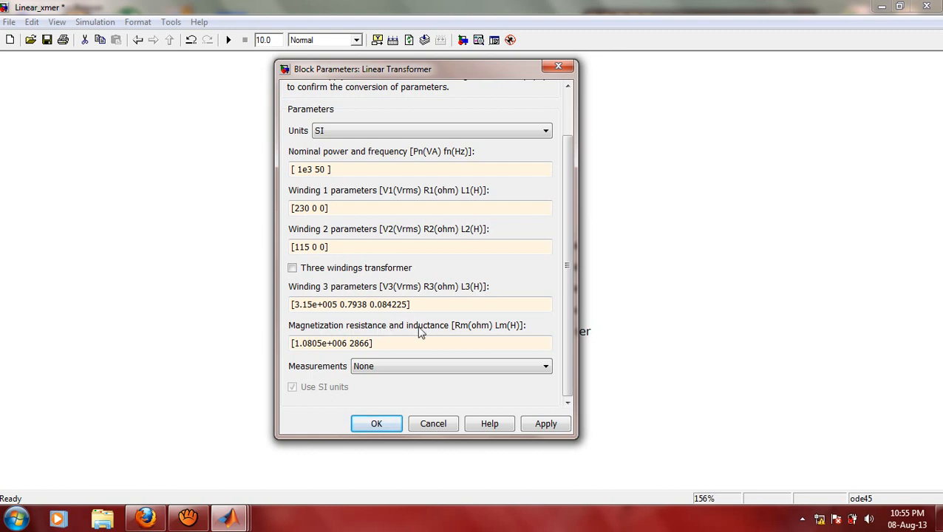
pyautogui.moveTo(420, 328)
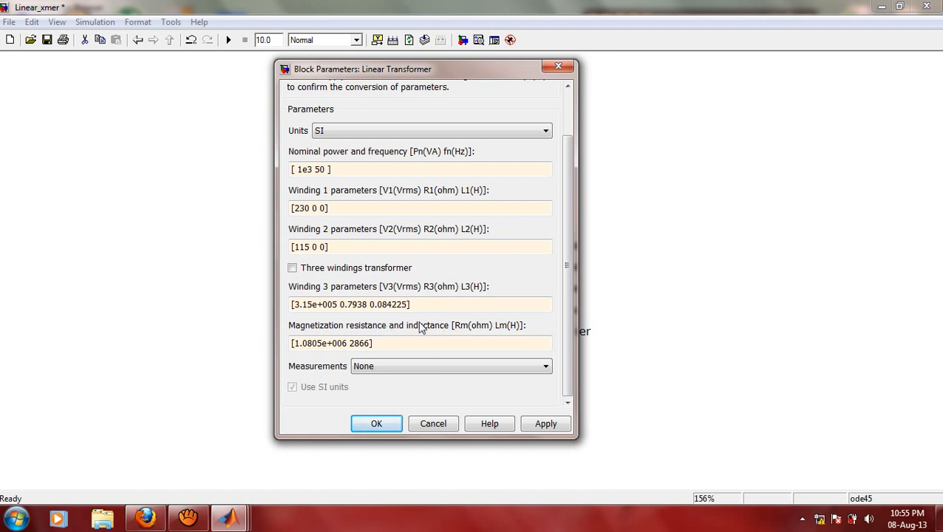
pyautogui.moveTo(441, 337)
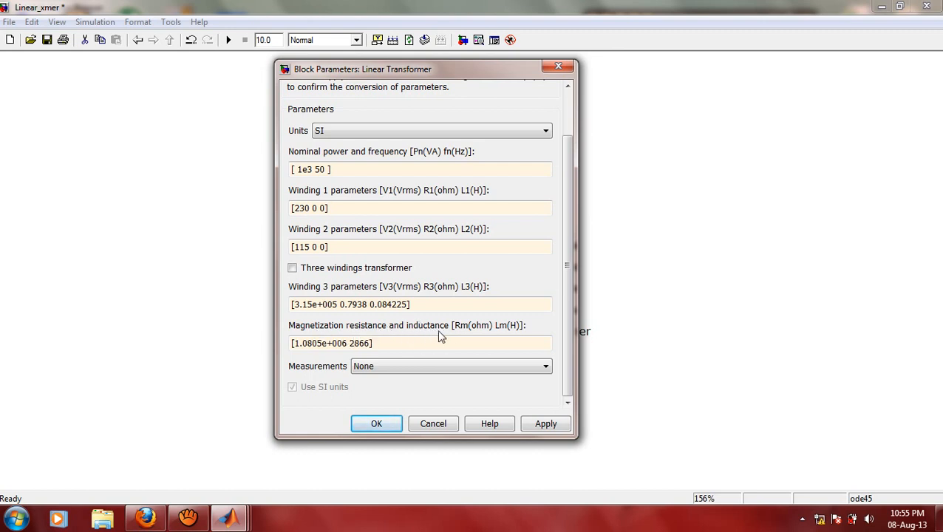
pyautogui.moveTo(453, 333)
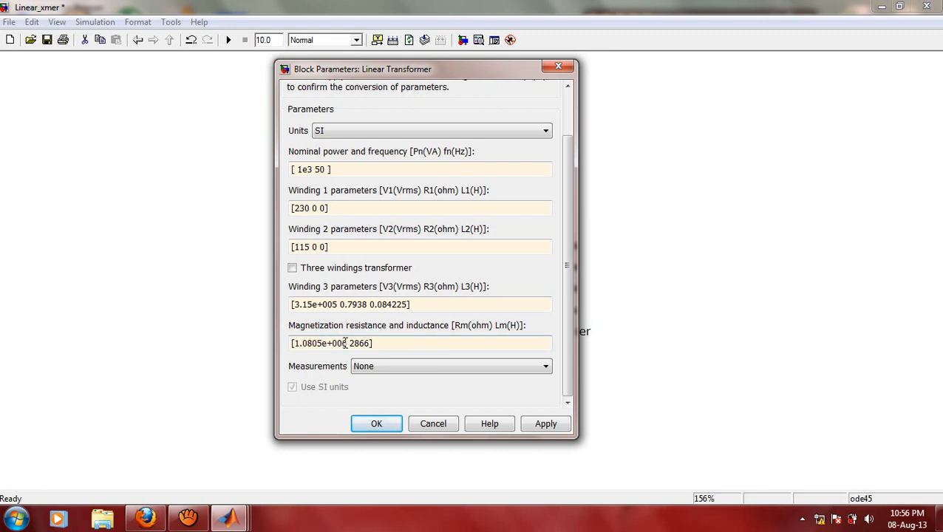
# Step: Set magnetization resistance and inductance to inf inf and apply the transformer settings
pyautogui.tripleClick(342, 344)
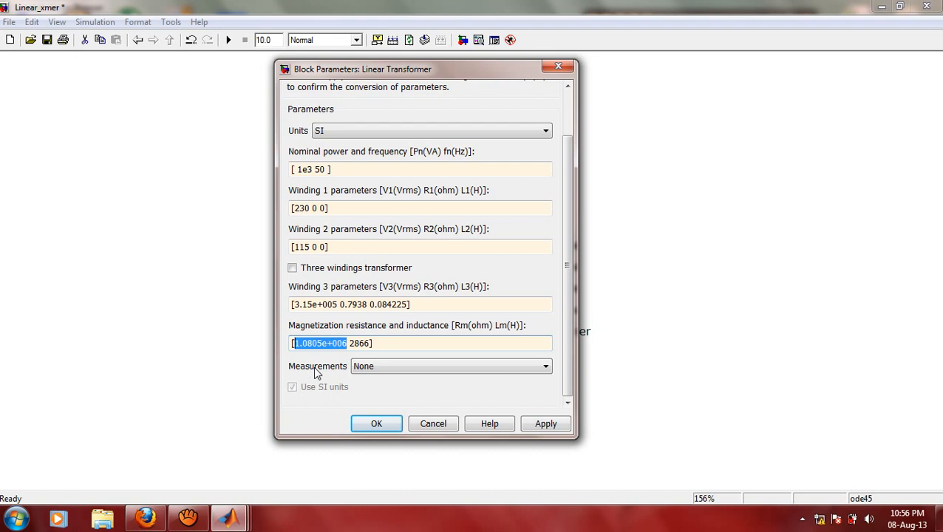
pyautogui.press('Delete')
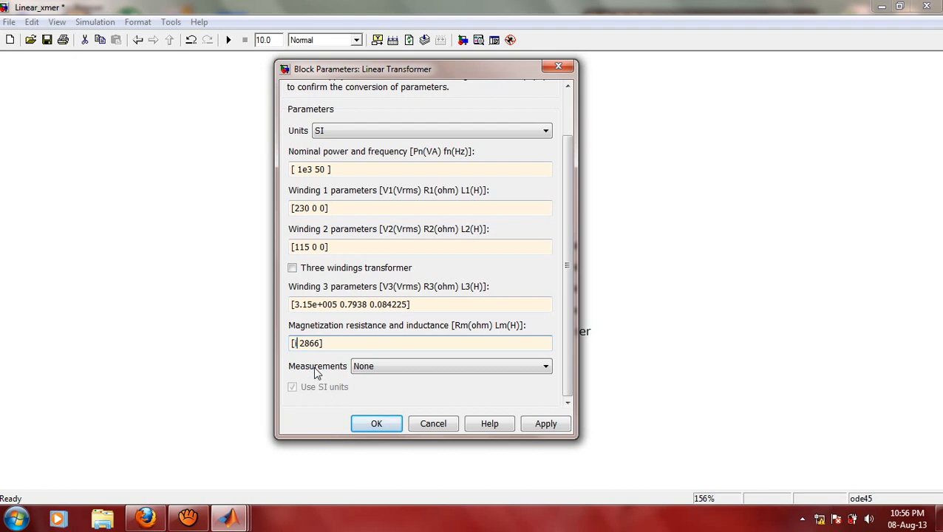
pyautogui.write('inf inf]')
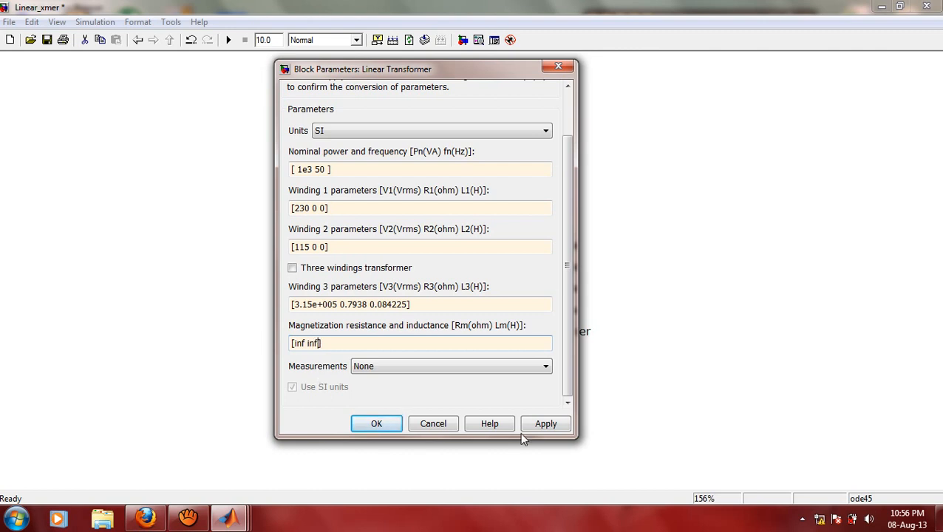
pyautogui.click(376, 423)
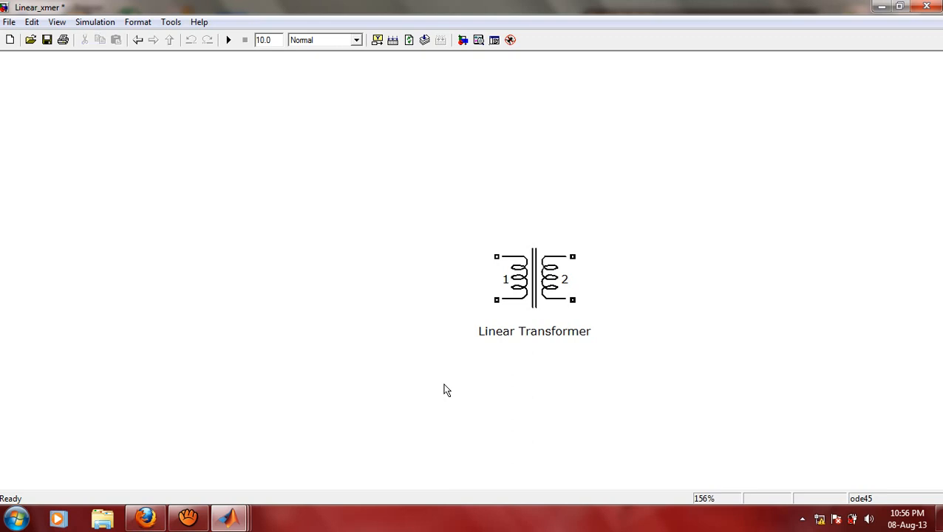
pyautogui.moveTo(504, 253)
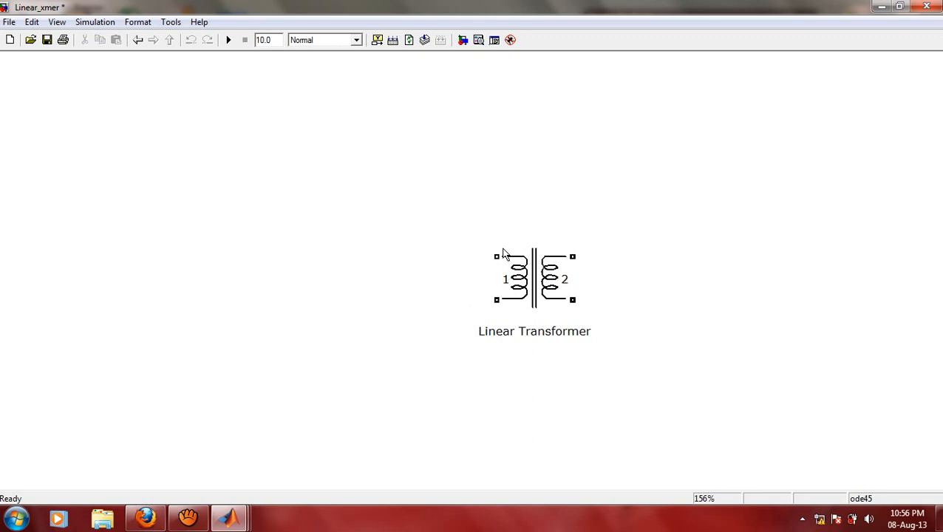
pyautogui.moveTo(512, 280)
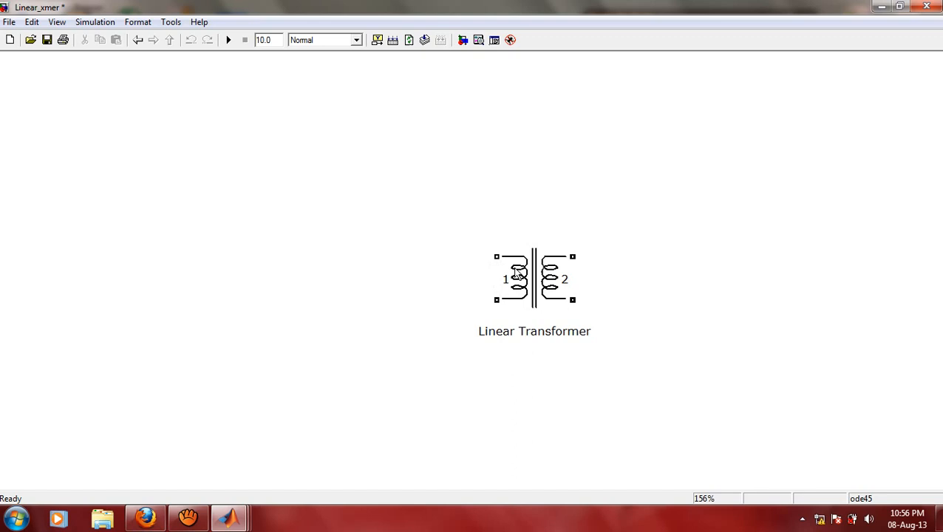
pyautogui.moveTo(502, 313)
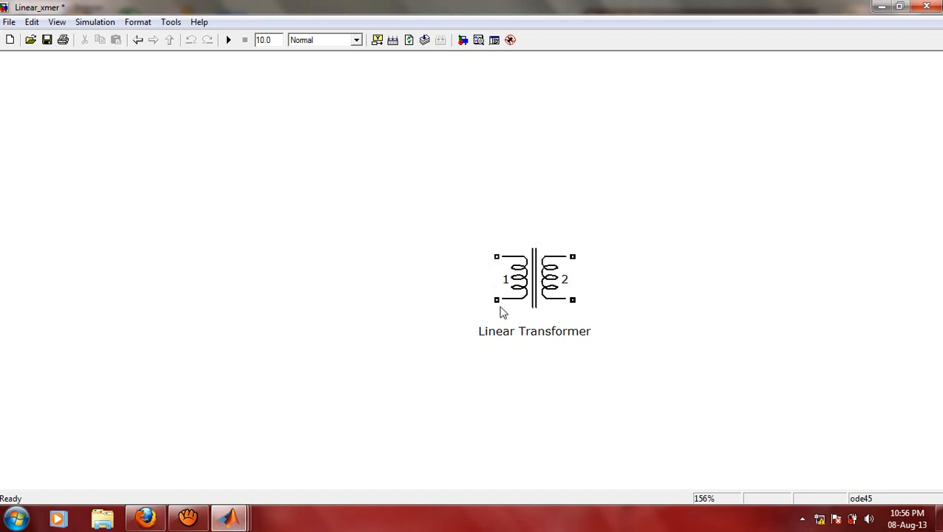
pyautogui.moveTo(610, 278)
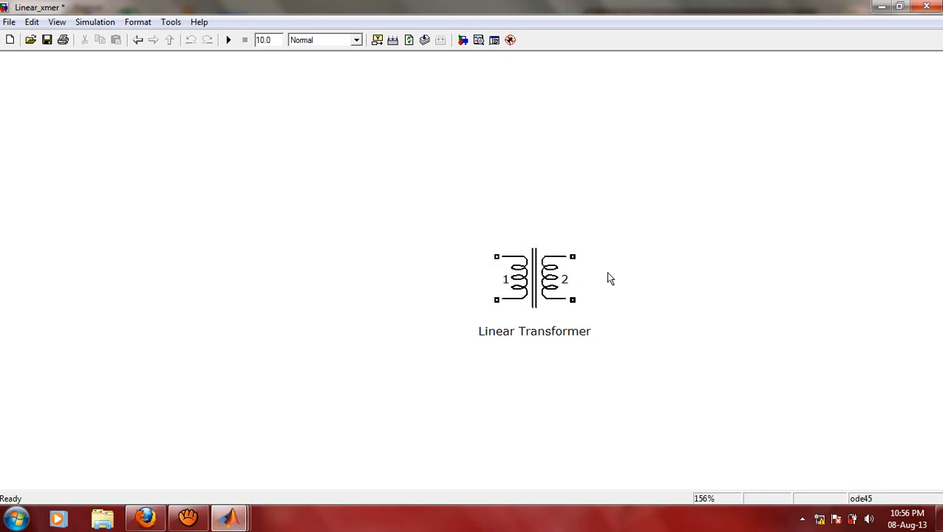
pyautogui.moveTo(440, 285)
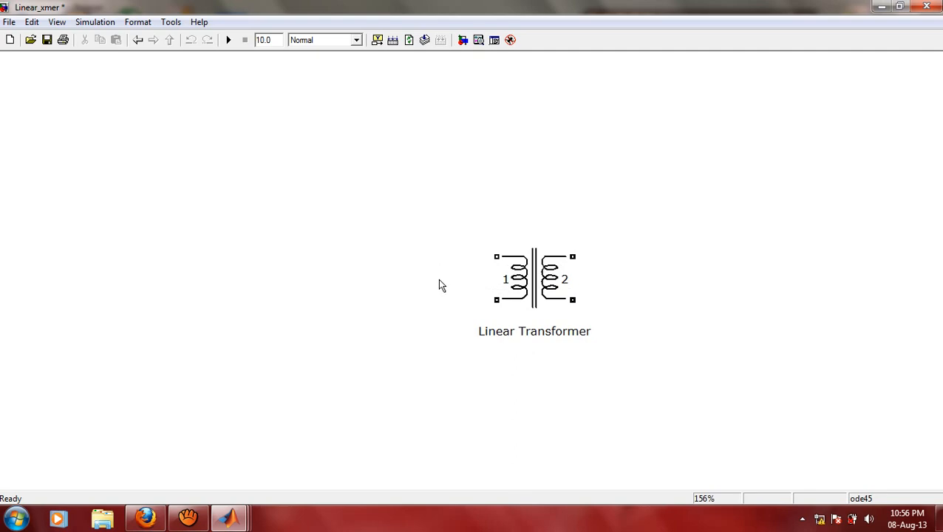
pyautogui.moveTo(595, 279)
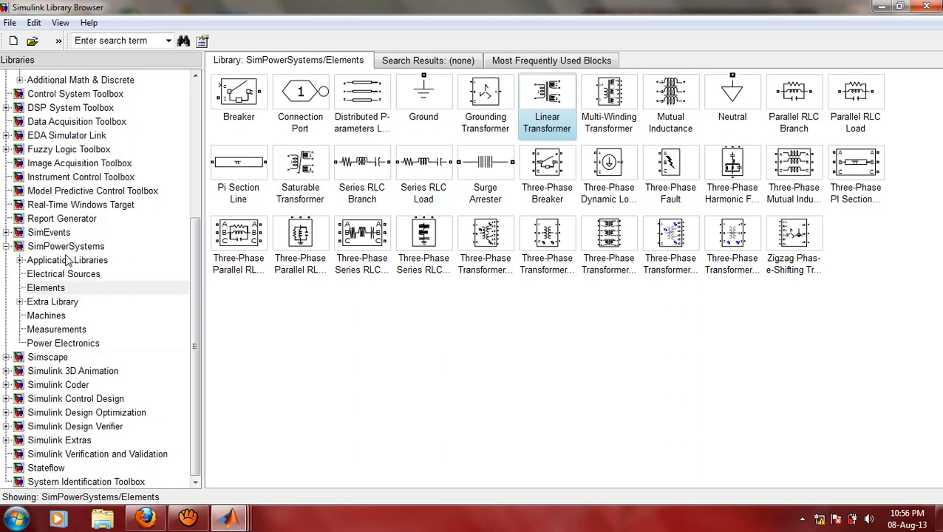
# Step: Show the SimPowerSystems Electrical Sources blocks, including AC Voltage Source
pyautogui.click(66, 246)
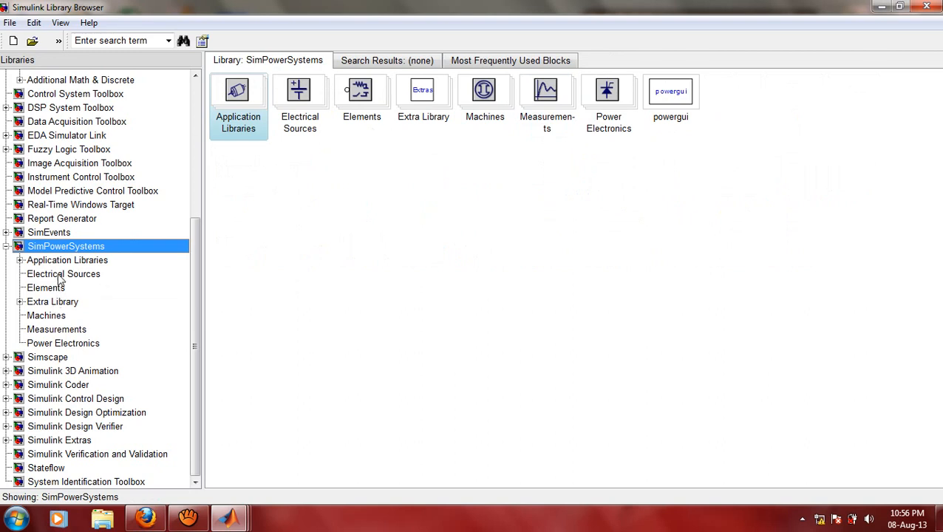
pyautogui.click(63, 273)
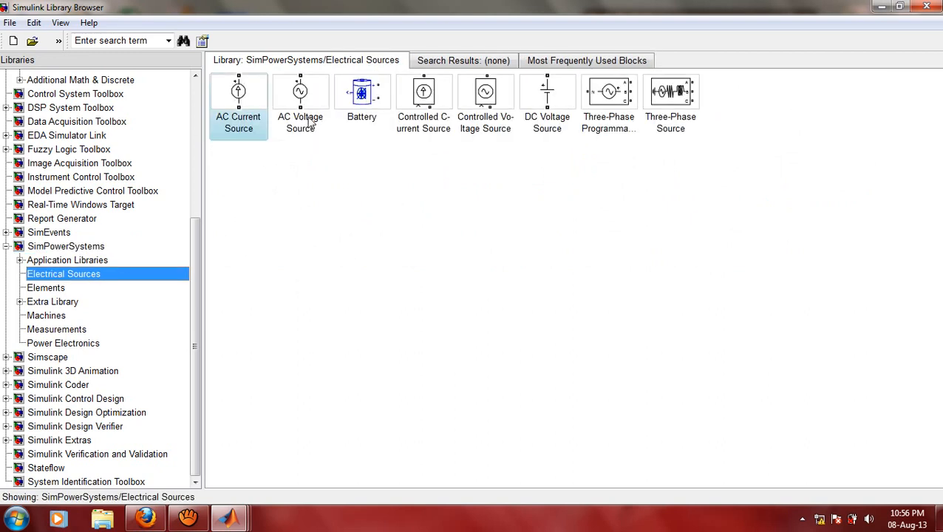
pyautogui.moveTo(315, 98)
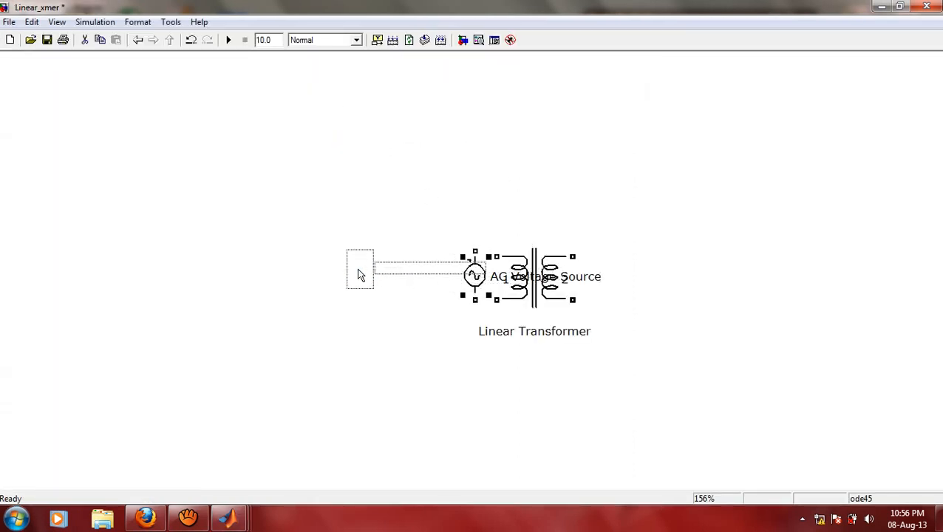
# Step: Move the AC Voltage Source left of the transformer and wire both terminals to winding 1
pyautogui.moveTo(474, 275); pyautogui.dragTo(345, 275)
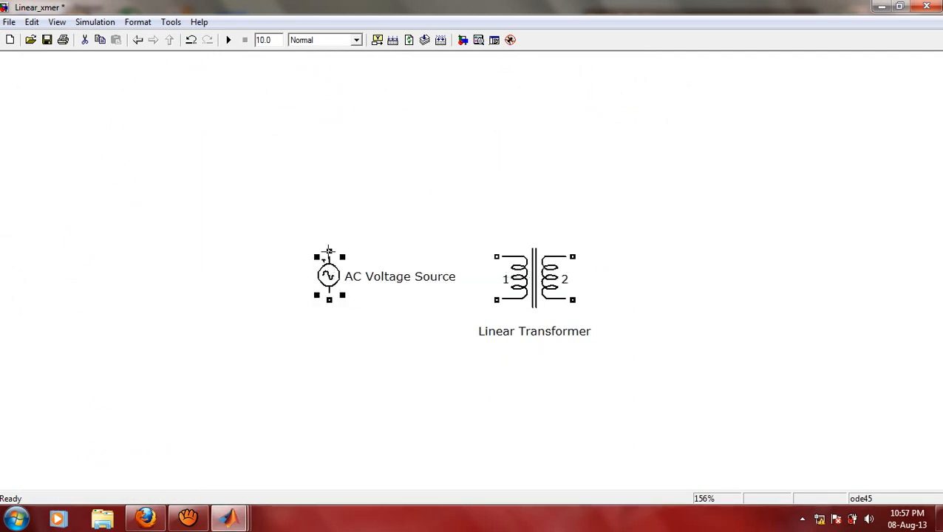
pyautogui.moveTo(329, 249); pyautogui.dragTo(493, 227)
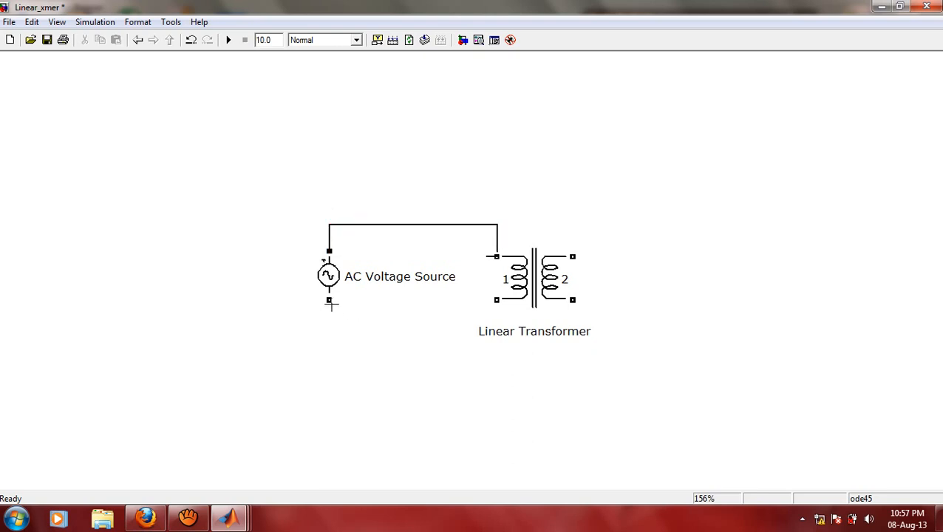
pyautogui.moveTo(329, 301); pyautogui.dragTo(499, 319)
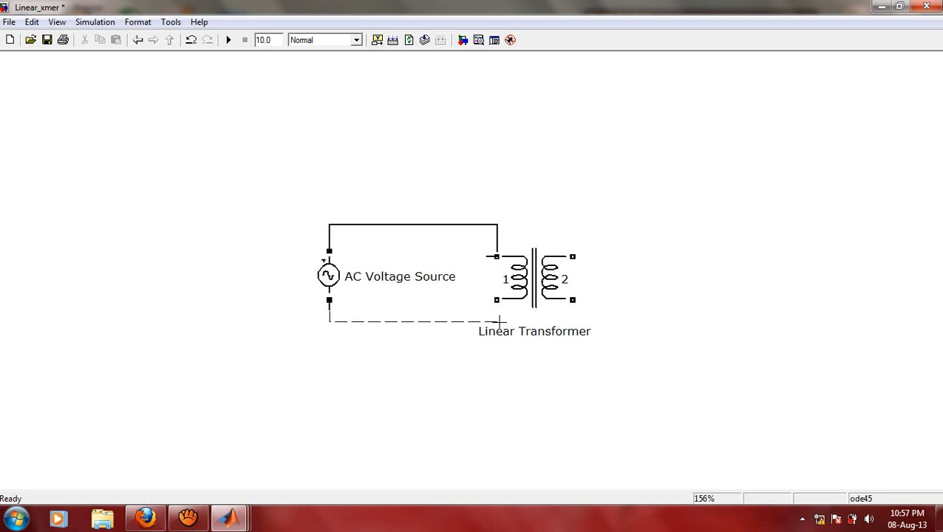
pyautogui.click(410, 319)
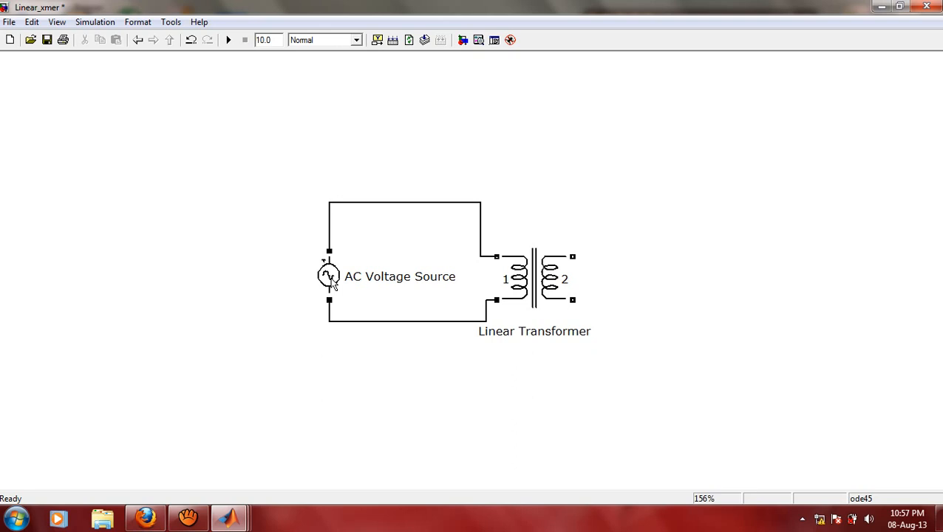
# Step: Enter peak amplitude 326 and frequency 50 in the AC Voltage Source parameters and confirm
pyautogui.doubleClick(328, 275)
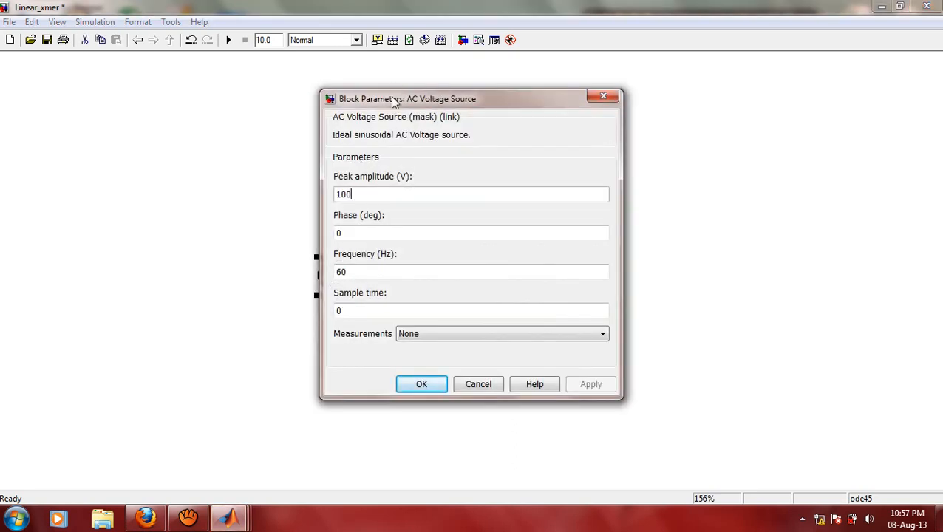
pyautogui.moveTo(407, 98); pyautogui.dragTo(638, 97)
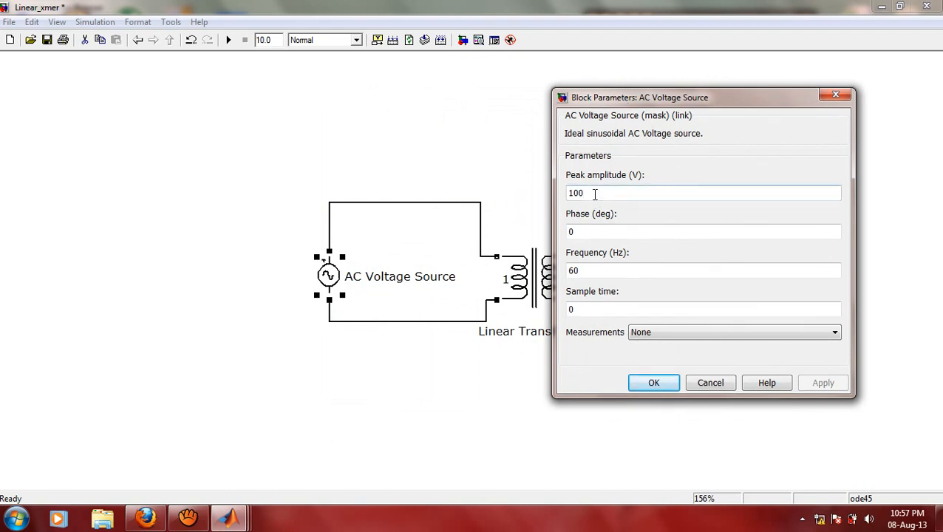
pyautogui.doubleClick(575, 193)
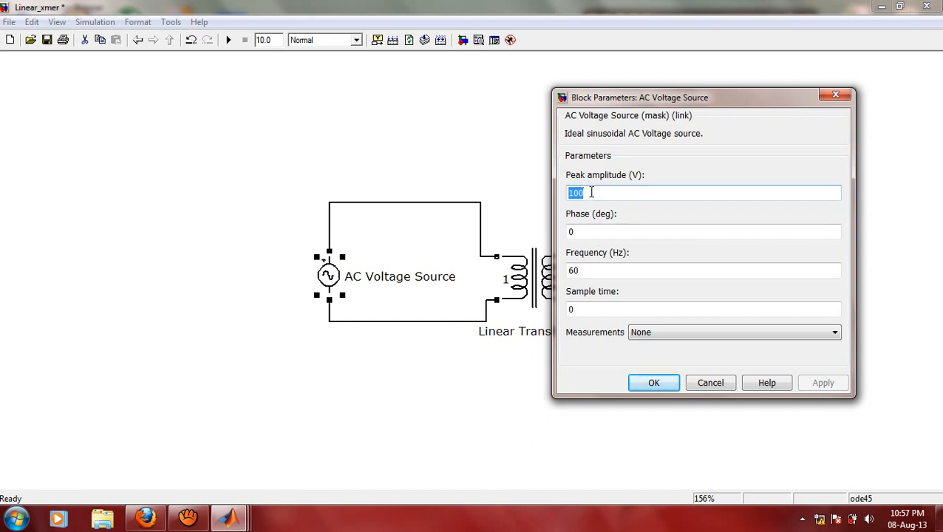
pyautogui.write('326')
pyautogui.click(703, 271)
pyautogui.write('5')
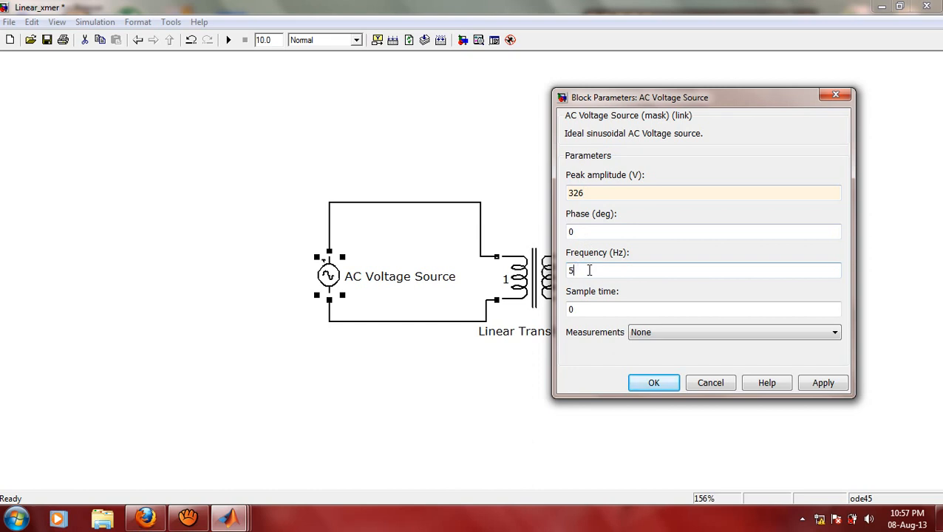
pyautogui.write('0')
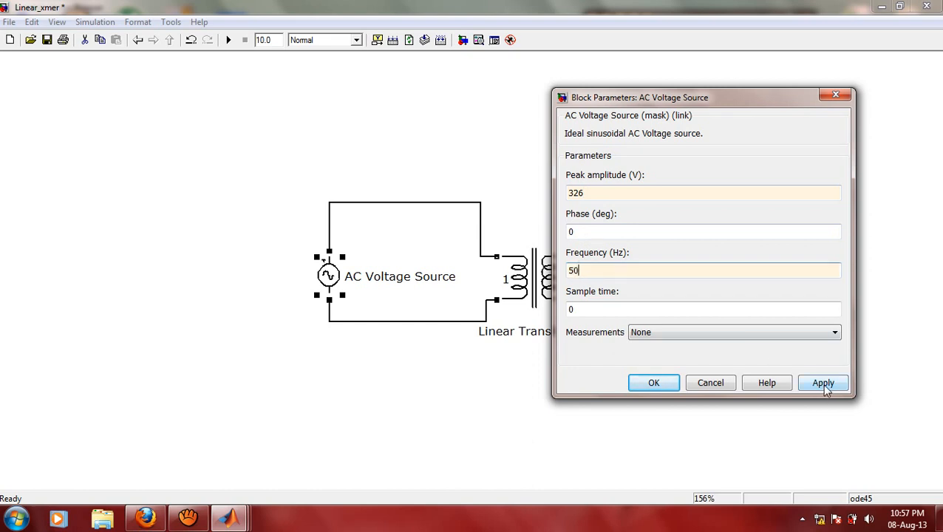
pyautogui.click(822, 383)
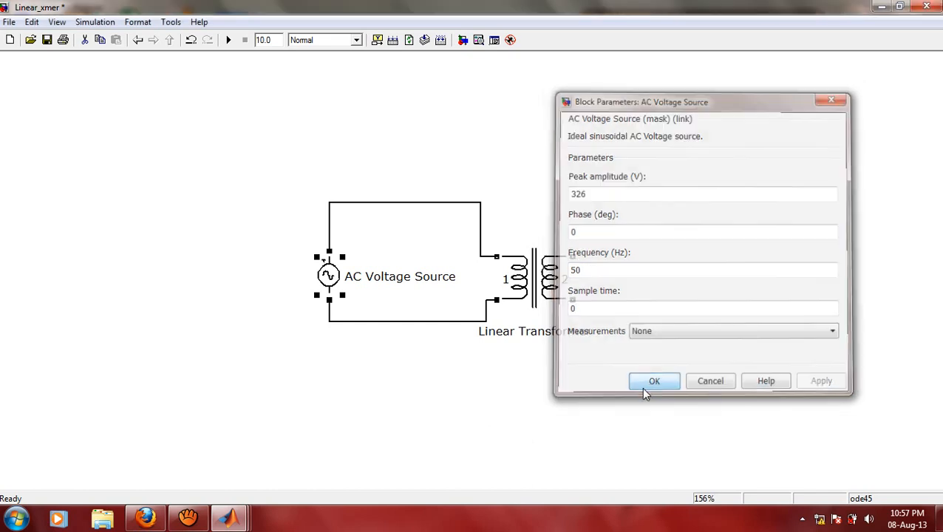
pyautogui.click(653, 381)
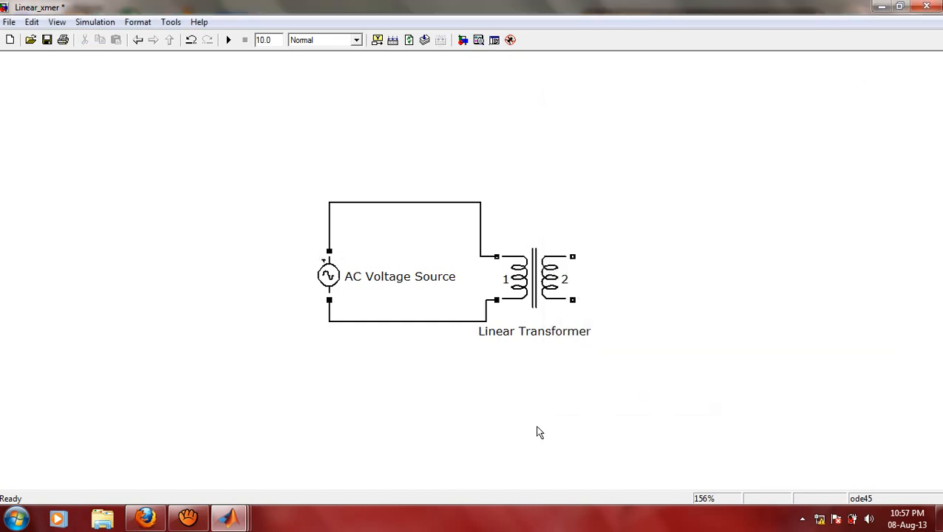
pyautogui.moveTo(386, 327)
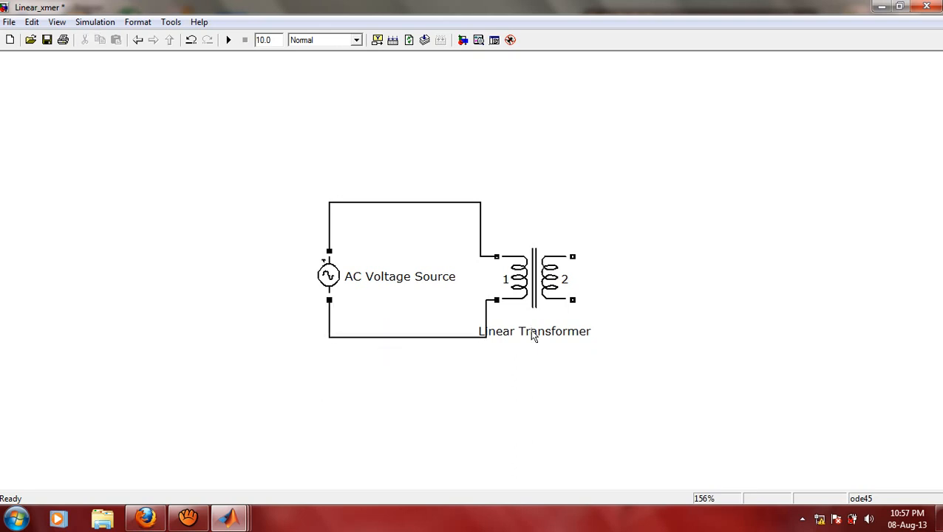
# Step: Relabel the Linear Transformer block as '230/115 volt, 50 hz'
pyautogui.doubleClick(534, 331)
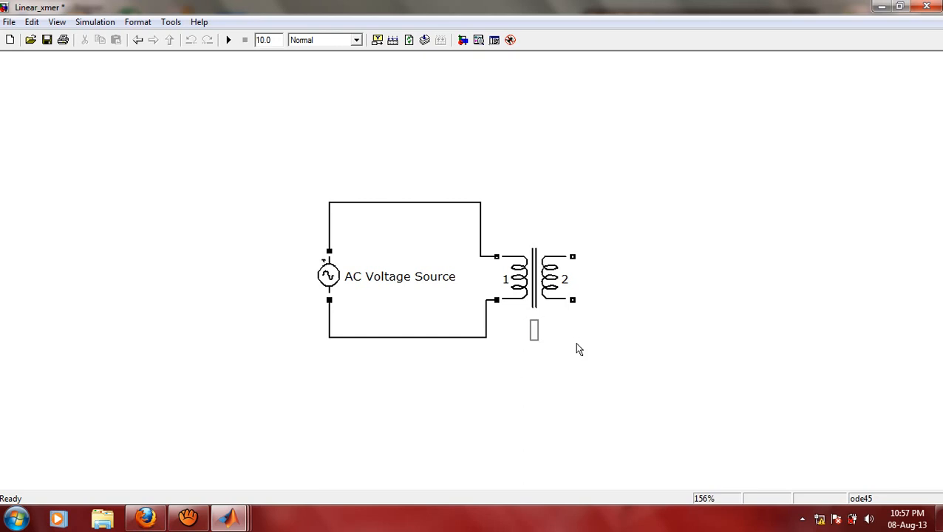
pyautogui.write('230/')
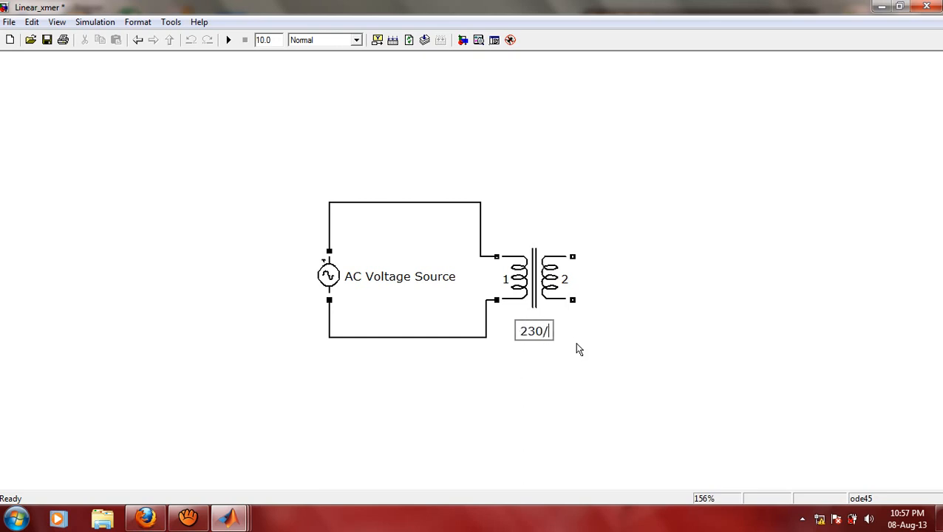
pyautogui.write('115 v')
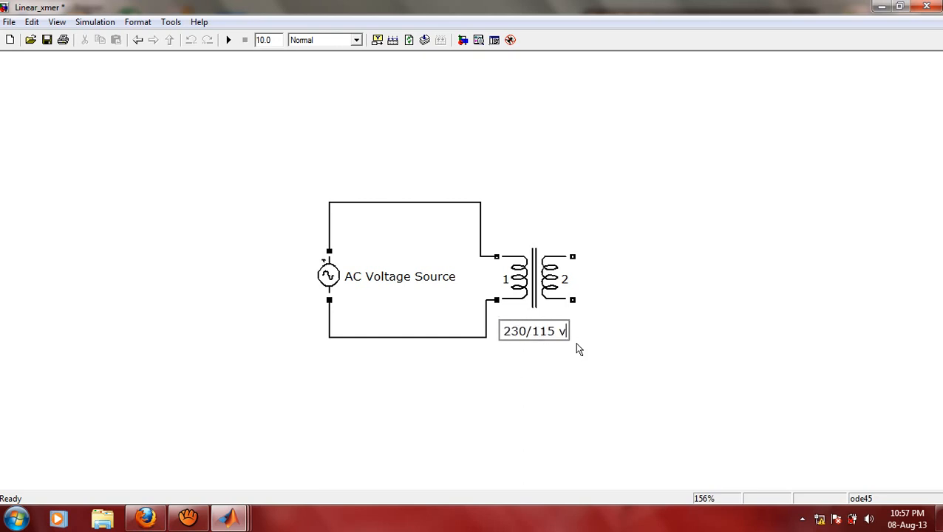
pyautogui.write('olt, 50')
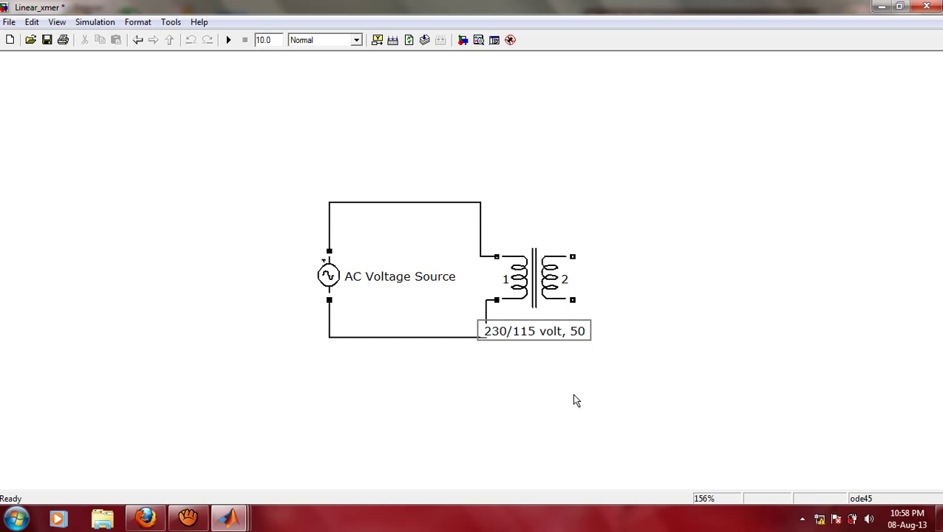
pyautogui.write('hz')
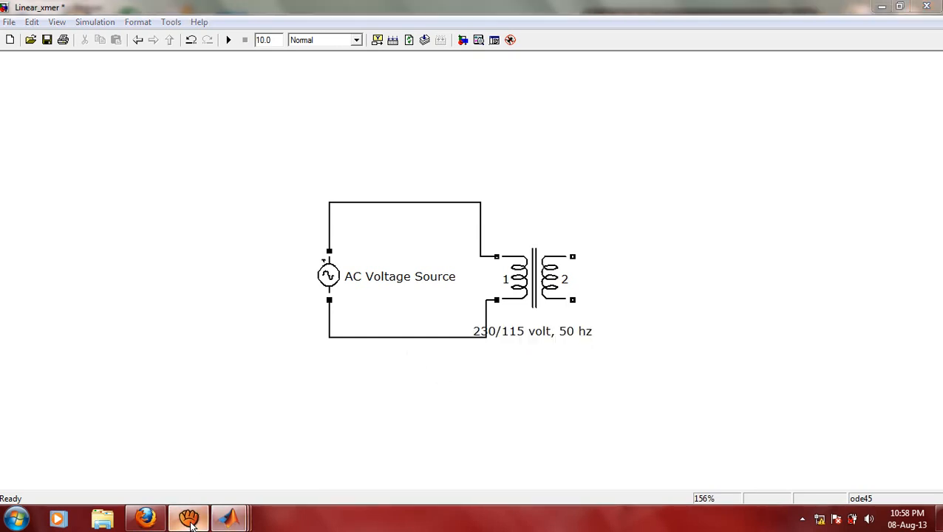
pyautogui.click(187, 517)
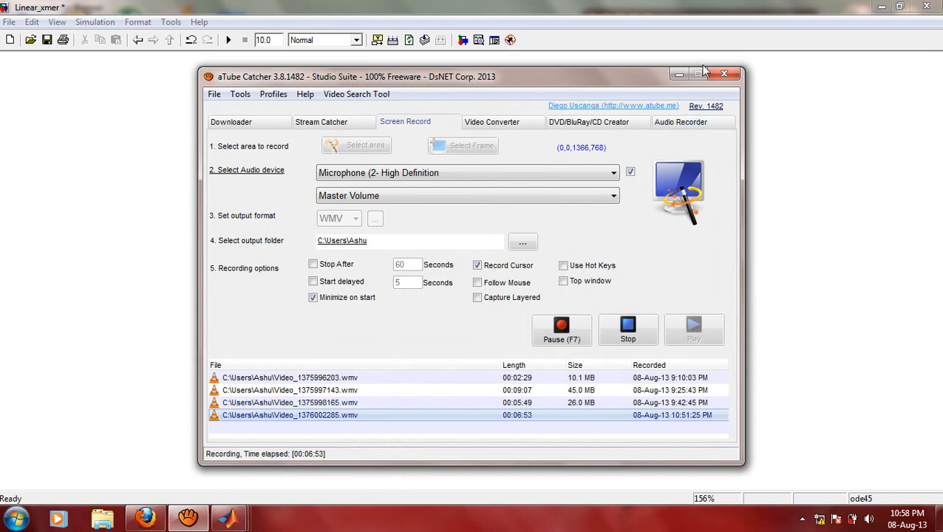
pyautogui.click(728, 72)
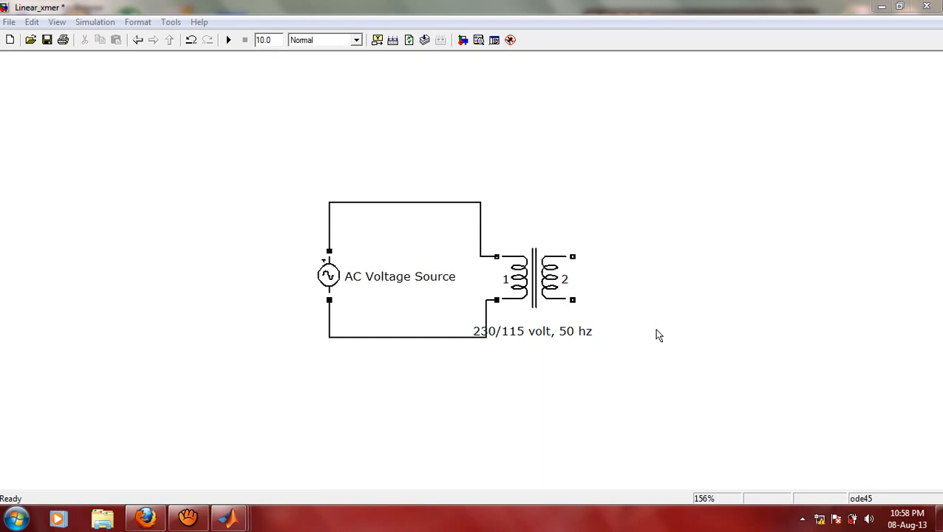
pyautogui.moveTo(522, 339)
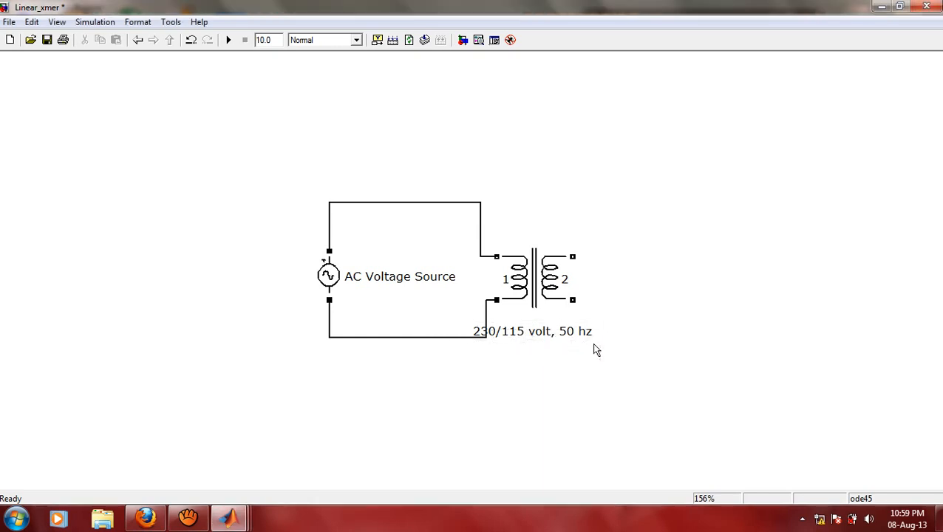
pyautogui.click(532, 331)
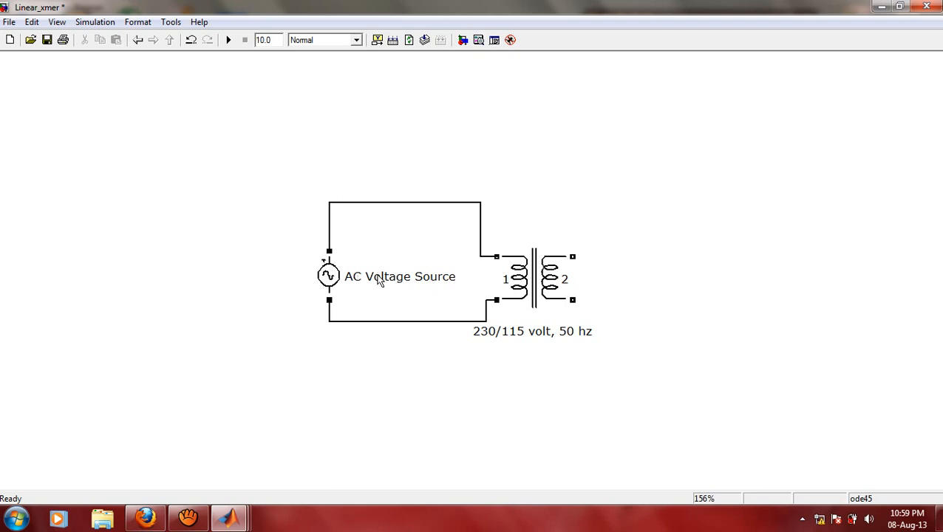
pyautogui.moveTo(461, 274)
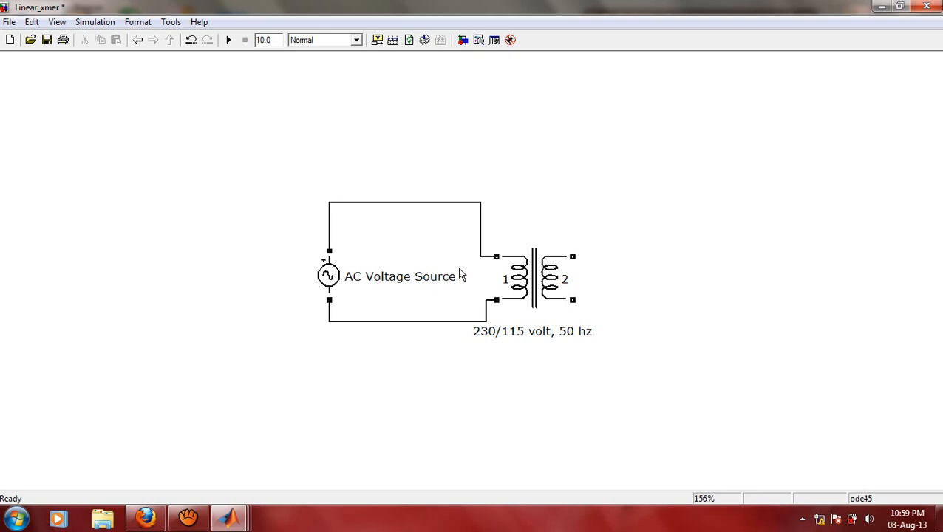
pyautogui.moveTo(510, 281)
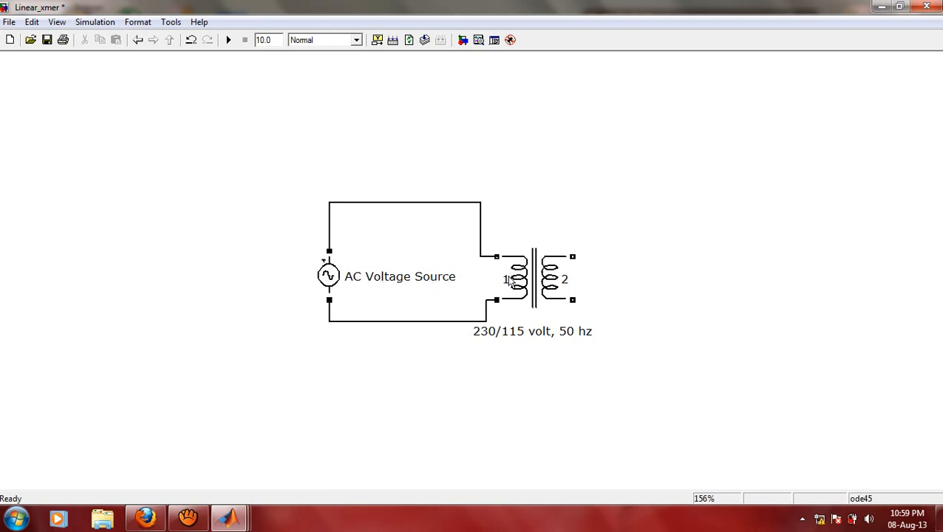
pyautogui.moveTo(583, 266)
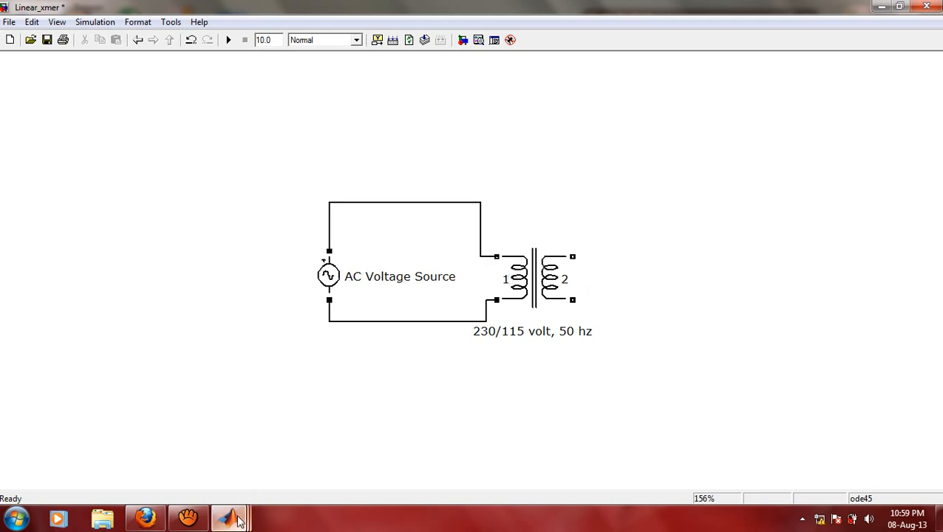
pyautogui.moveTo(298, 447)
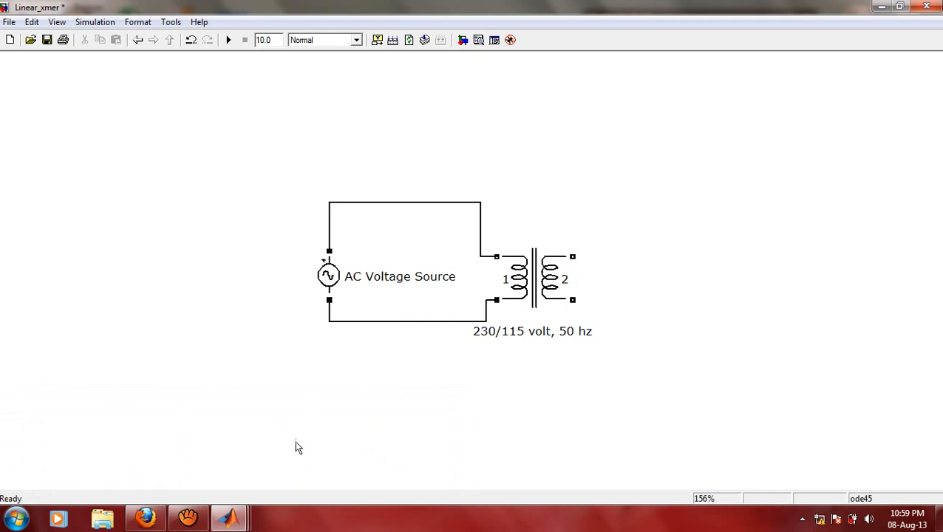
pyautogui.press('alt+tab')
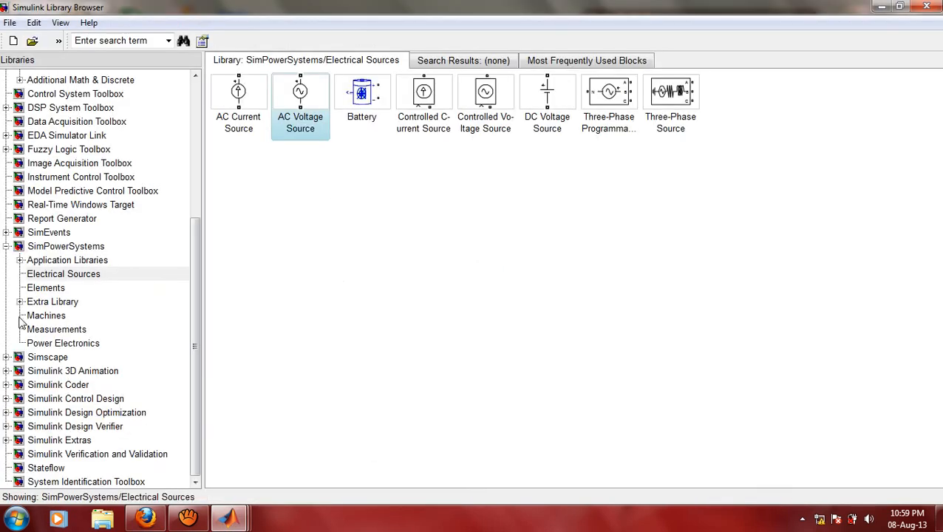
# Step: Place a Voltage Measurement block right of the transformer and wire winding 2 to it
pyautogui.click(57, 329)
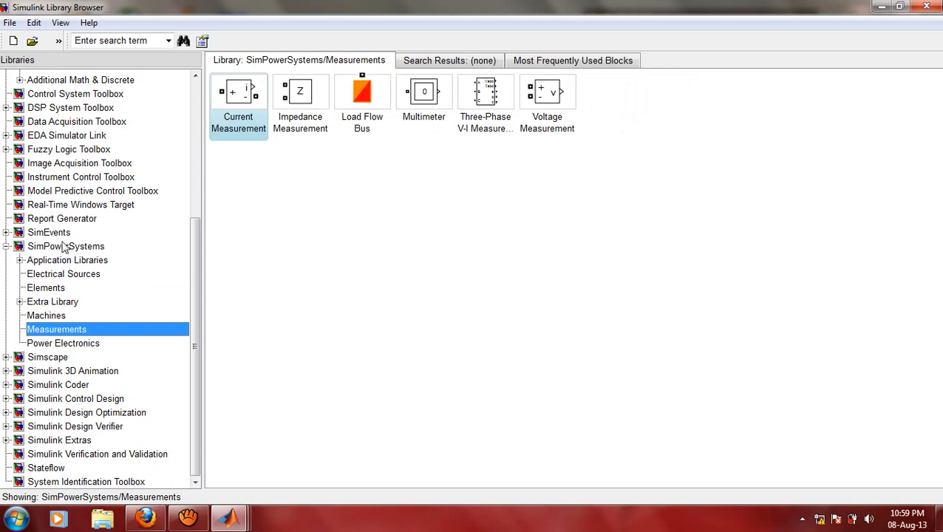
pyautogui.moveTo(528, 115)
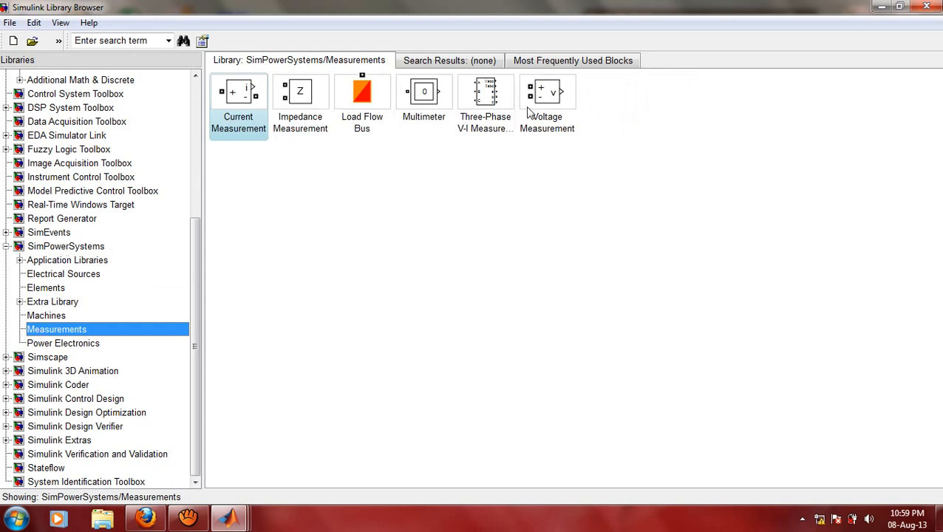
pyautogui.click(547, 92)
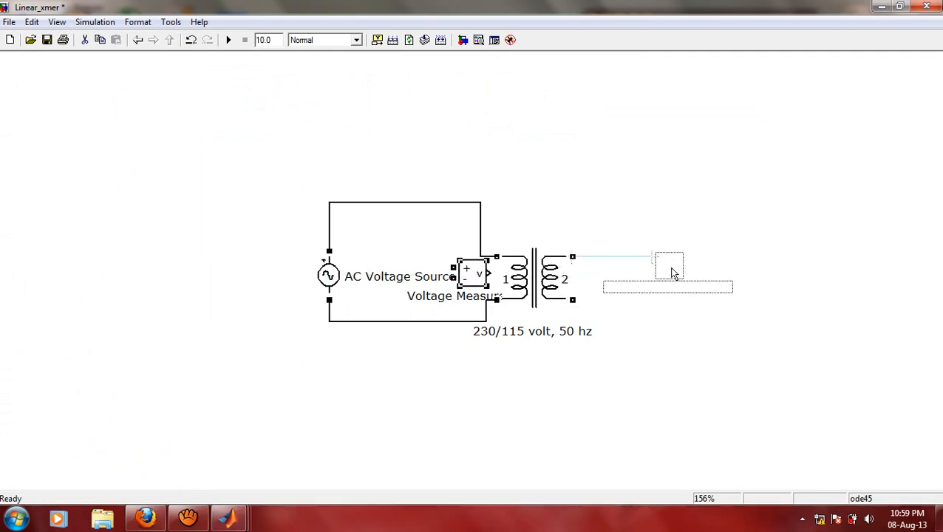
pyautogui.moveTo(469, 274); pyautogui.dragTo(687, 280)
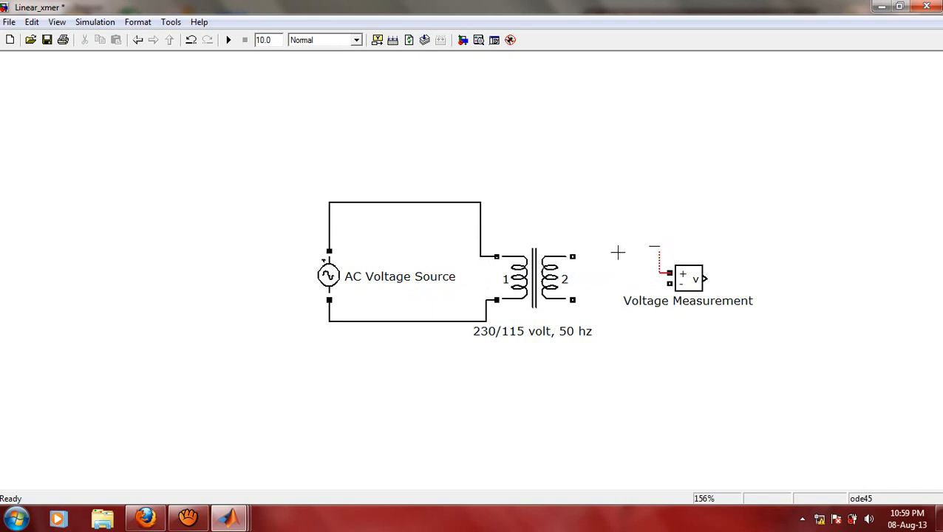
pyautogui.moveTo(573, 257); pyautogui.dragTo(668, 265)
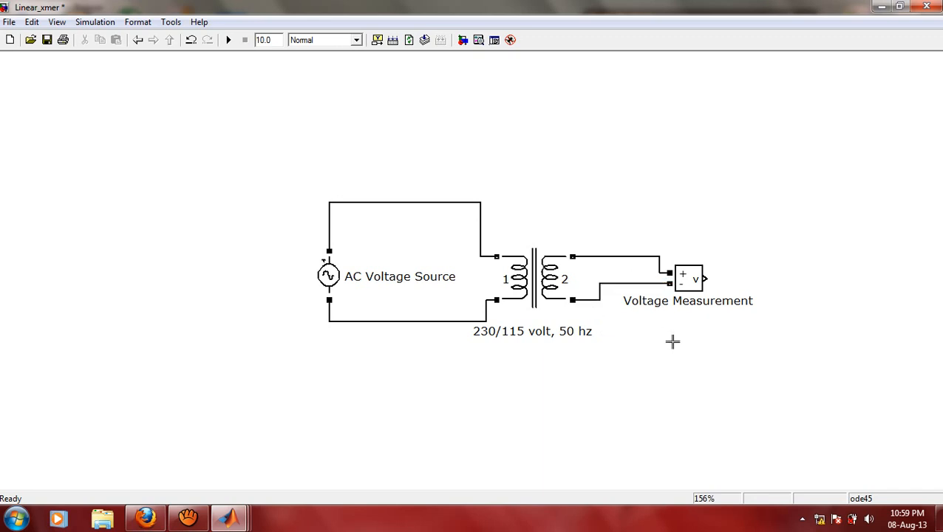
pyautogui.moveTo(698, 287)
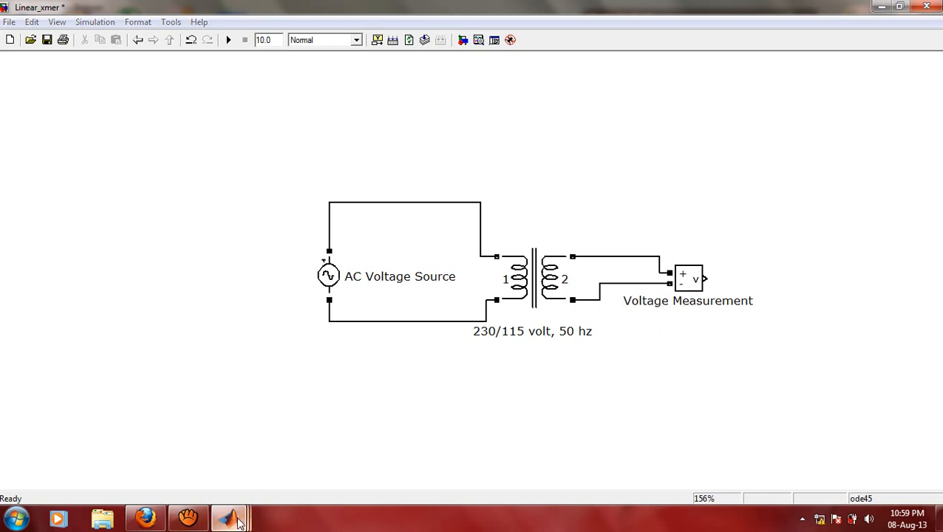
pyautogui.click(229, 516)
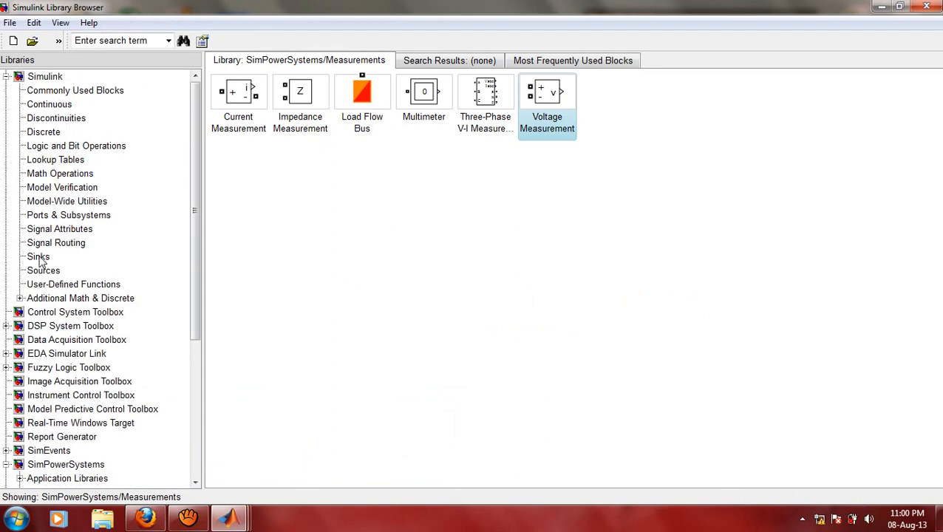
# Step: Add a Scope from Sinks to the right of the Voltage Measurement block
pyautogui.click(39, 256)
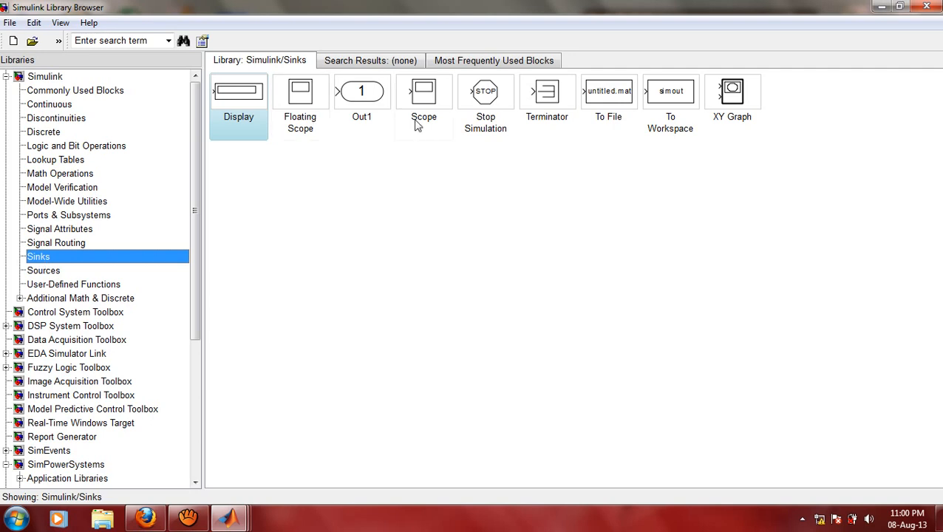
pyautogui.click(423, 92)
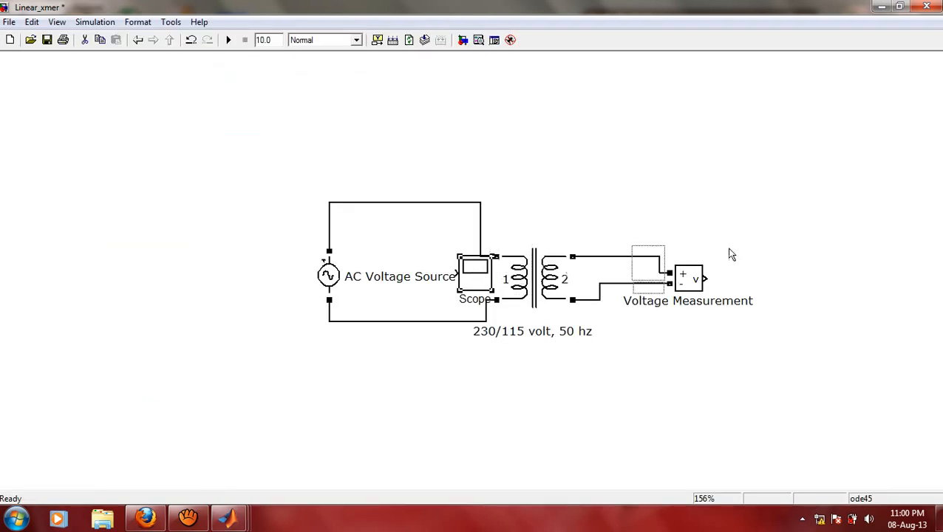
pyautogui.moveTo(475, 277); pyautogui.dragTo(843, 277)
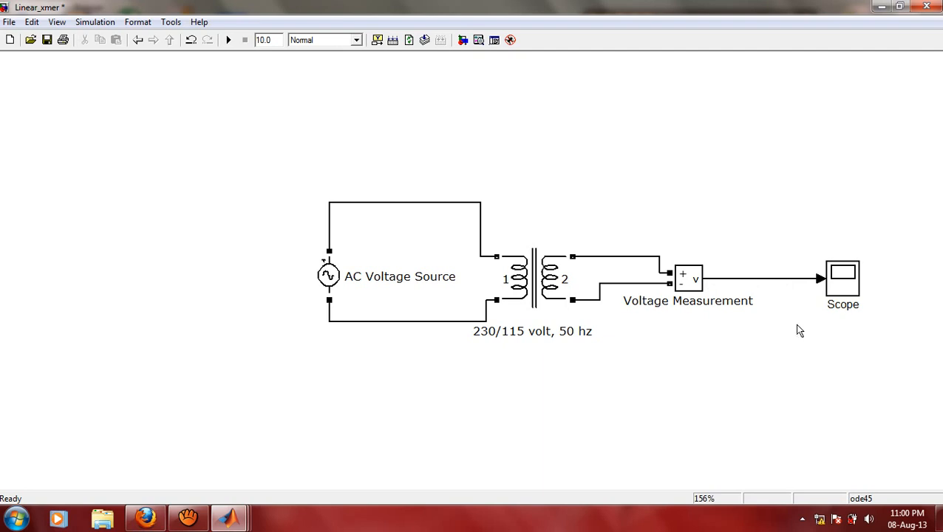
pyautogui.moveTo(135, 26)
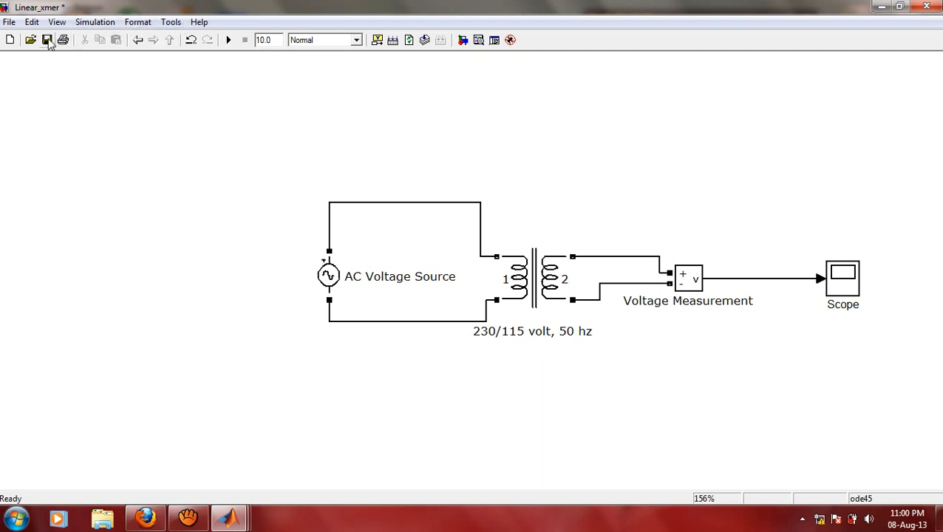
# Step: Save Linear_xmer and apply a fixed-step solver with step size 1e-3
pyautogui.click(95, 21)
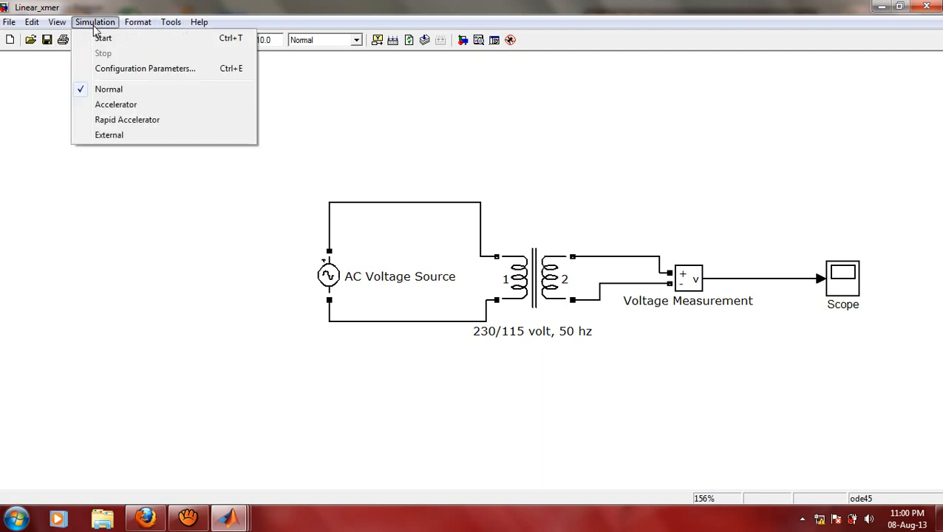
pyautogui.click(100, 36)
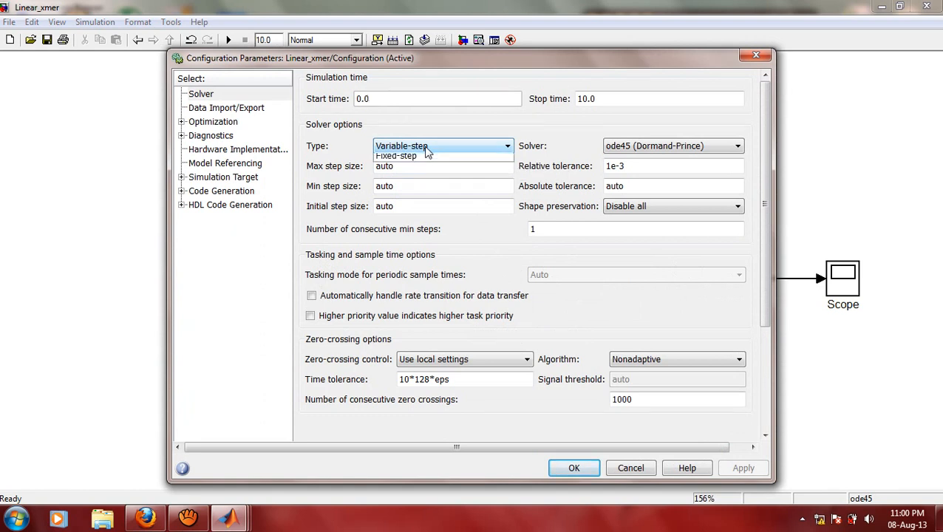
pyautogui.click(396, 156)
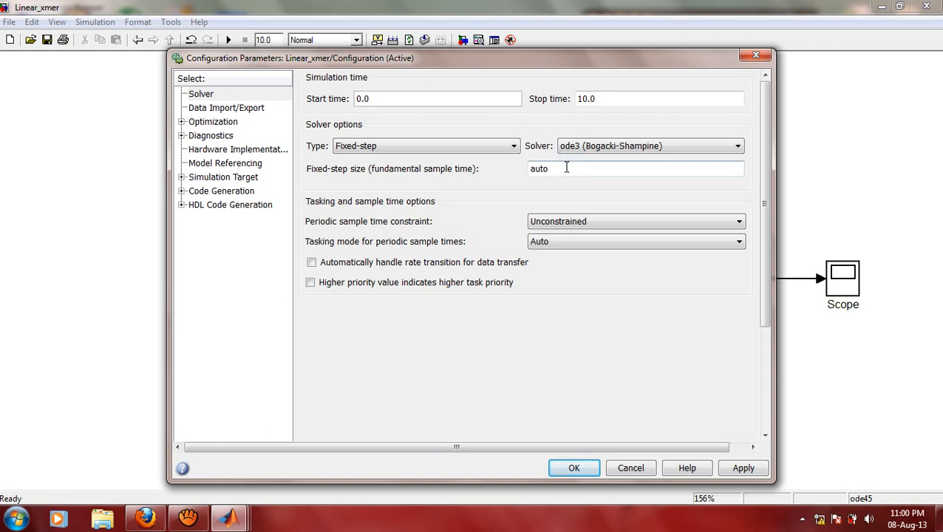
pyautogui.doubleClick(539, 168)
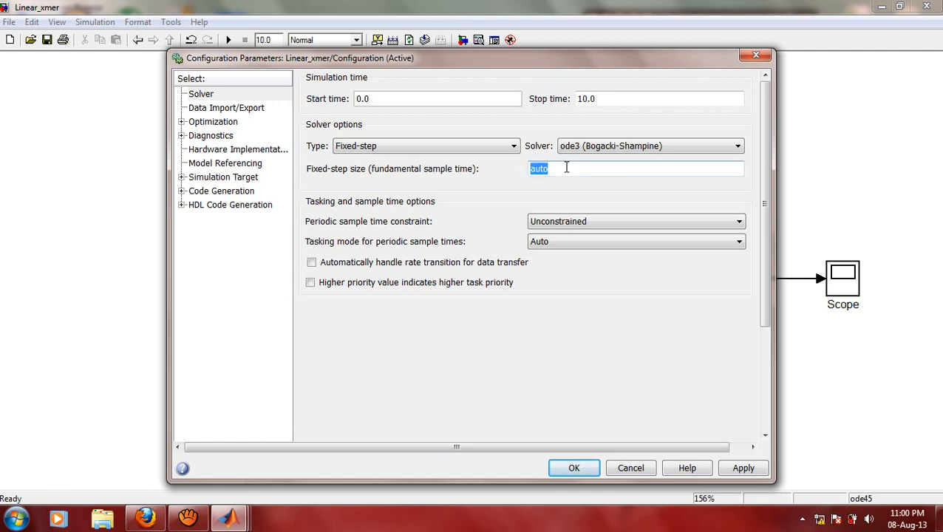
pyautogui.write('1')
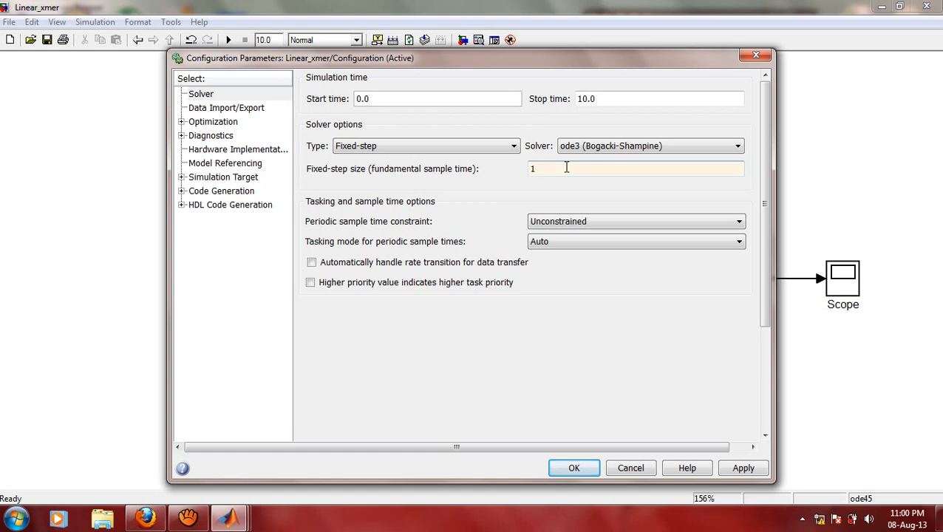
pyautogui.write('1e-3')
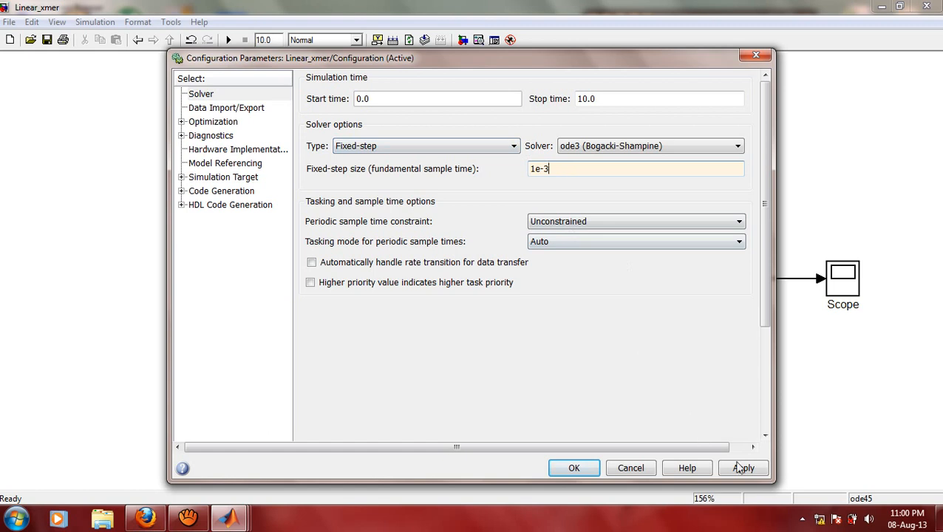
pyautogui.click(743, 467)
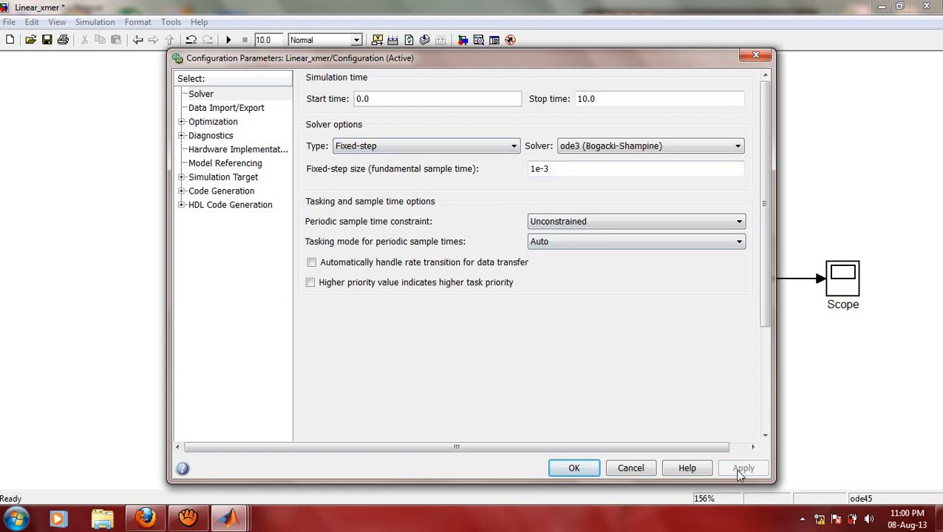
# Step: Close Configuration Parameters, set the stop time to 0.2 s, and select all blocks
pyautogui.click(574, 468)
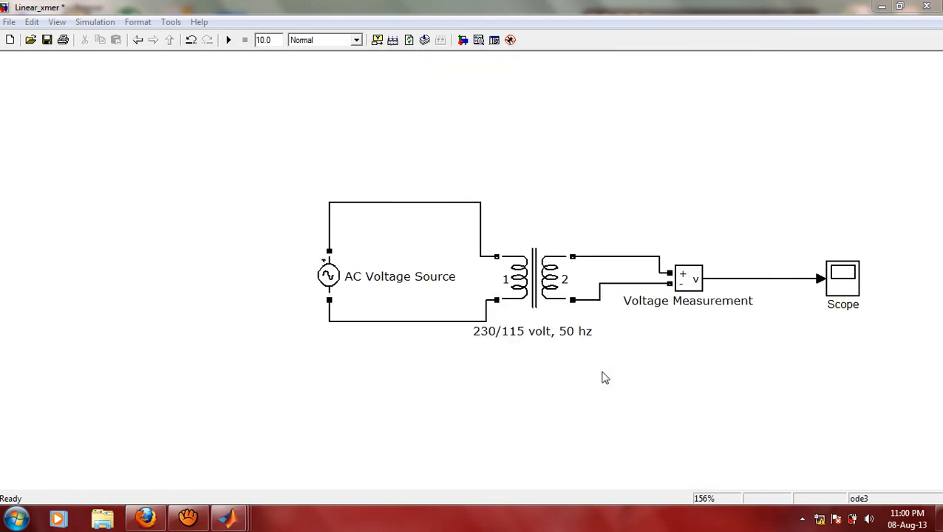
pyautogui.moveTo(628, 369)
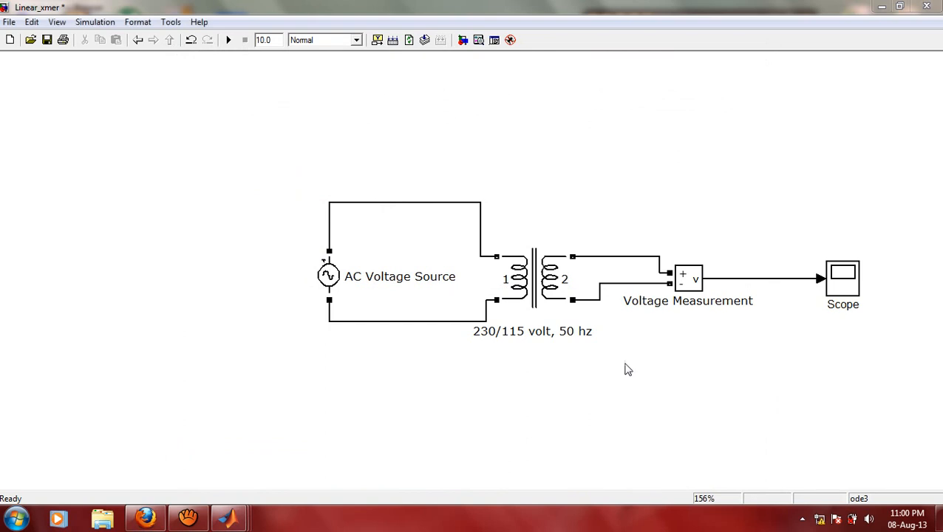
pyautogui.moveTo(266, 46)
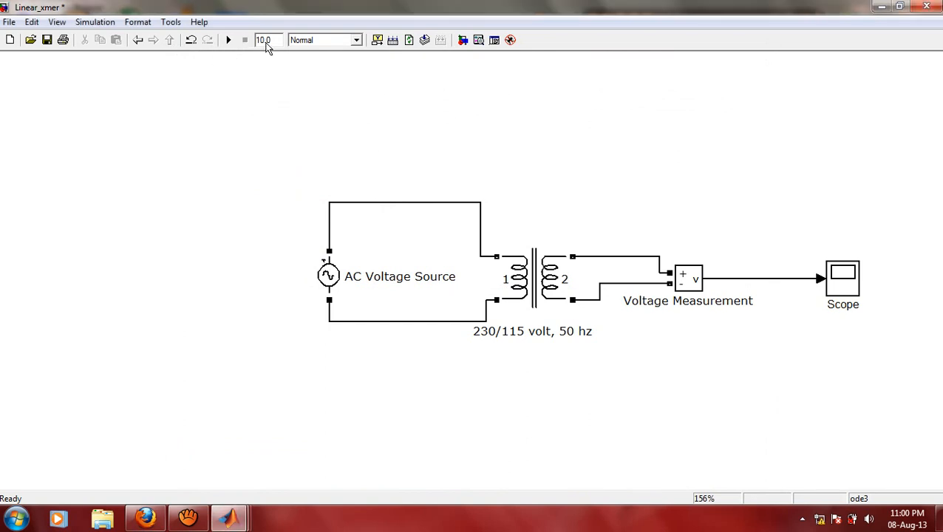
pyautogui.click(264, 40)
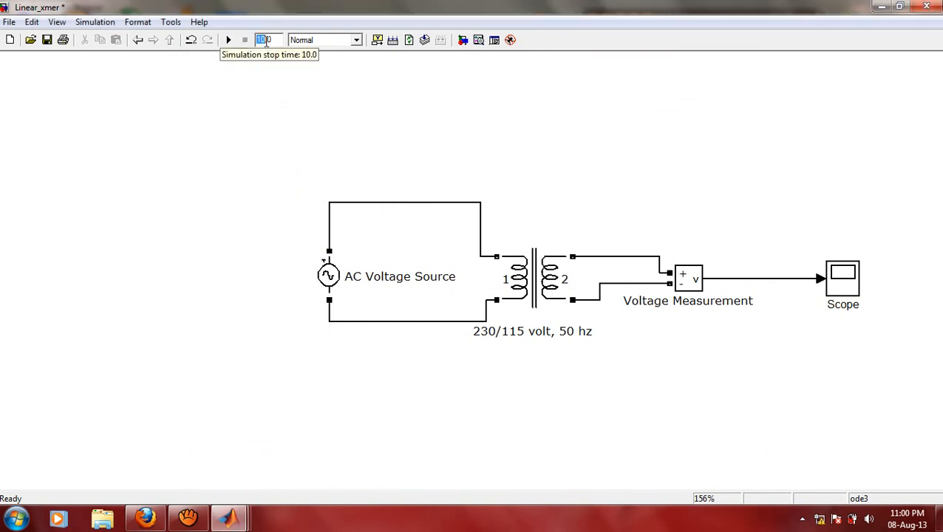
pyautogui.moveTo(241, 88)
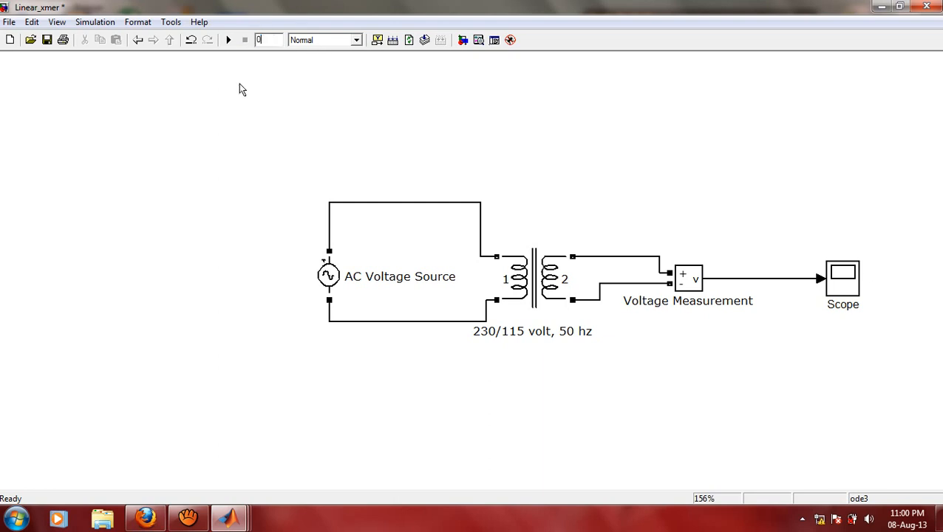
pyautogui.write('0.2')
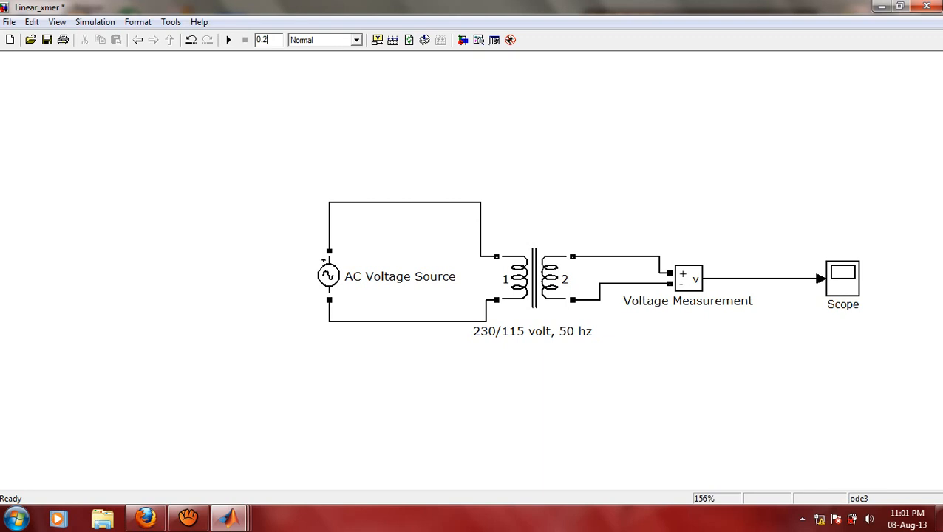
pyautogui.moveTo(284, 116)
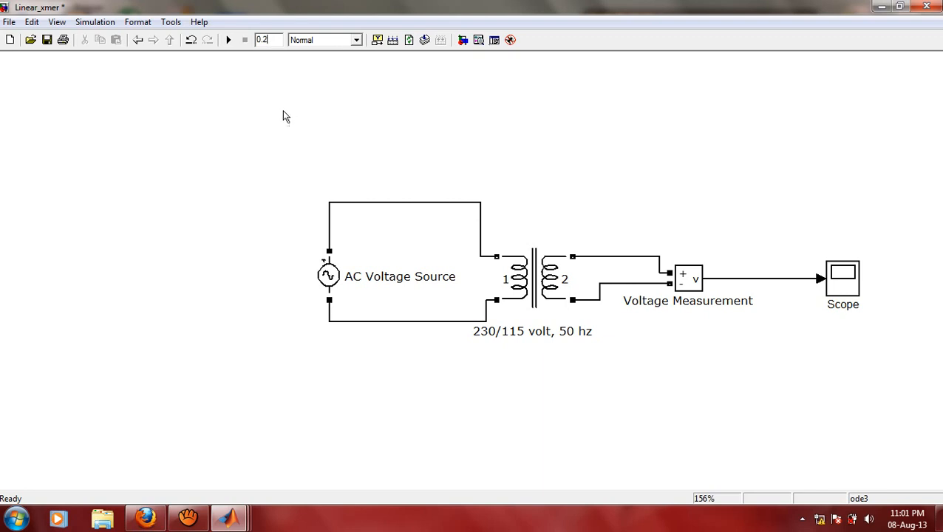
pyautogui.moveTo(384, 328)
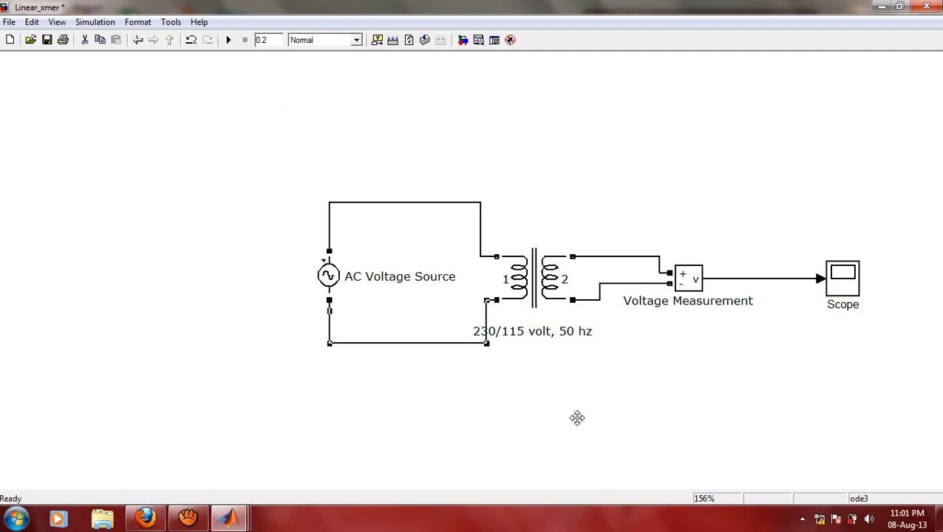
pyautogui.click(294, 153)
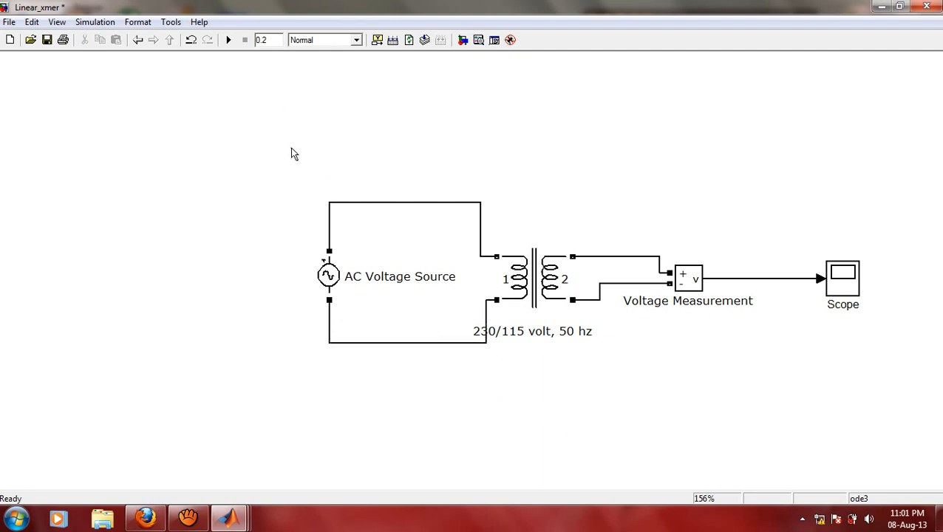
pyautogui.press('ctrl+a')
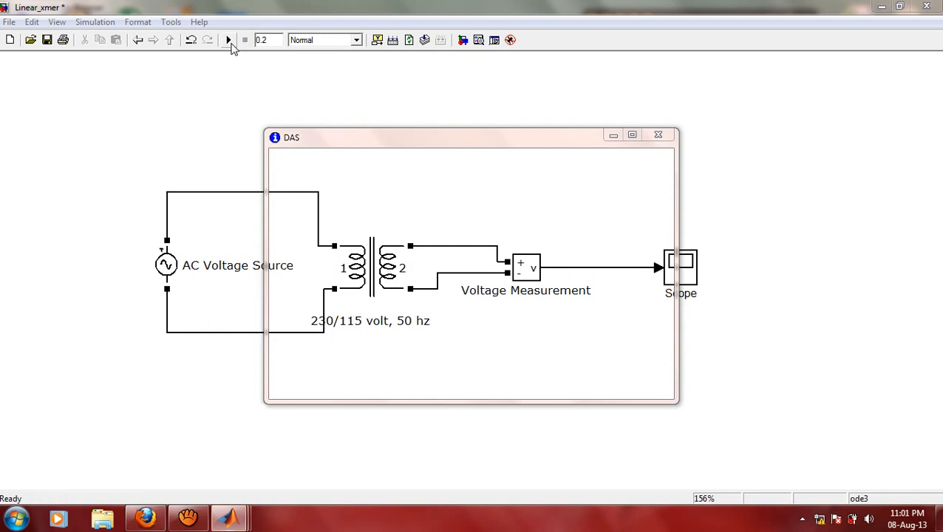
# Step: Run the simulation and inspect the 'must contain a powergui block' error
pyautogui.click(228, 40)
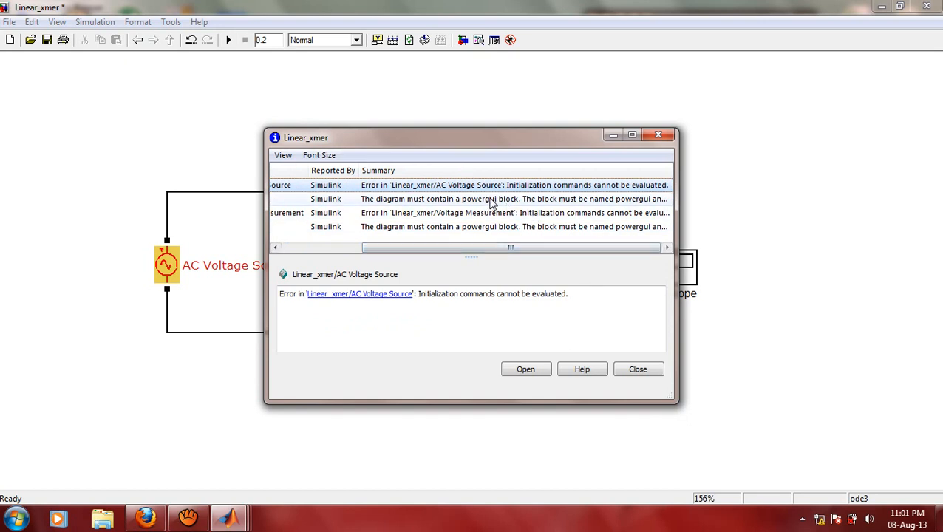
pyautogui.click(491, 199)
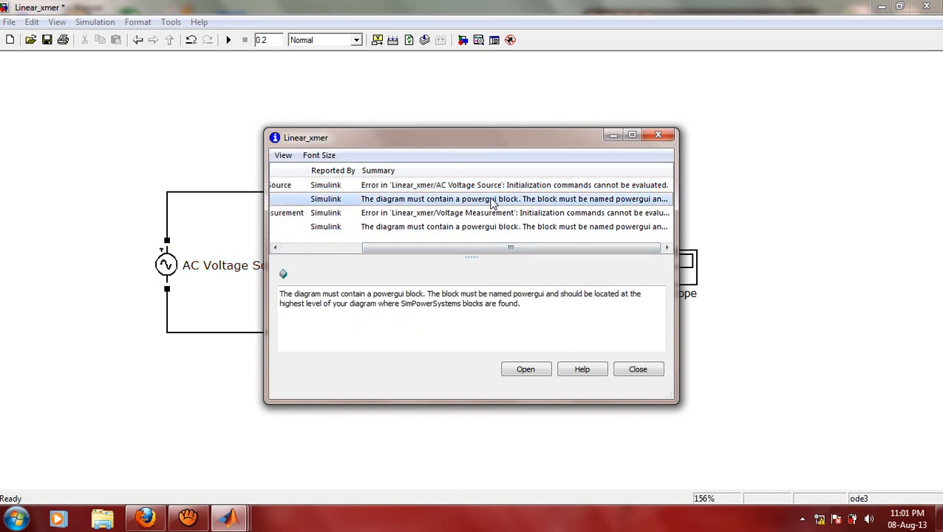
pyautogui.moveTo(497, 139)
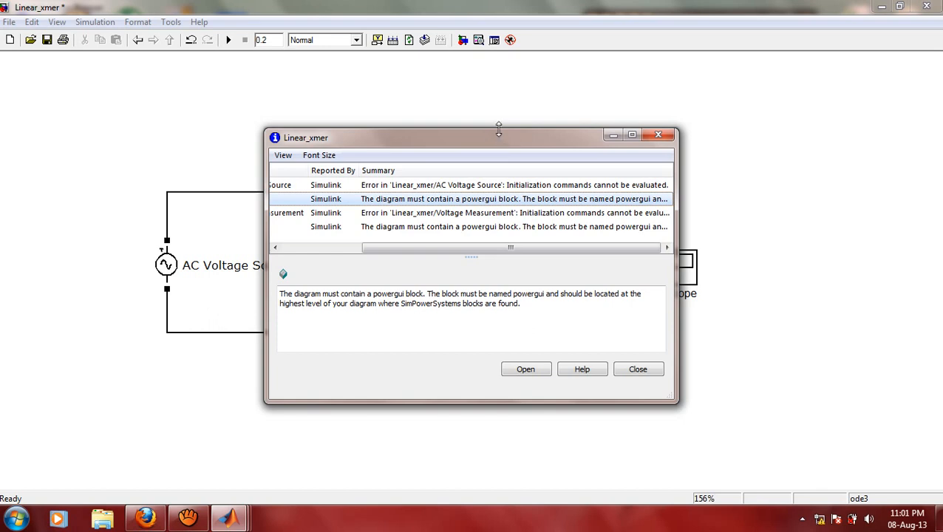
pyautogui.moveTo(193, 270)
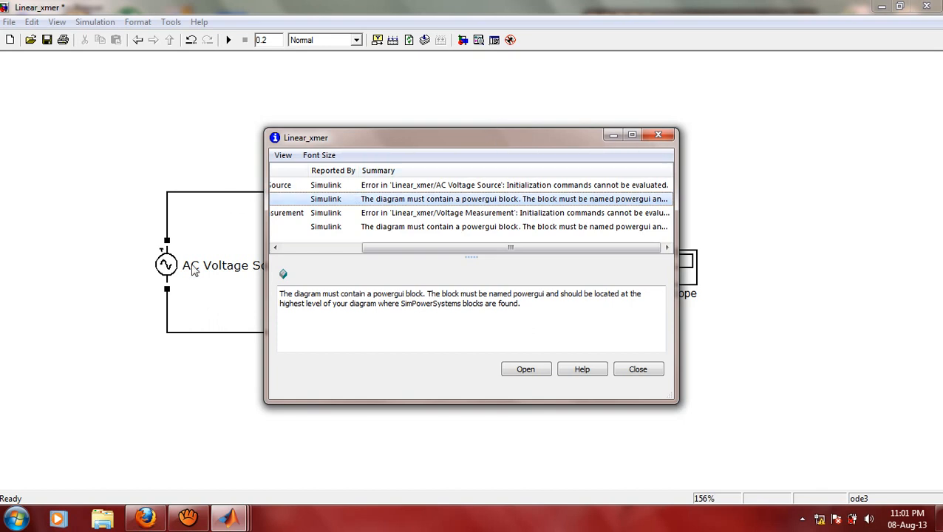
pyautogui.moveTo(658, 134)
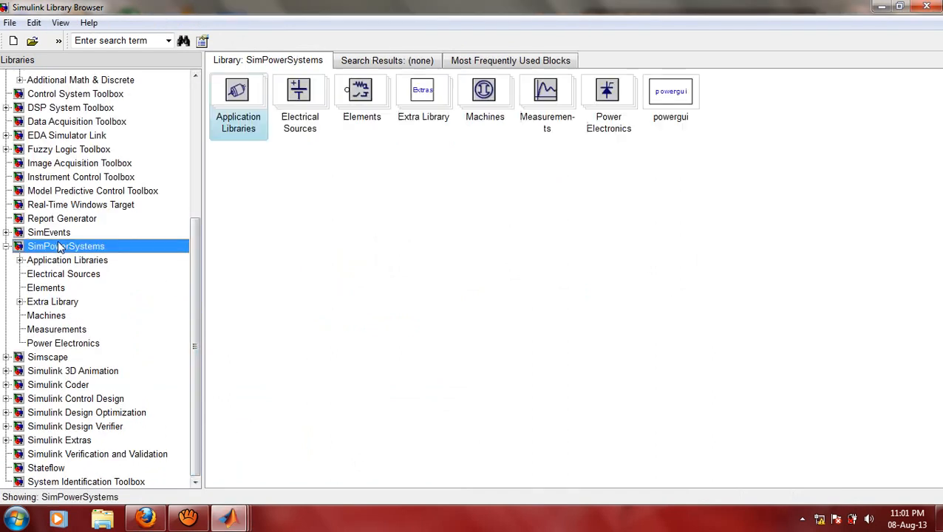
pyautogui.rightClick(670, 91)
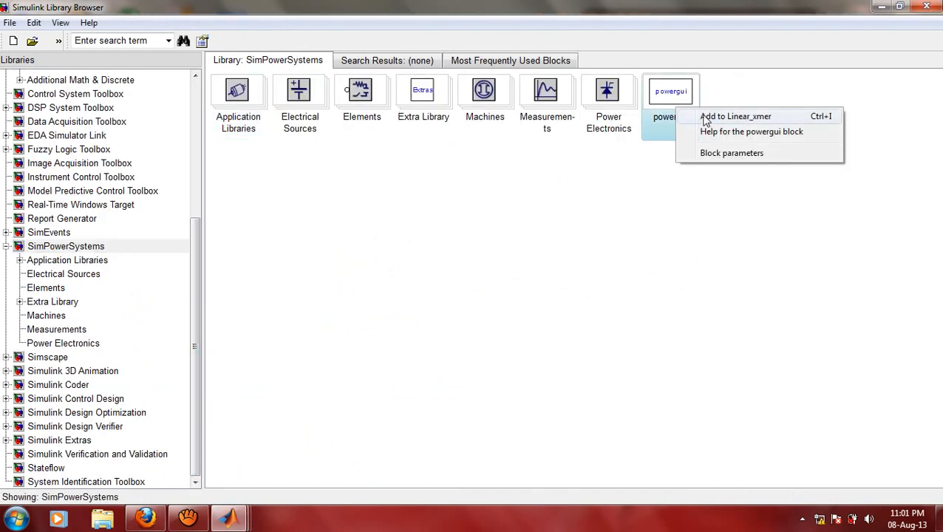
pyautogui.click(739, 116)
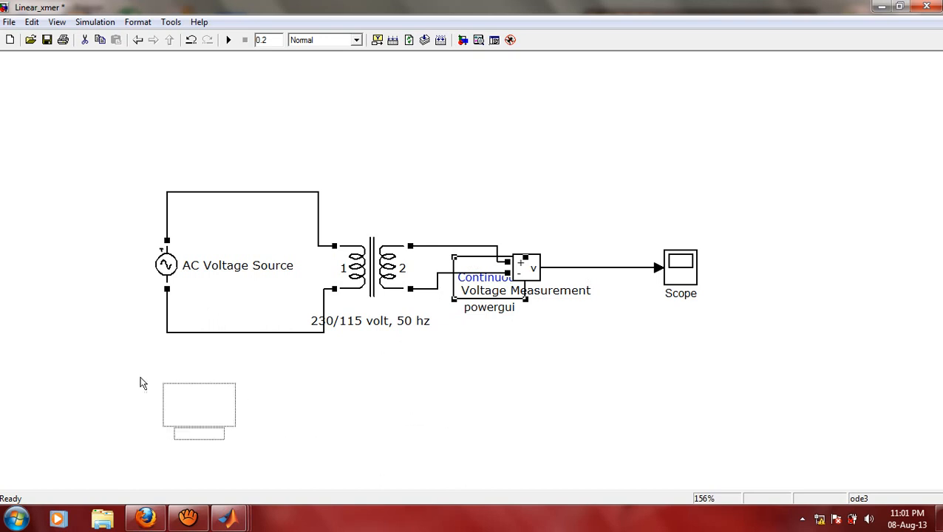
pyautogui.moveTo(488, 284); pyautogui.dragTo(62, 407)
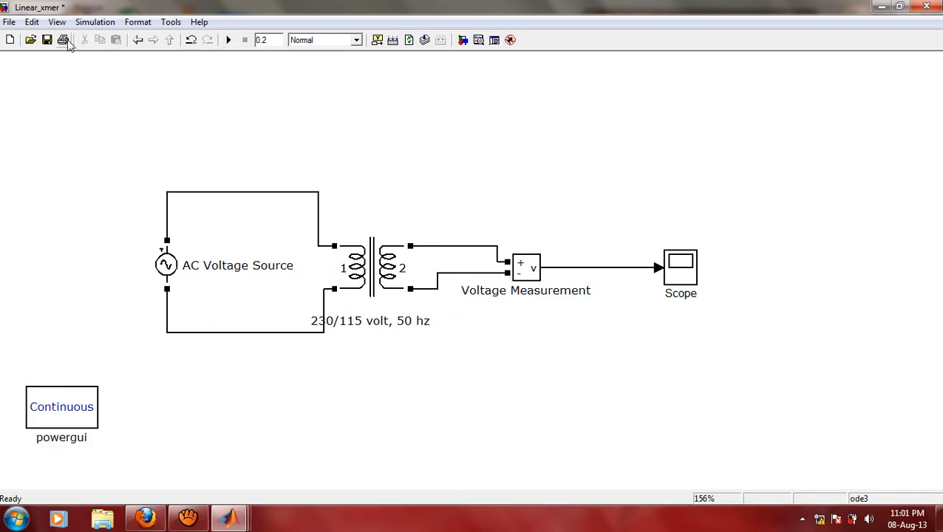
pyautogui.click(231, 41)
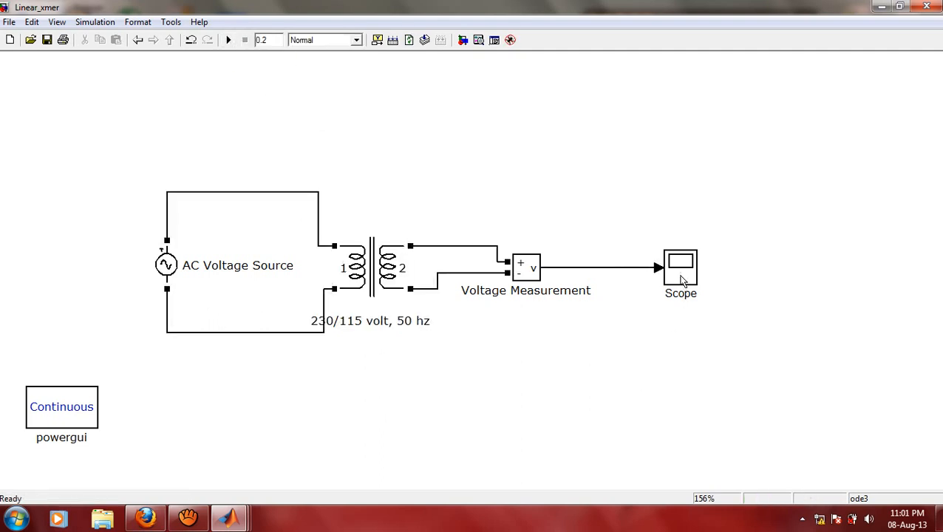
pyautogui.moveTo(665, 324)
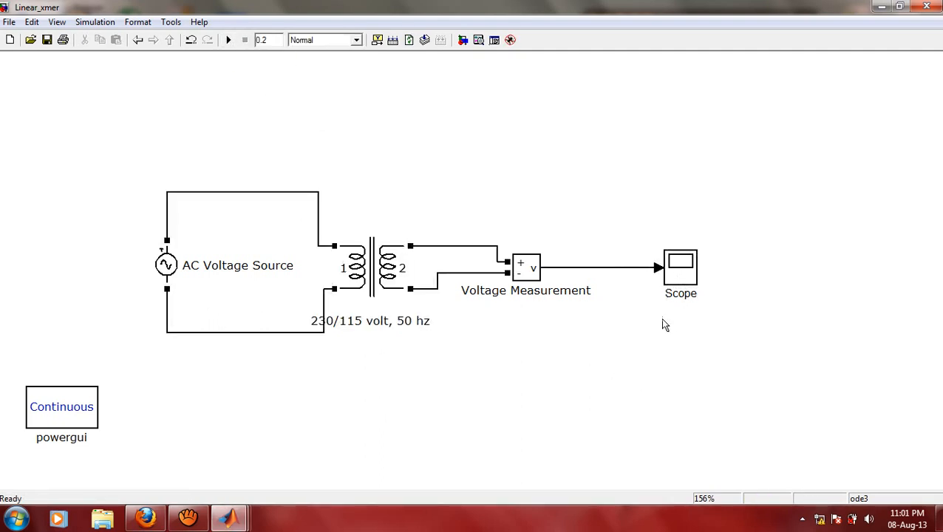
pyautogui.doubleClick(680, 267)
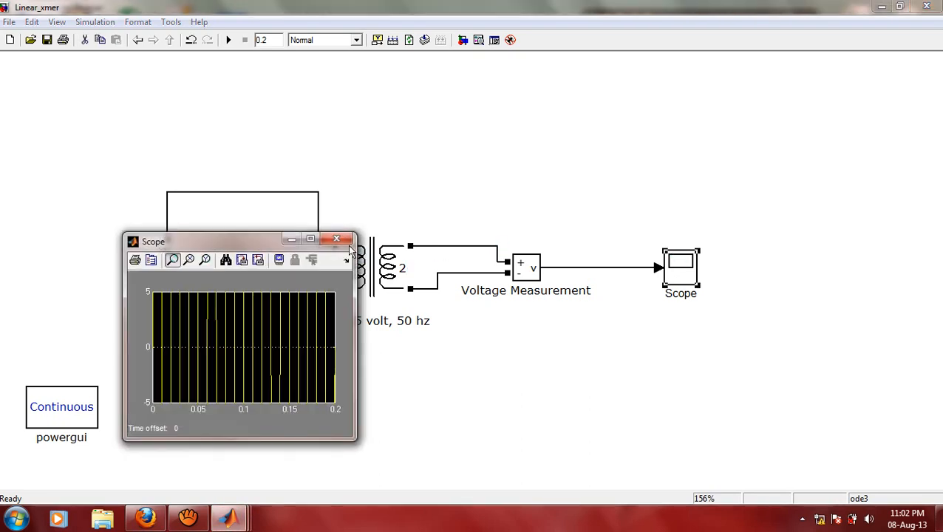
pyautogui.click(310, 239)
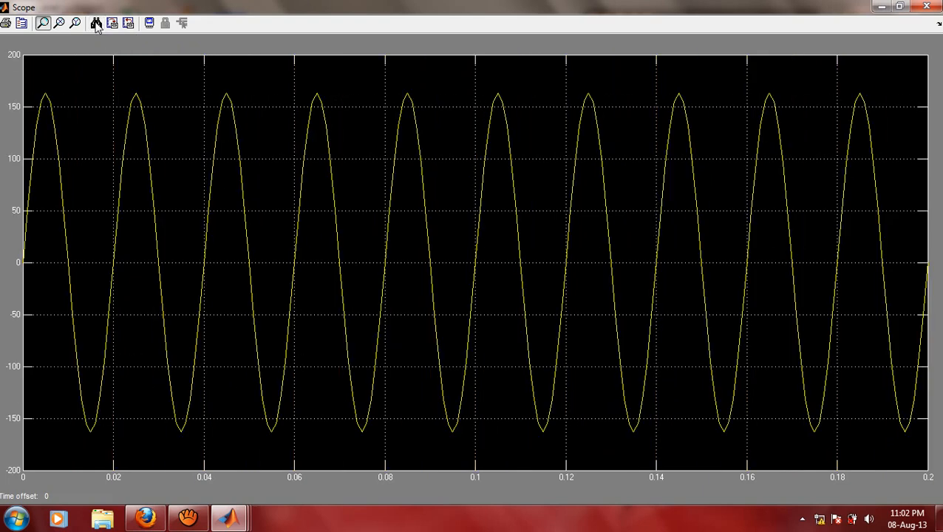
pyautogui.moveTo(59, 116)
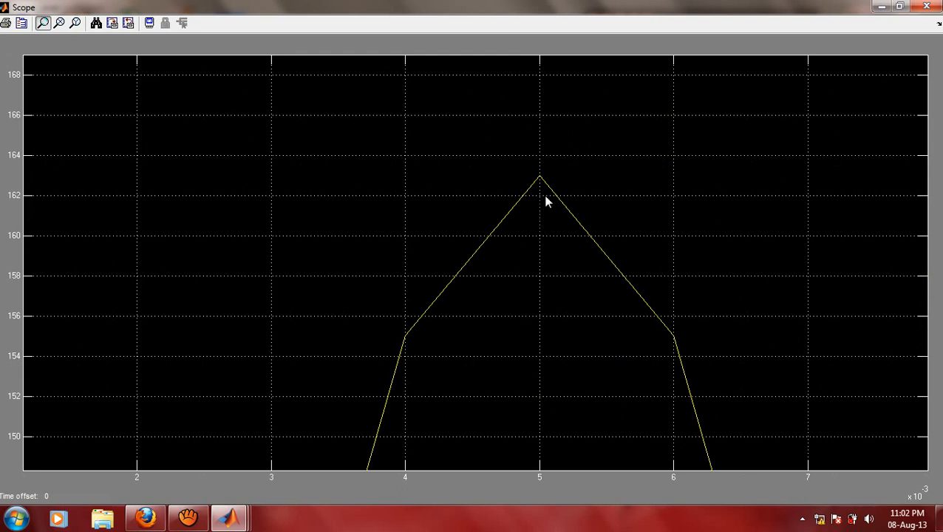
pyautogui.moveTo(541, 183)
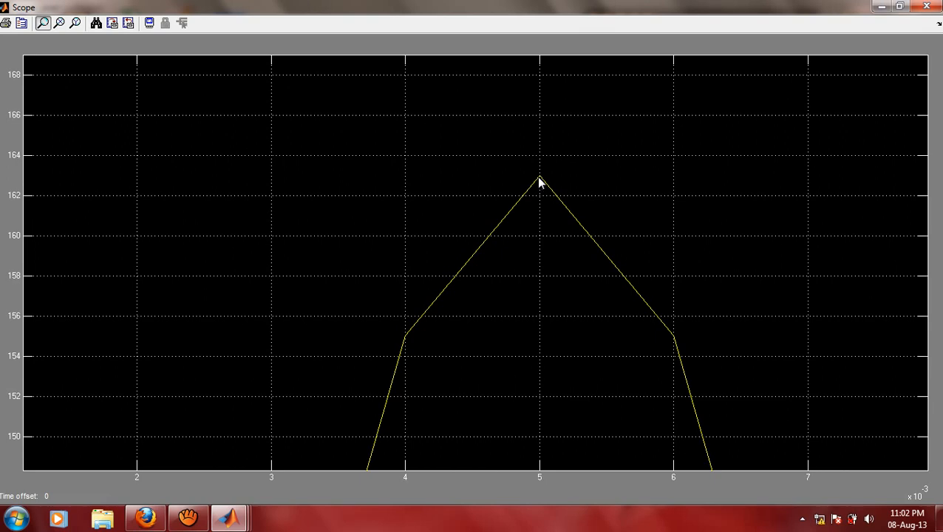
pyautogui.moveTo(123, 73)
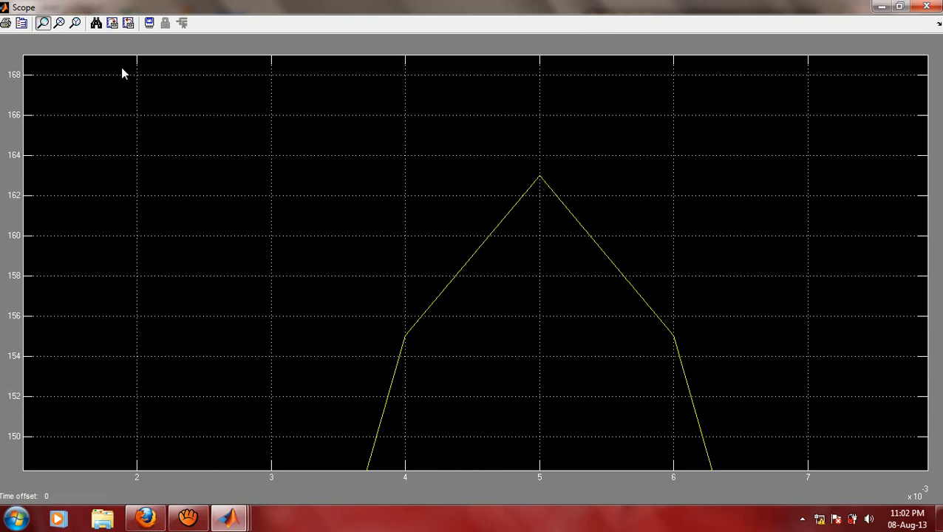
pyautogui.click(96, 24)
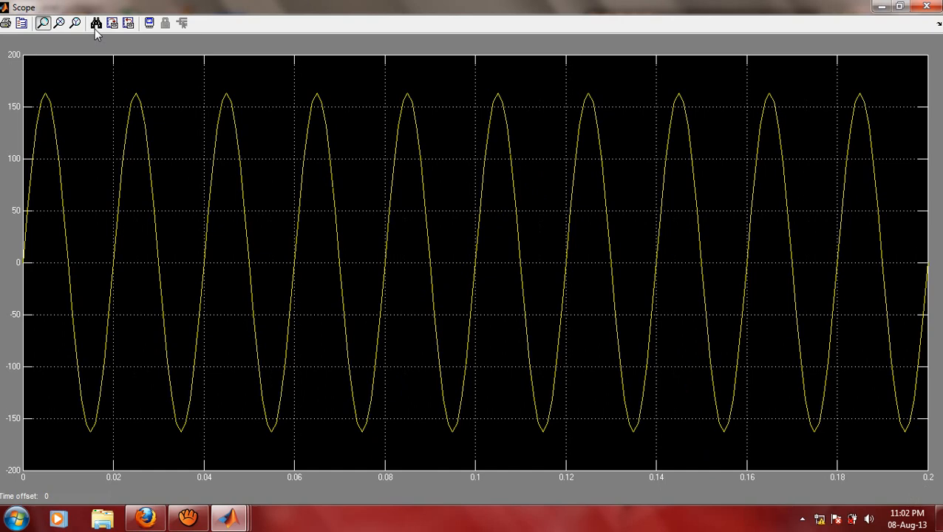
pyautogui.moveTo(404, 266)
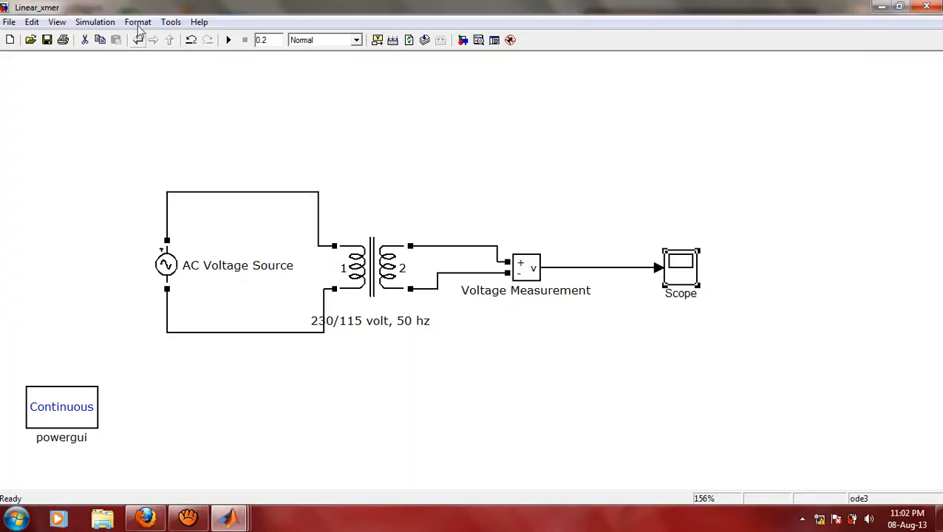
# Step: Change the Fixed-step size to 1e-4 in Configuration Parameters, apply and close
pyautogui.click(95, 21)
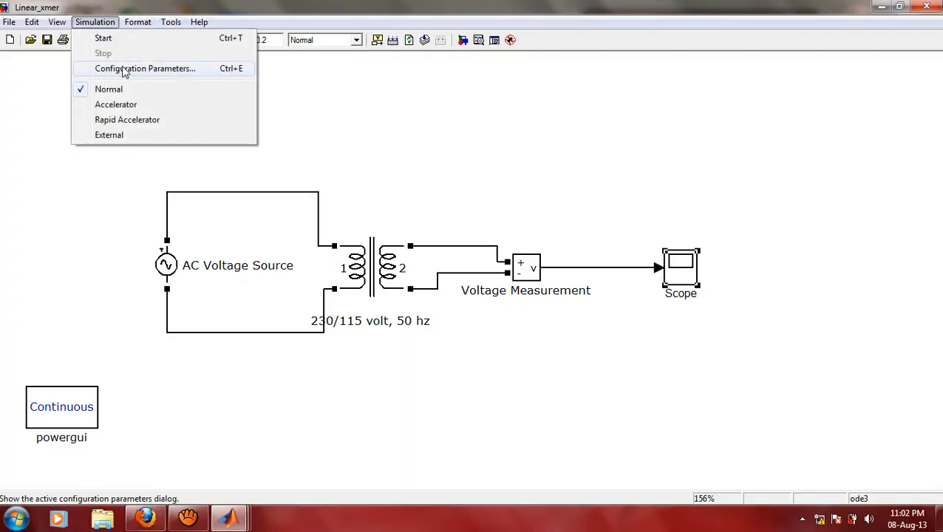
pyautogui.click(145, 68)
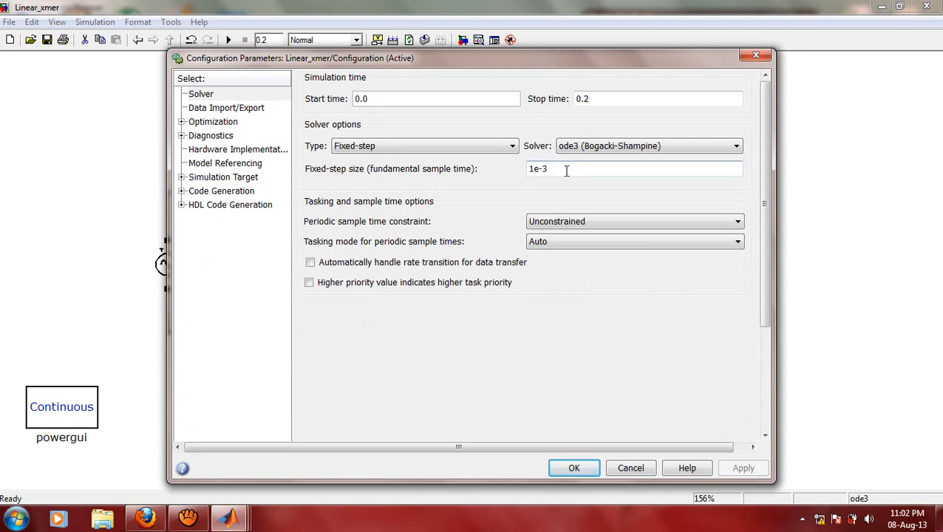
pyautogui.write('1e-4')
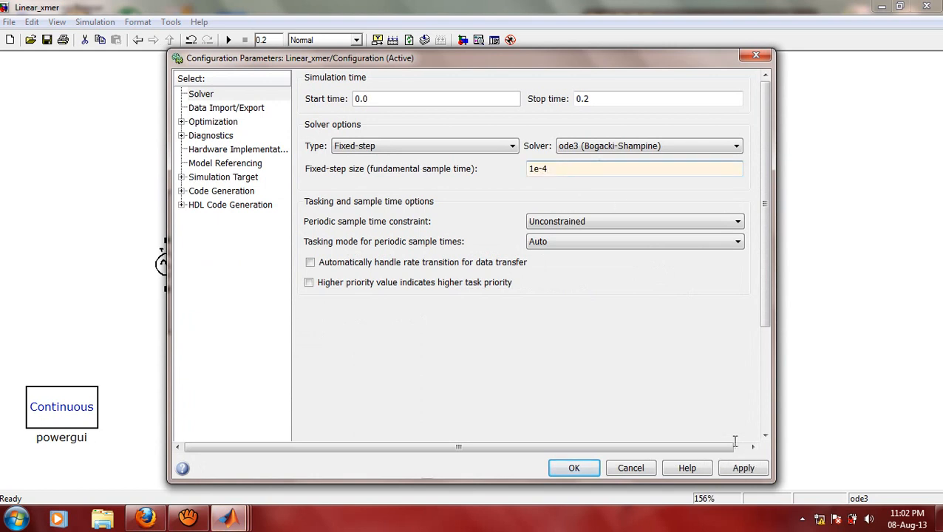
pyautogui.click(574, 468)
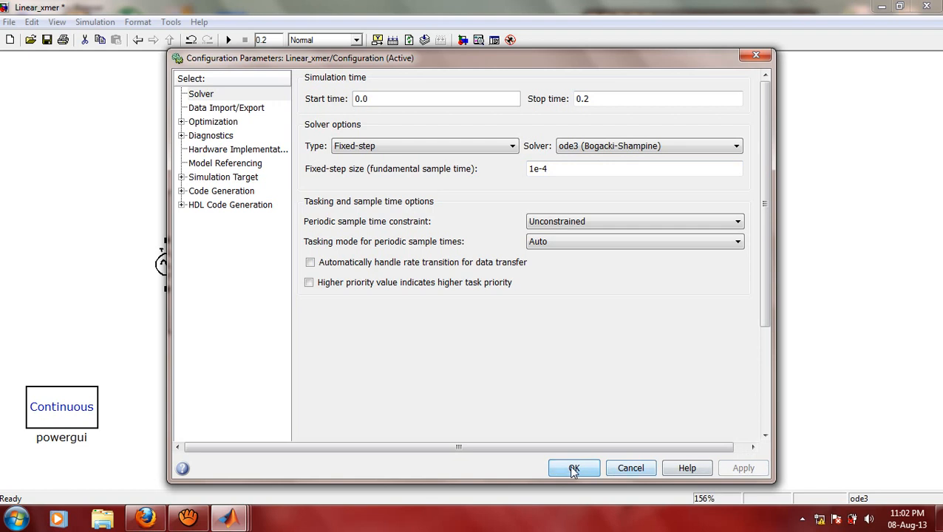
pyautogui.click(575, 468)
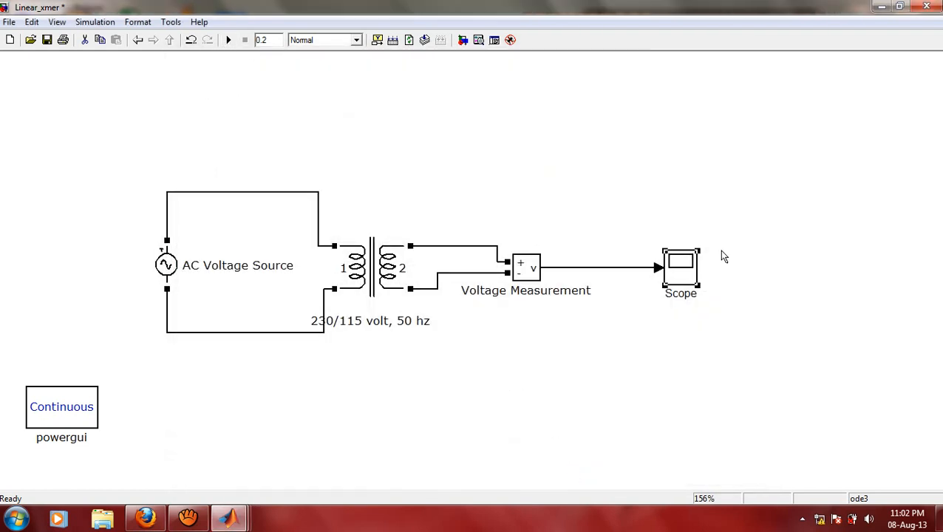
# Step: Uncheck 'Limit data points to last' in the Scope's History parameters and apply
pyautogui.doubleClick(680, 268)
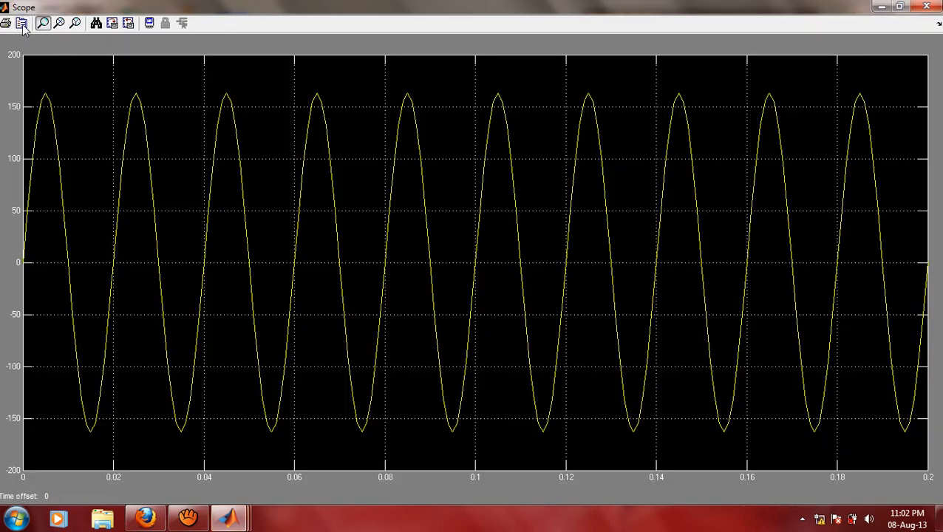
pyautogui.click(24, 23)
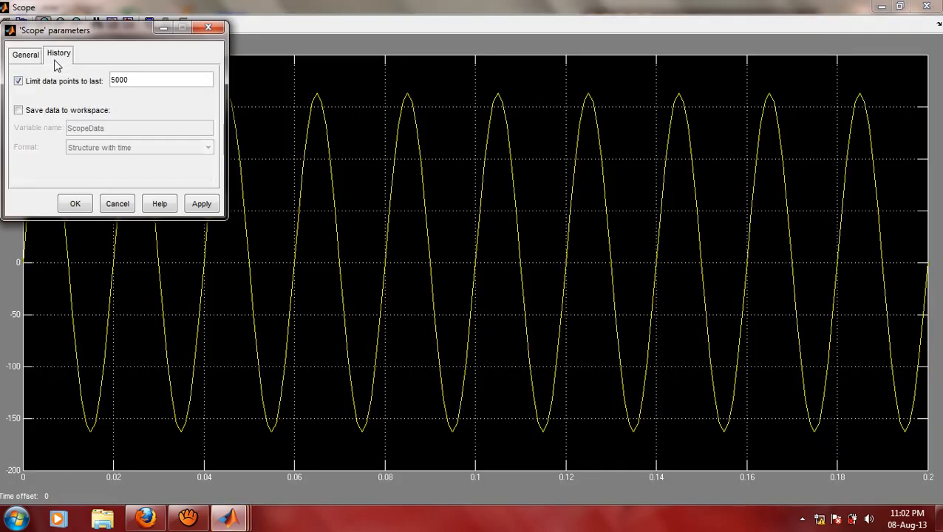
pyautogui.click(19, 80)
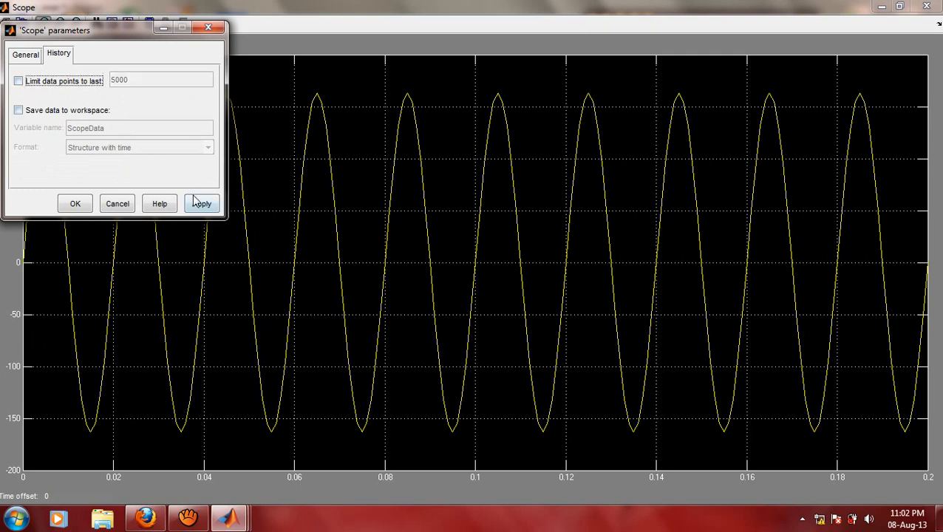
pyautogui.click(74, 203)
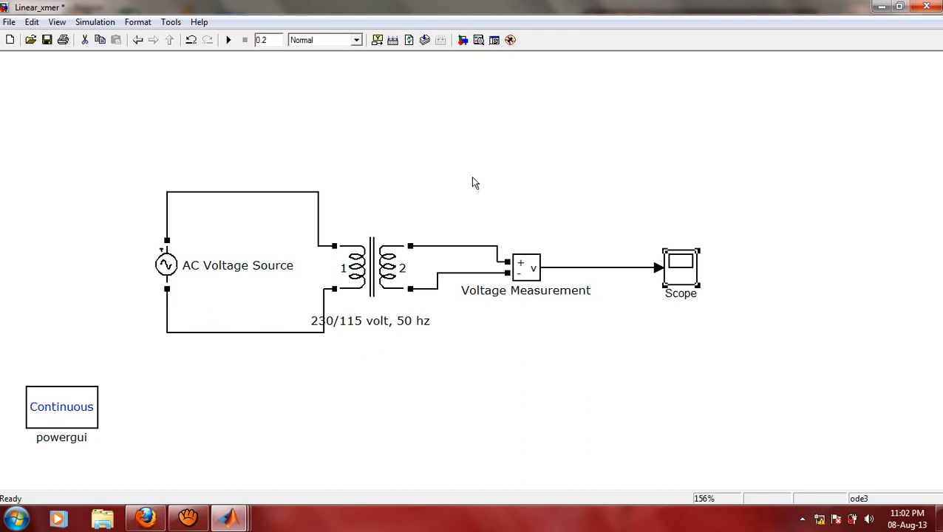
pyautogui.moveTo(230, 43)
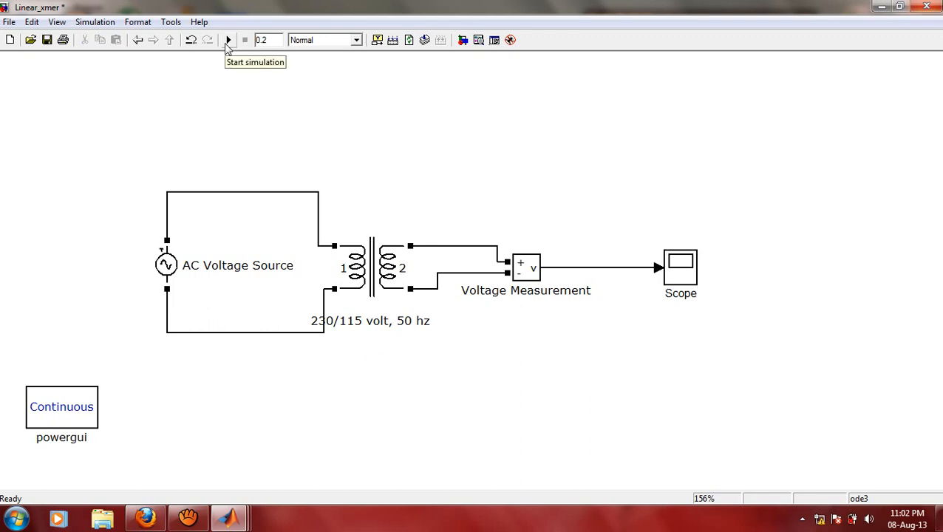
pyautogui.moveTo(716, 378)
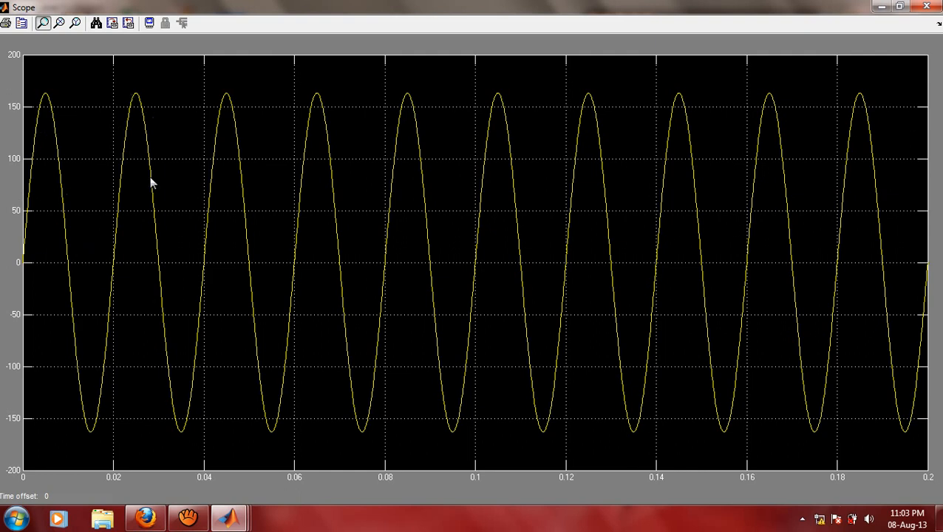
pyautogui.moveTo(359, 231)
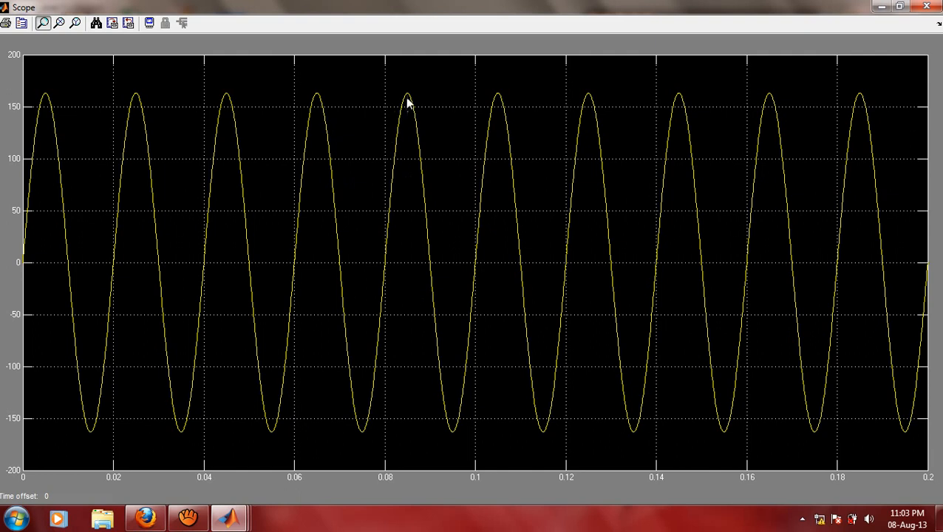
pyautogui.moveTo(498, 146)
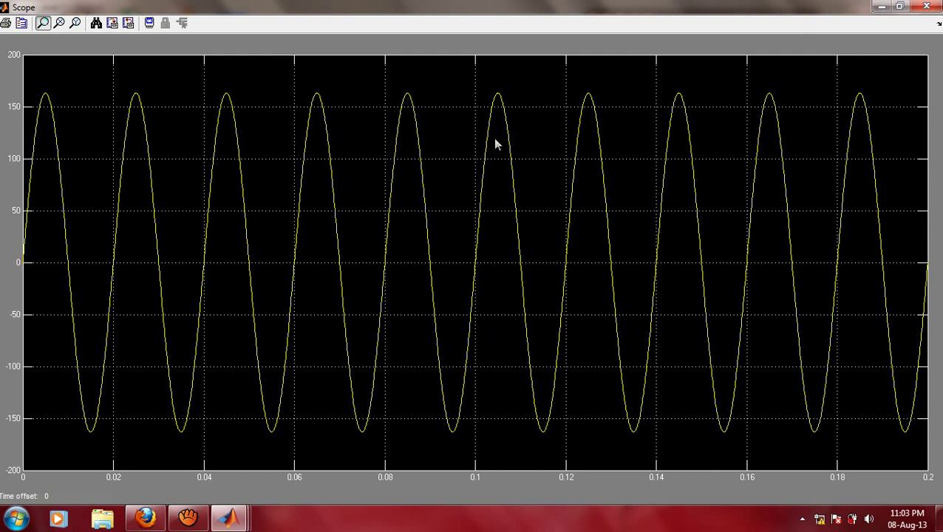
pyautogui.moveTo(593, 152)
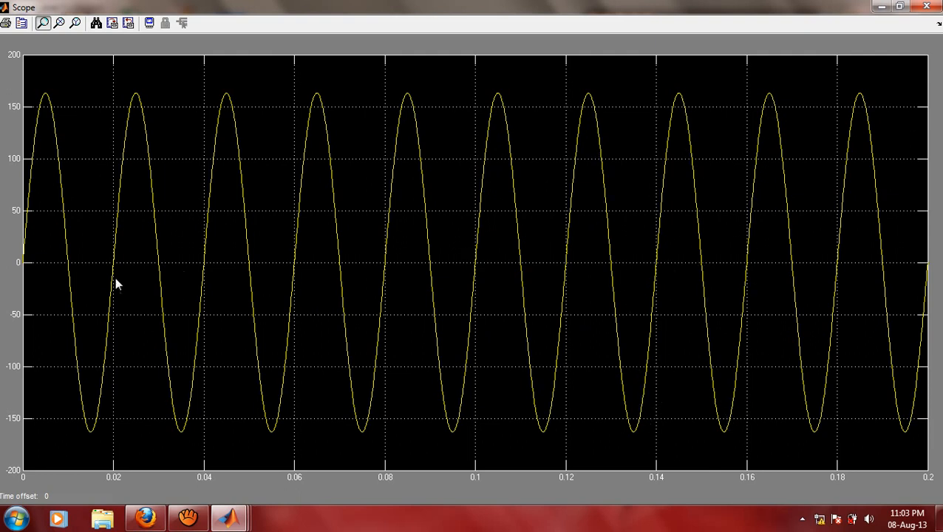
pyautogui.moveTo(82, 271)
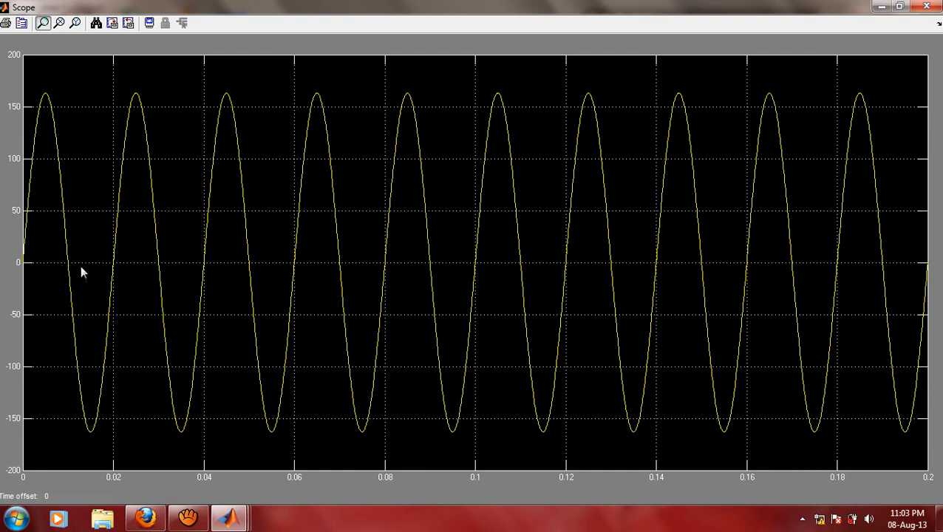
pyautogui.moveTo(113, 269)
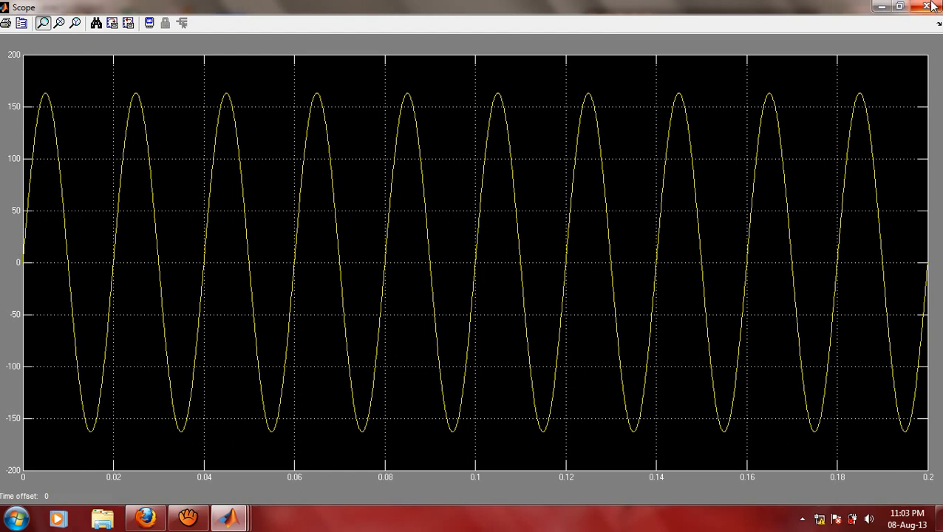
pyautogui.moveTo(929, 8)
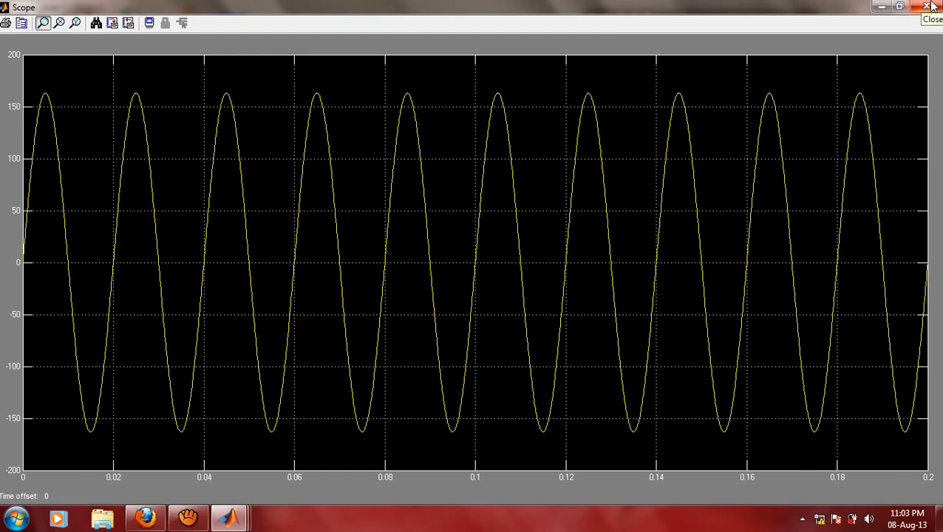